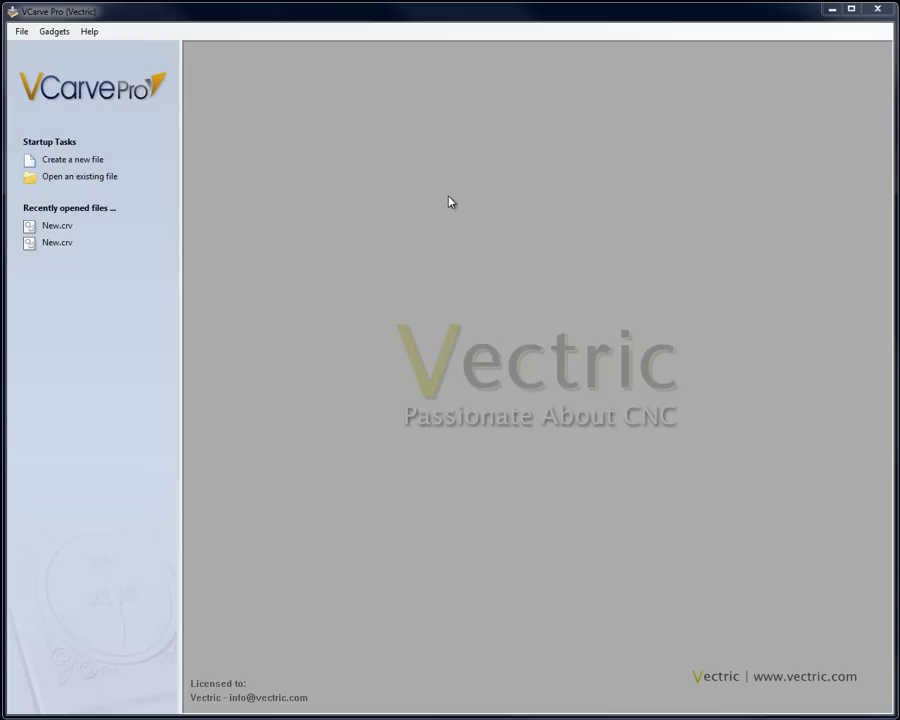
mouse_move(105, 160)
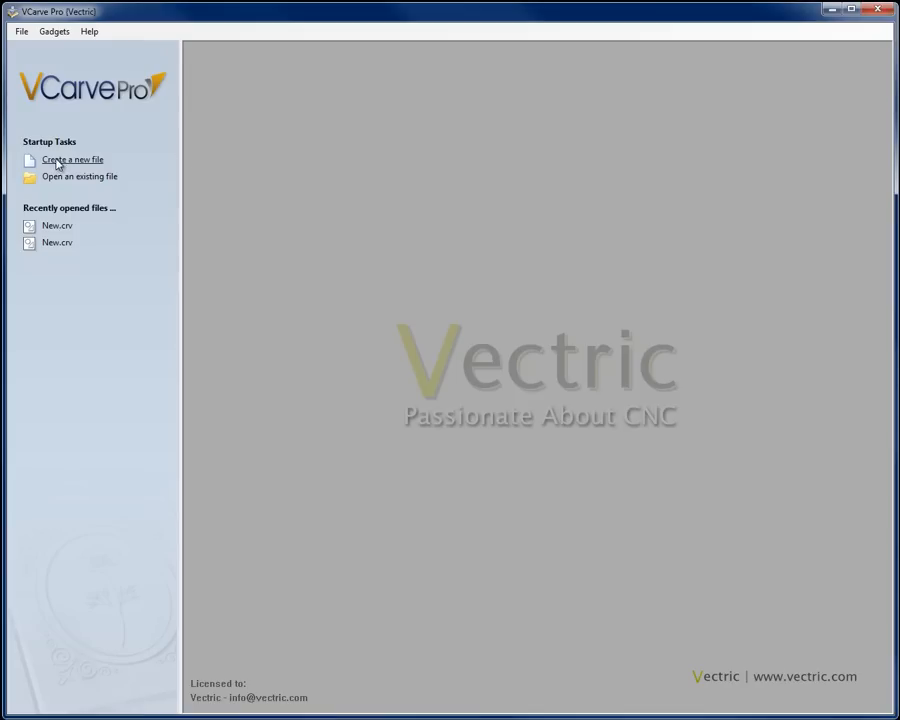
Create a new 48 × 24 inch job, 1 inch thick, with a bottom-left origin.
left_click(72, 159)
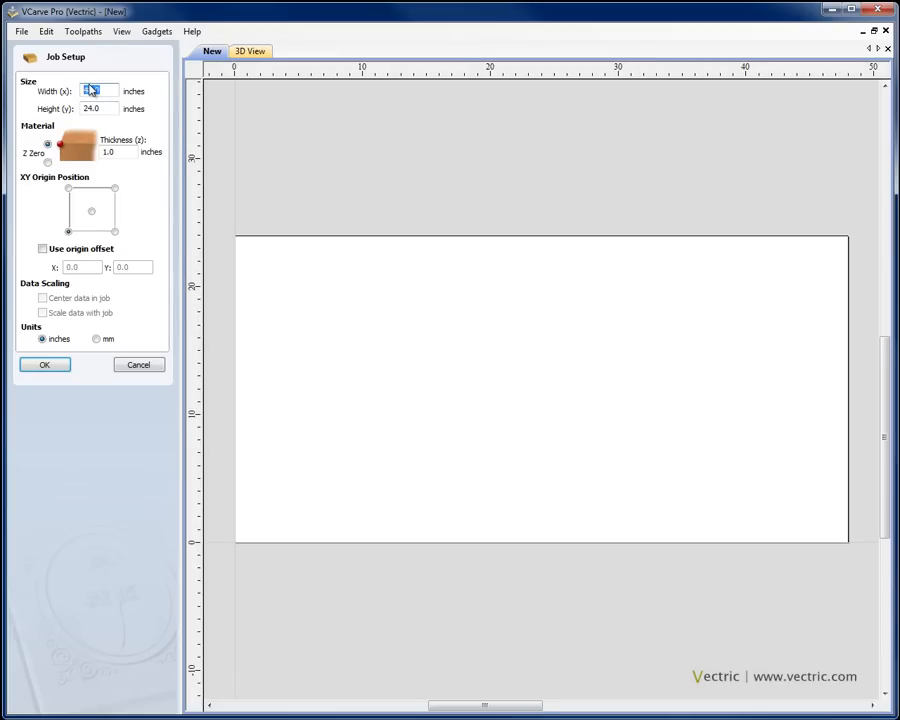
type("48")
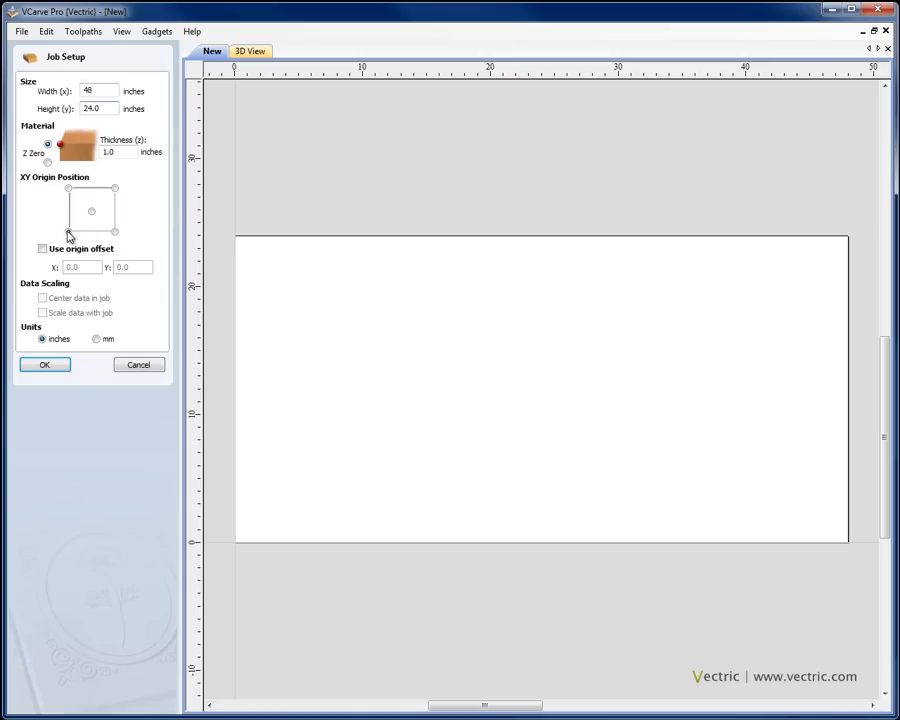
left_click(44, 364)
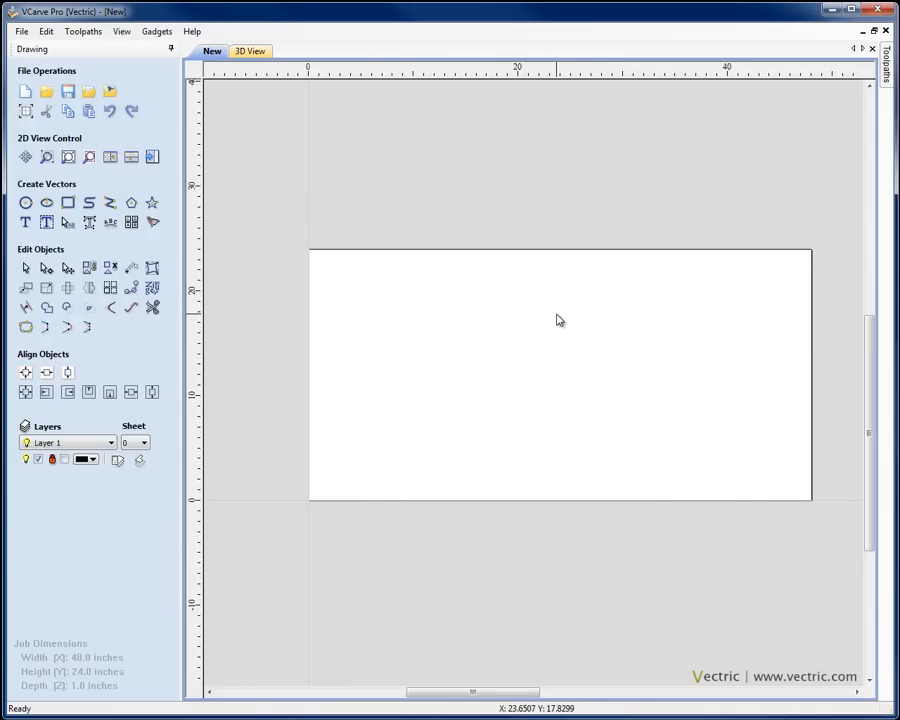
mouse_move(617, 348)
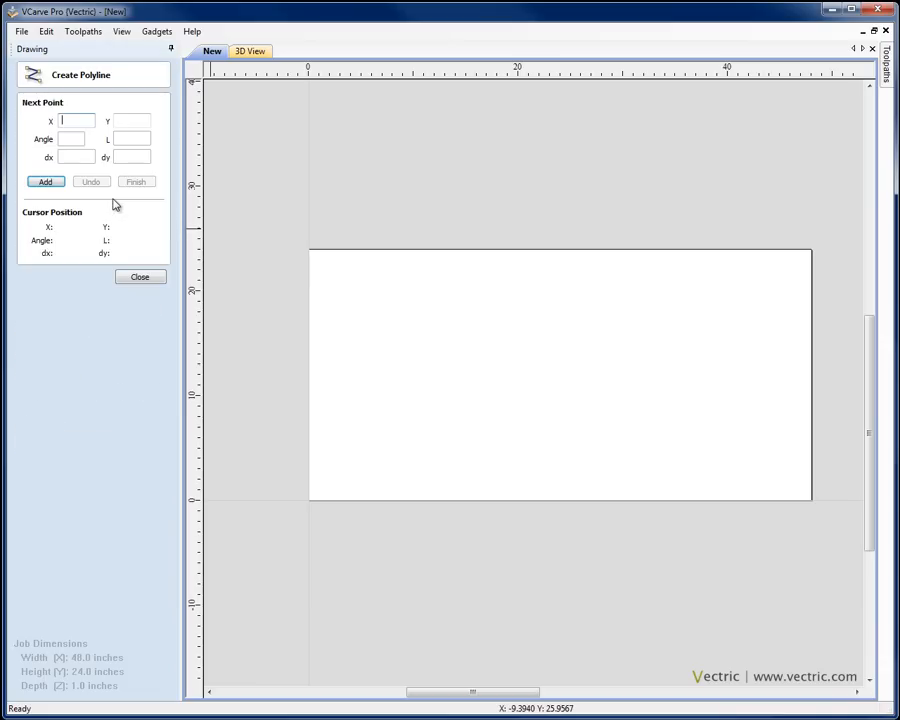
Draw a polyline from (0, 0) to (5, 0) and close the polyline tool.
type("0")
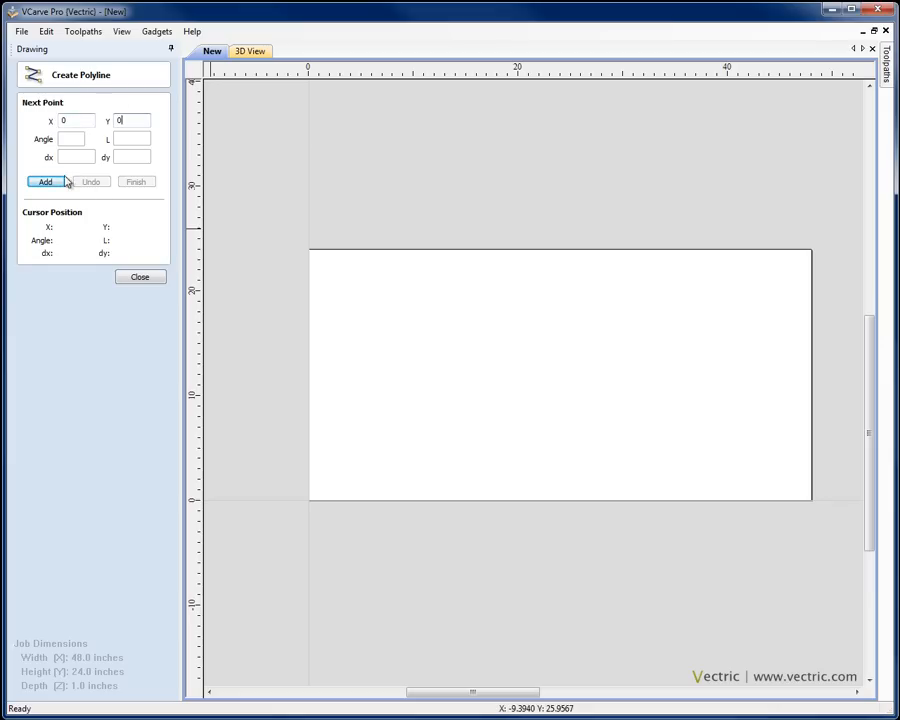
left_click(45, 181)
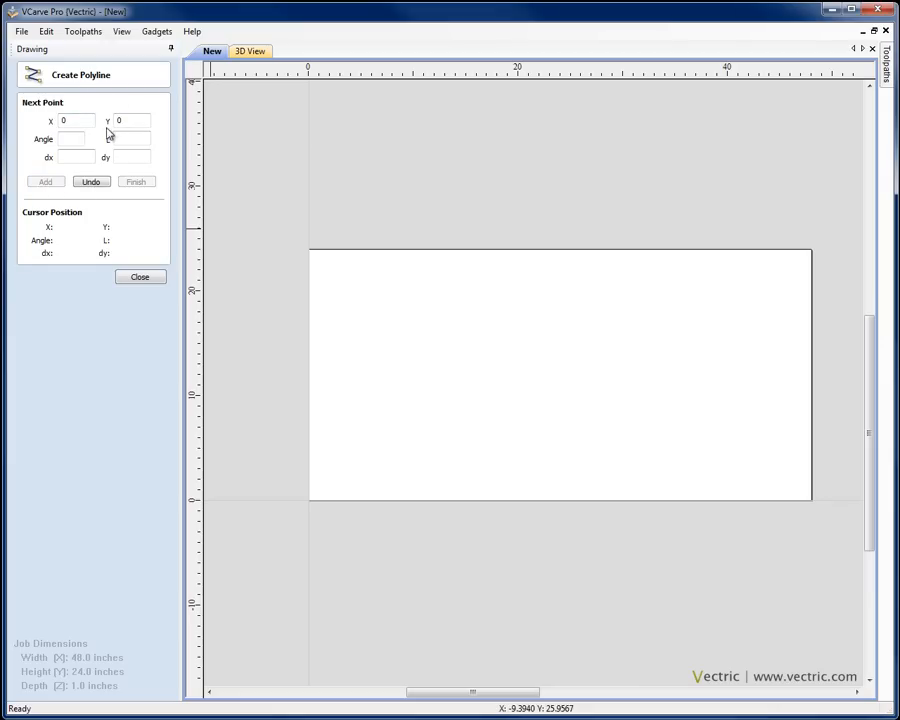
type("5")
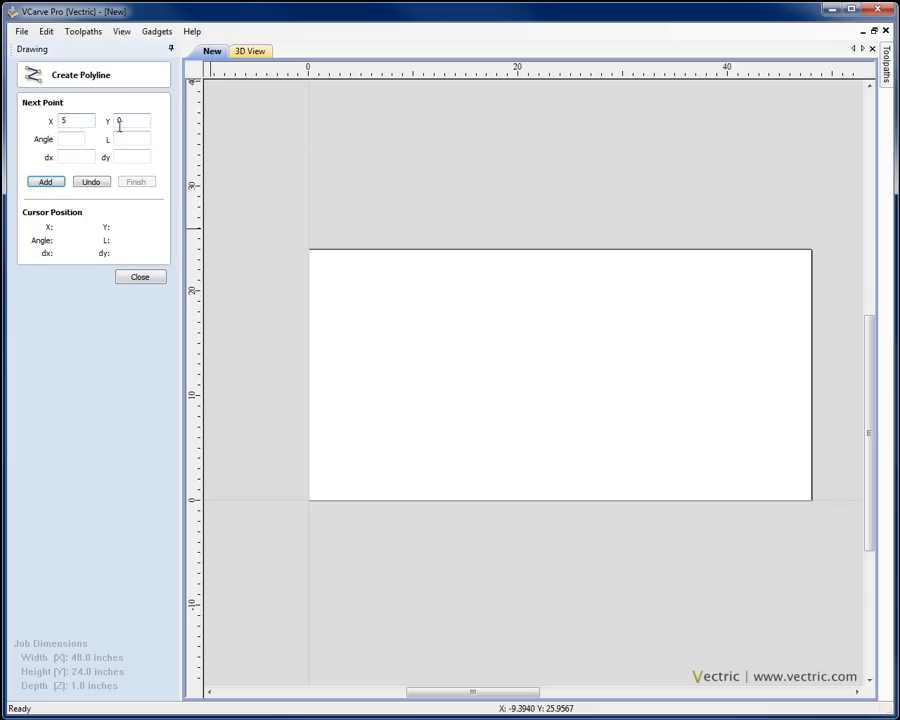
left_click(45, 181)
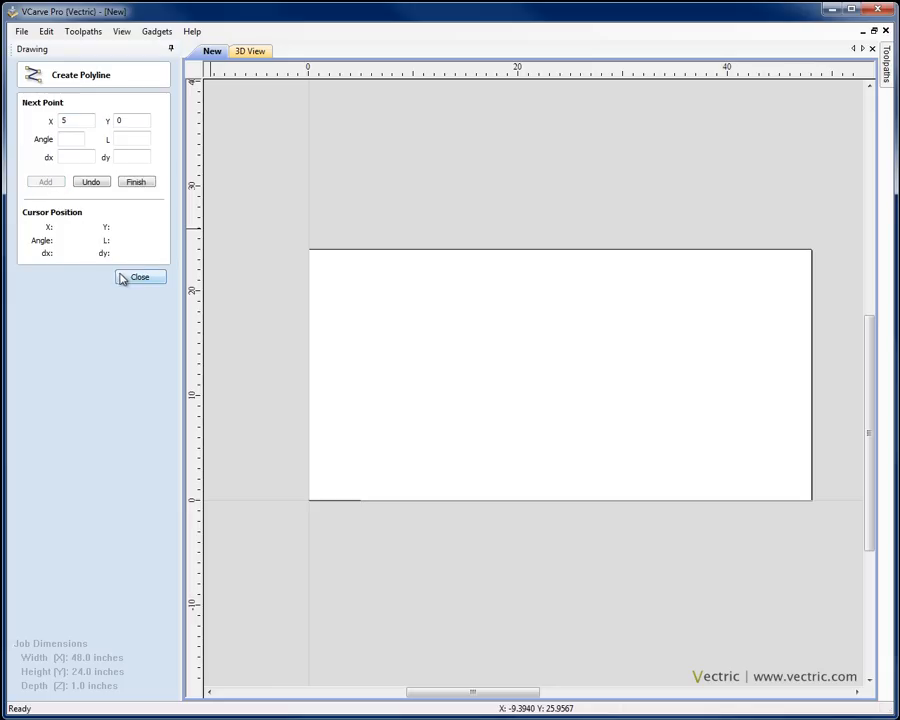
left_click(140, 277)
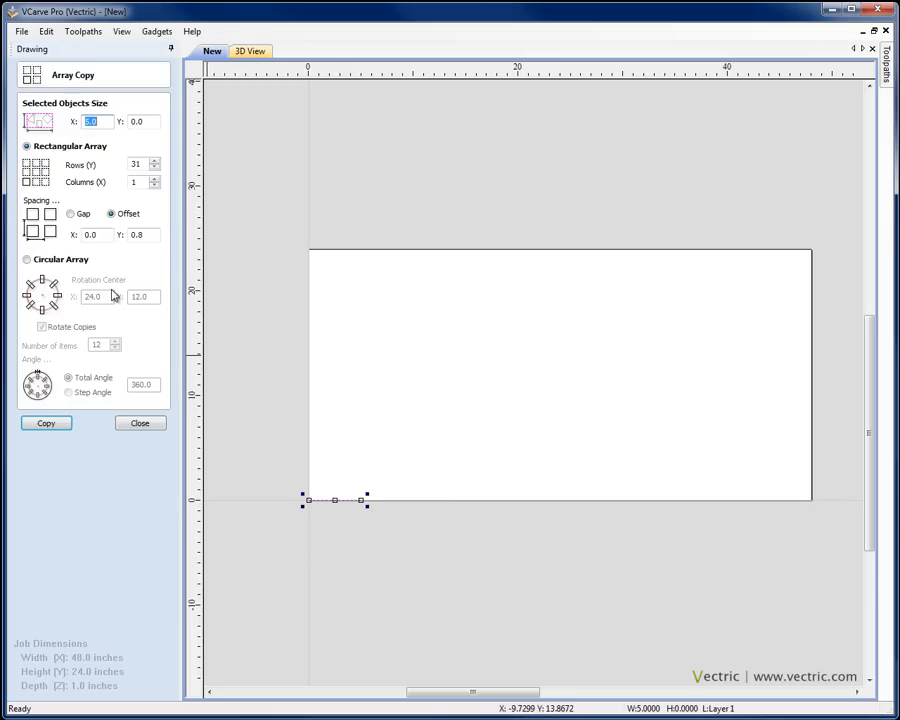
mouse_move(115, 140)
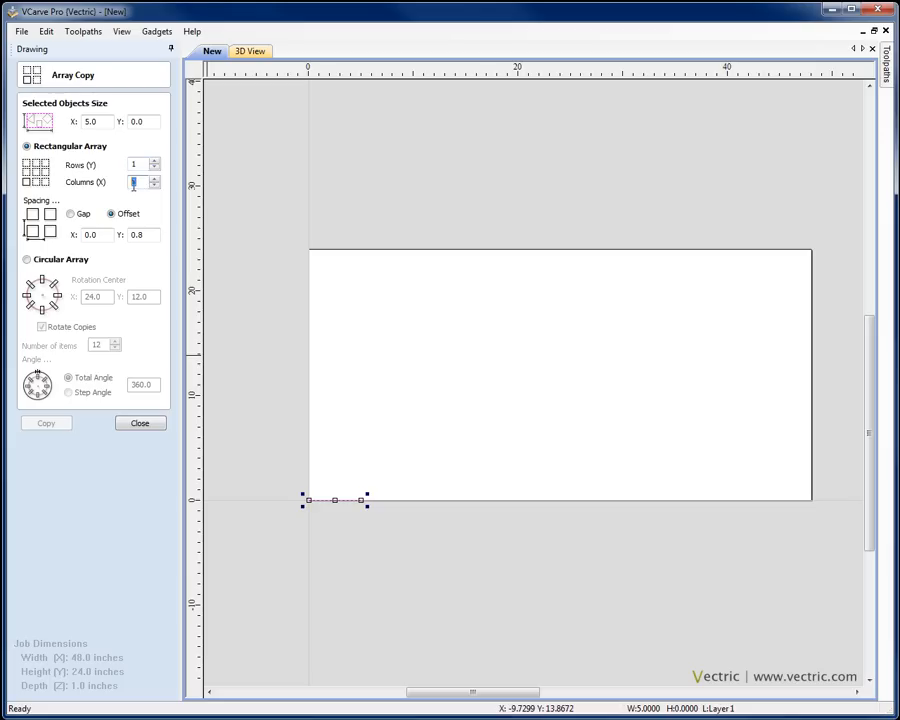
Array-copy the line into 1 row of 11 columns with a 5-inch X offset.
type("11")
left_click(97, 234)
type("5")
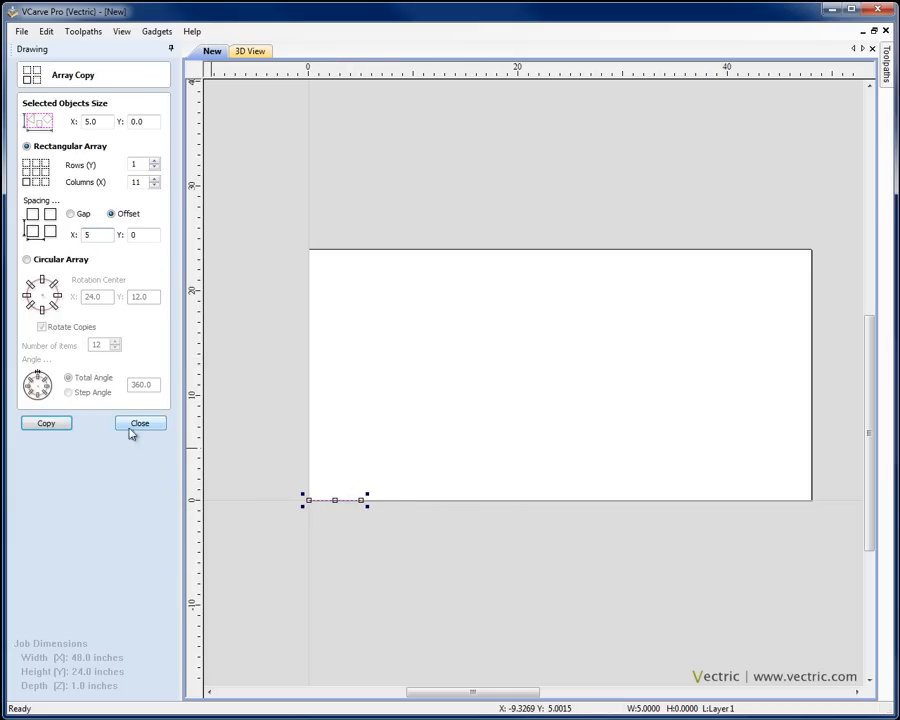
left_click(139, 423)
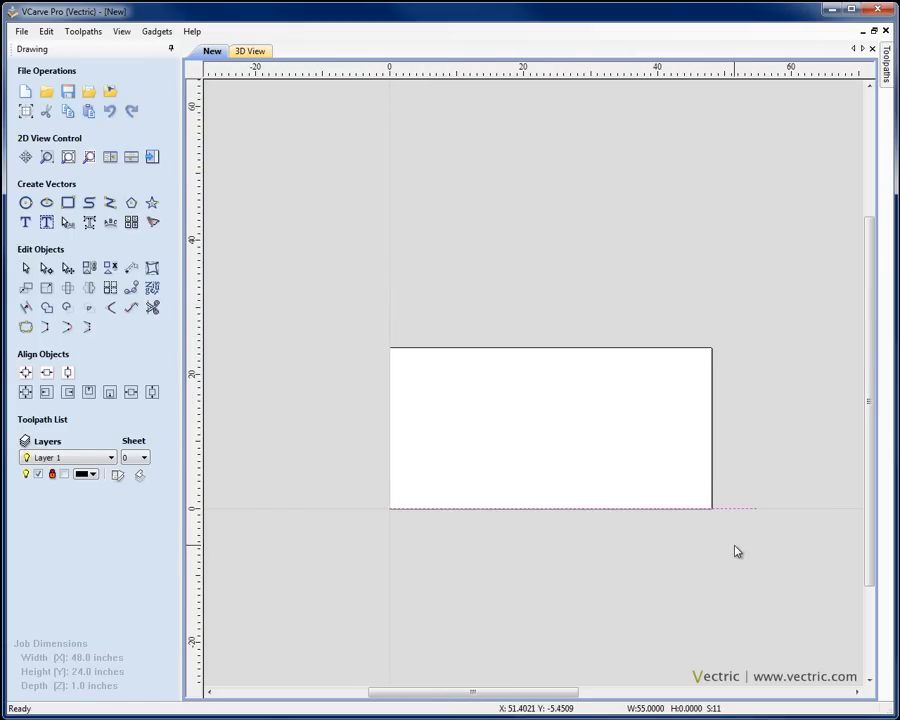
Copy the row, move it by X 2.5 and Y 0.4, and paste the original back.
right_click(622, 513)
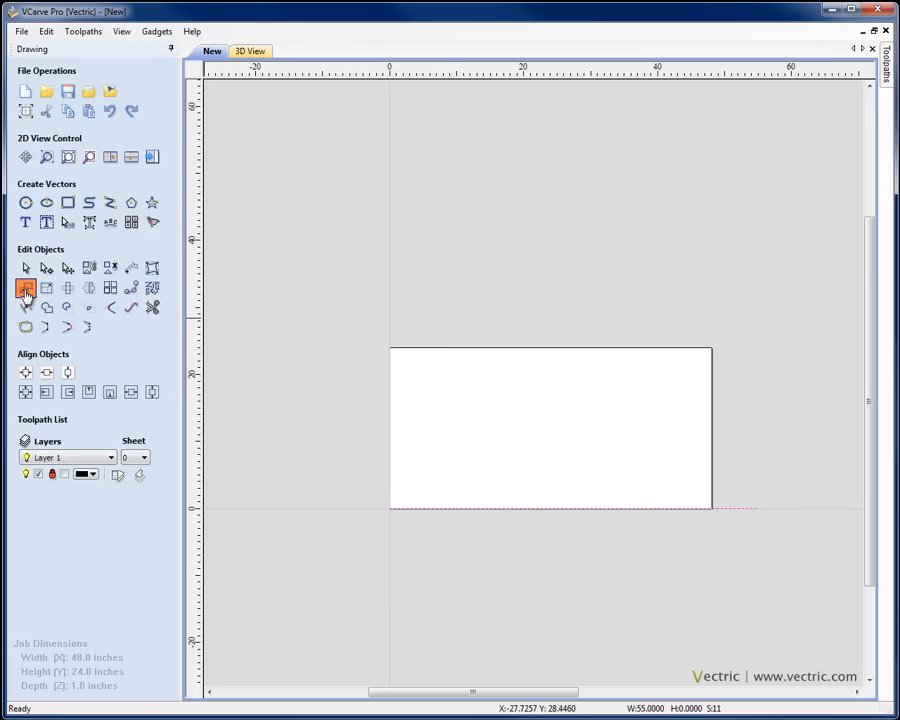
left_click(25, 288)
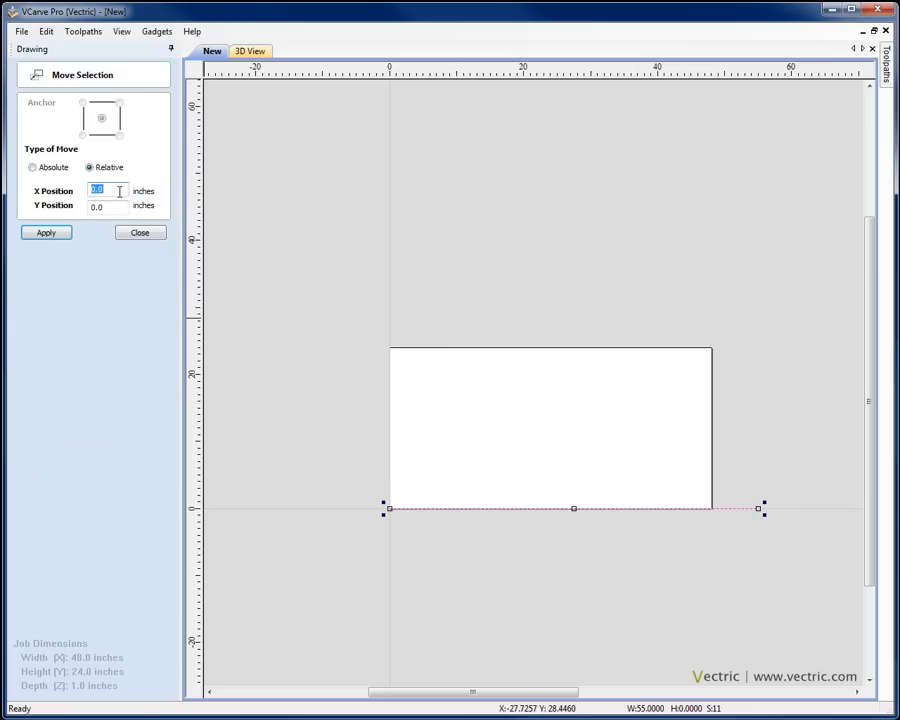
type("2.5")
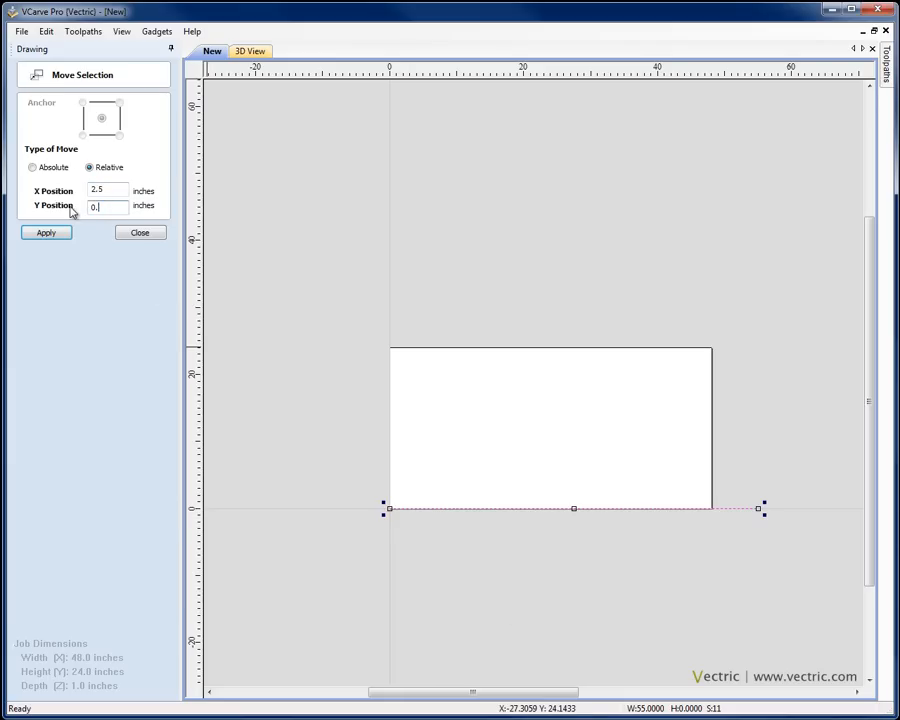
left_click(139, 232)
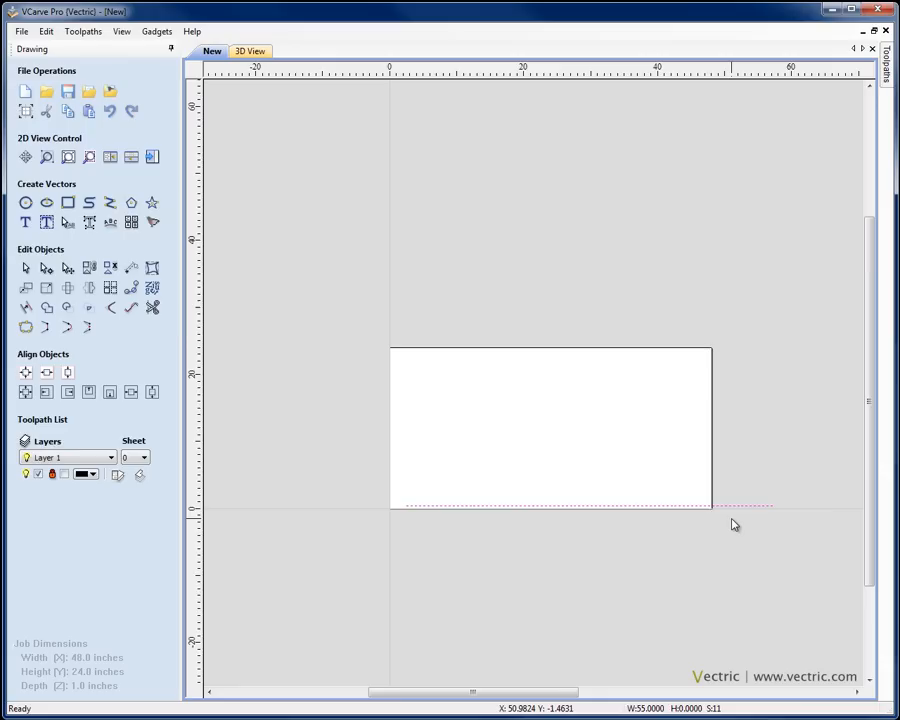
right_click(470, 500)
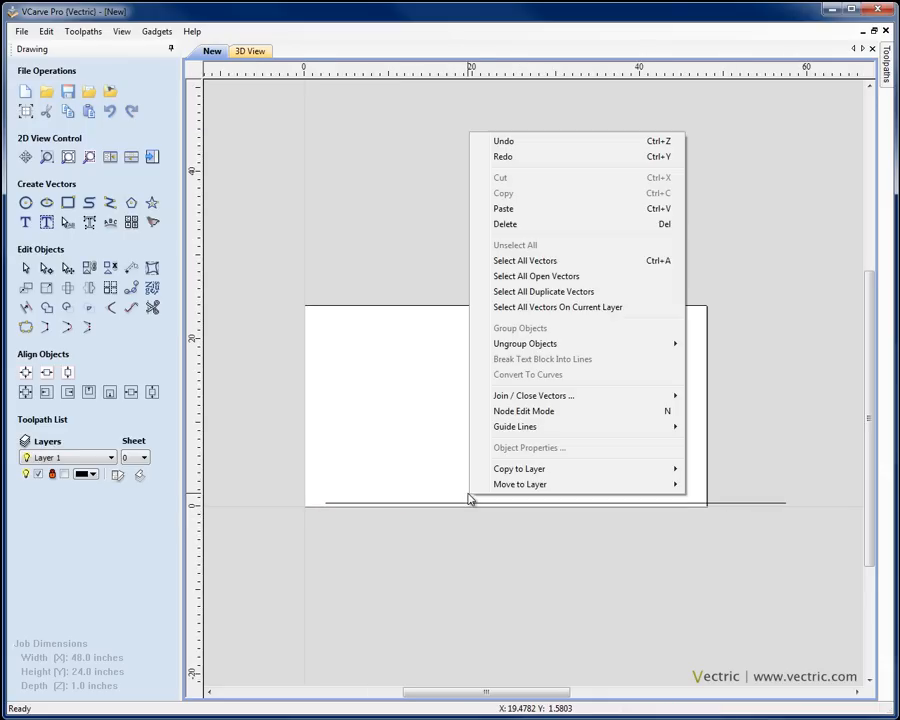
left_click(483, 429)
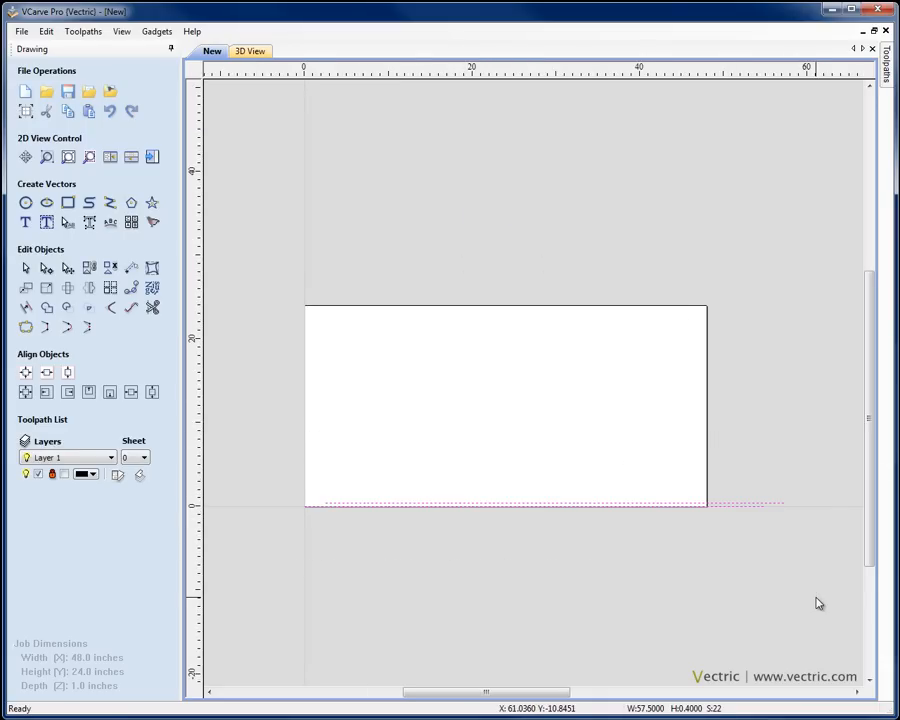
mouse_move(410, 493)
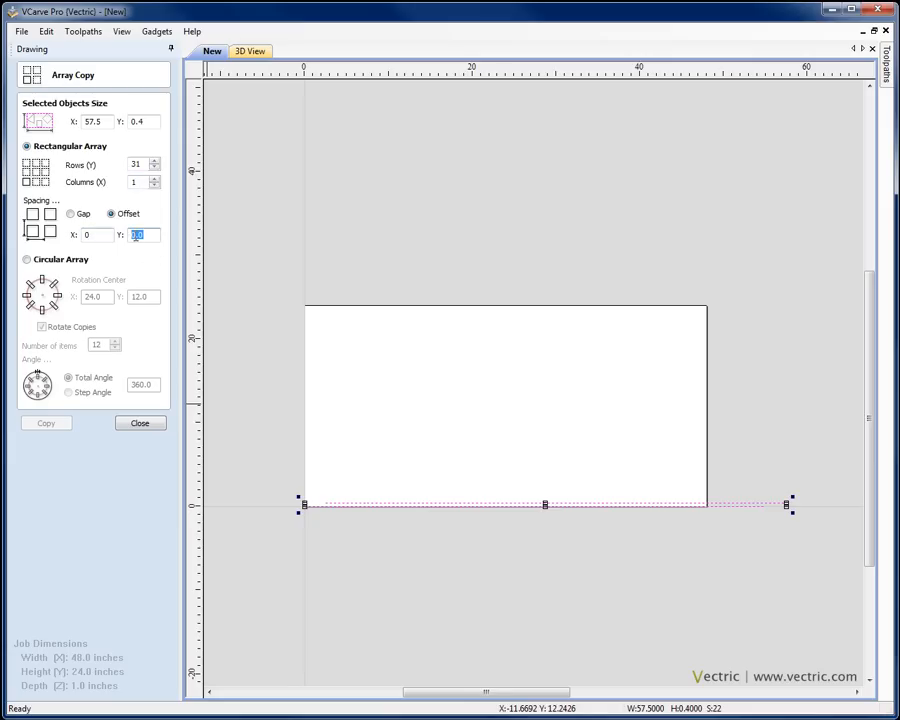
Array both rows into 31 rows and 1 column with a 0.8-inch Y offset.
type("0.8")
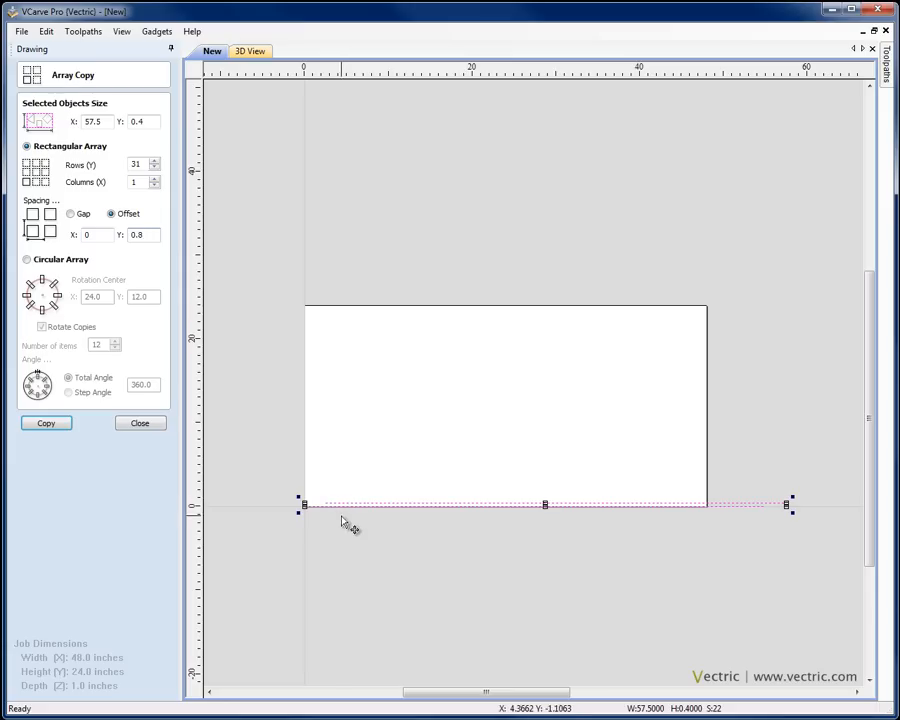
left_click(46, 423)
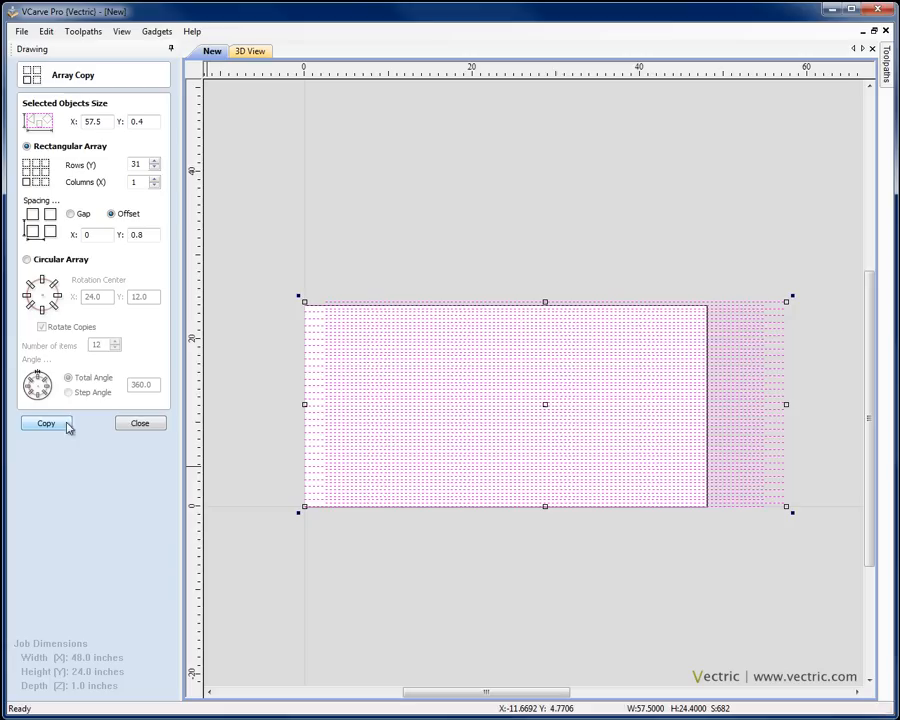
left_click(139, 423)
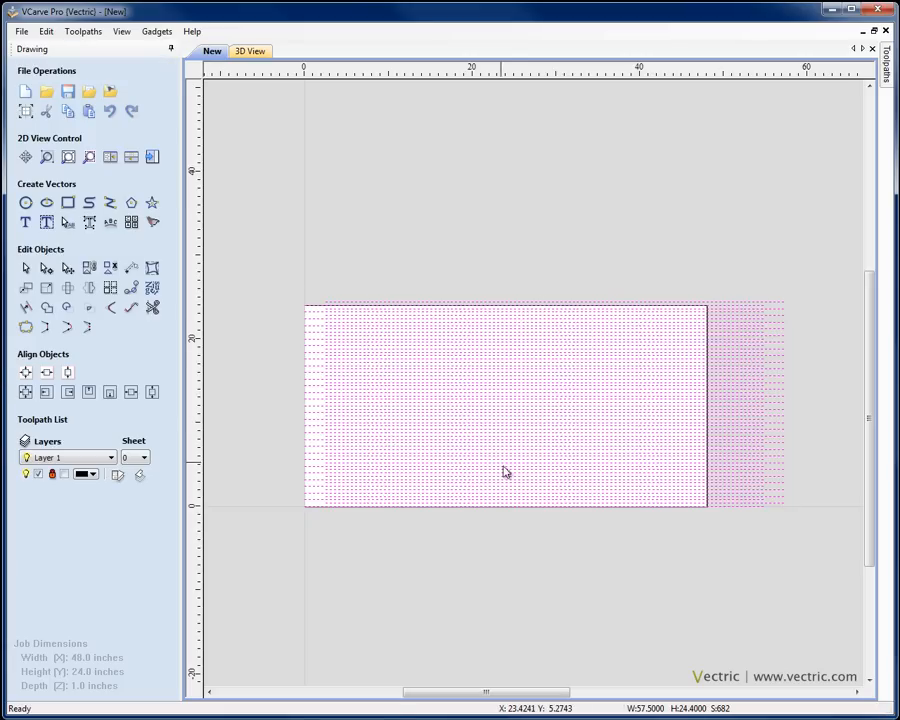
mouse_move(135, 390)
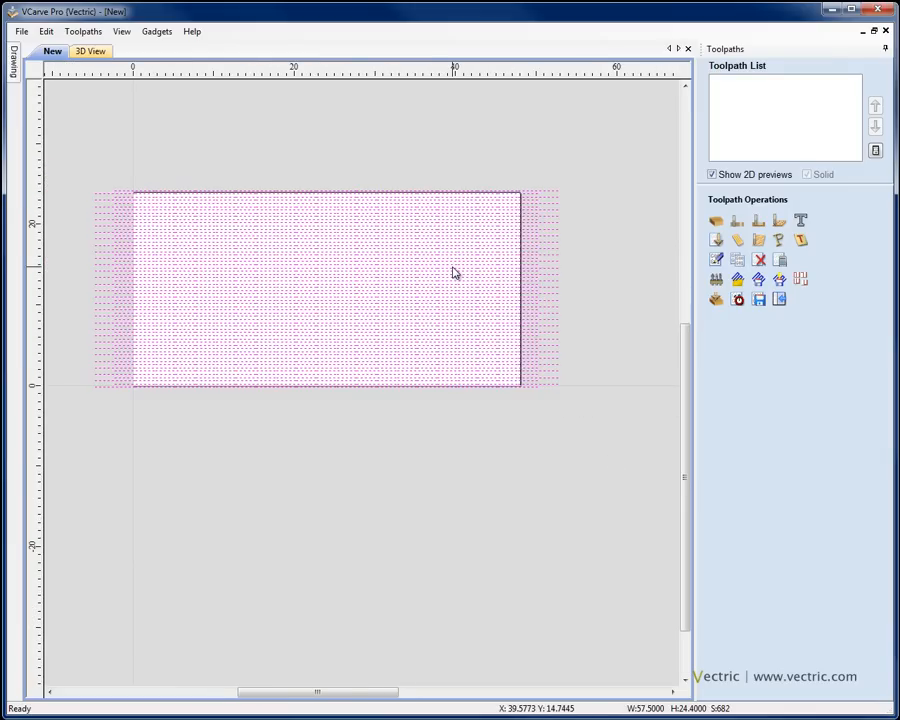
mouse_move(737, 240)
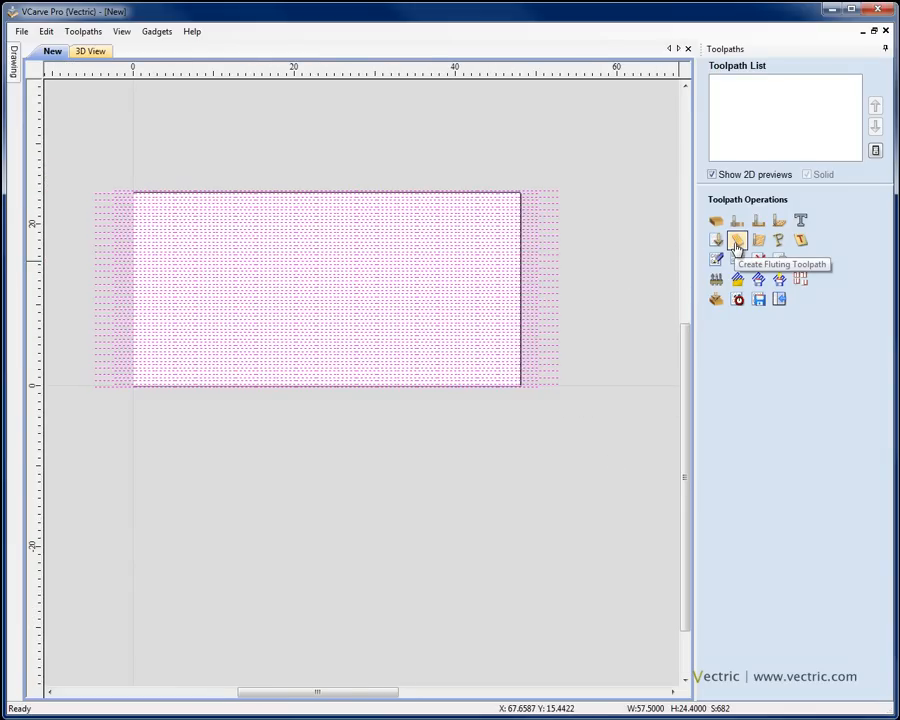
Create a fluting toolpath with 0.3-inch flute depth using the 1-inch ball nose tool.
left_click(736, 240)
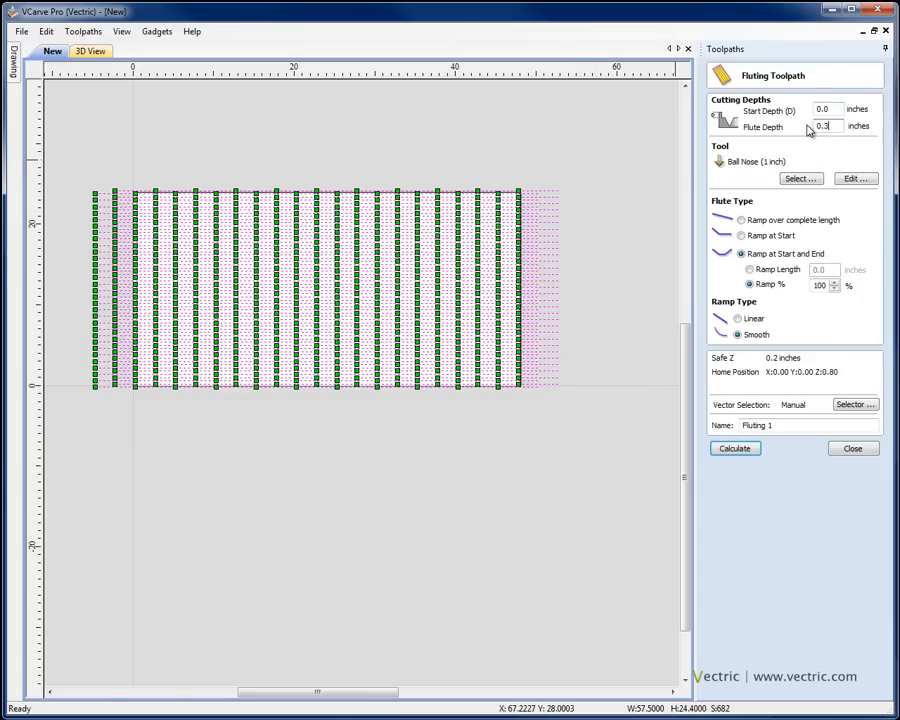
left_click(799, 178)
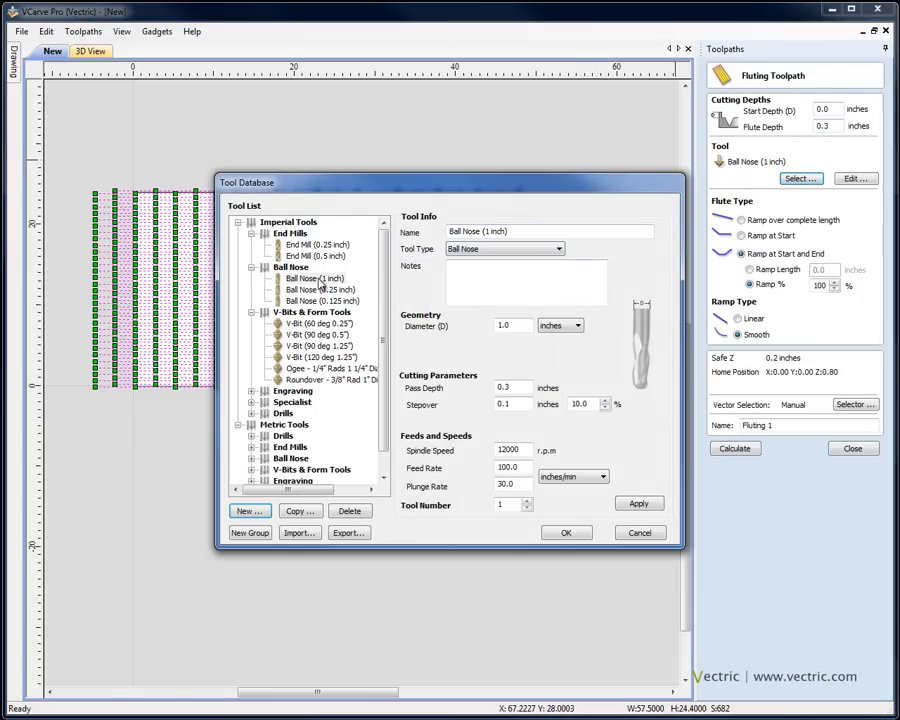
left_click(566, 531)
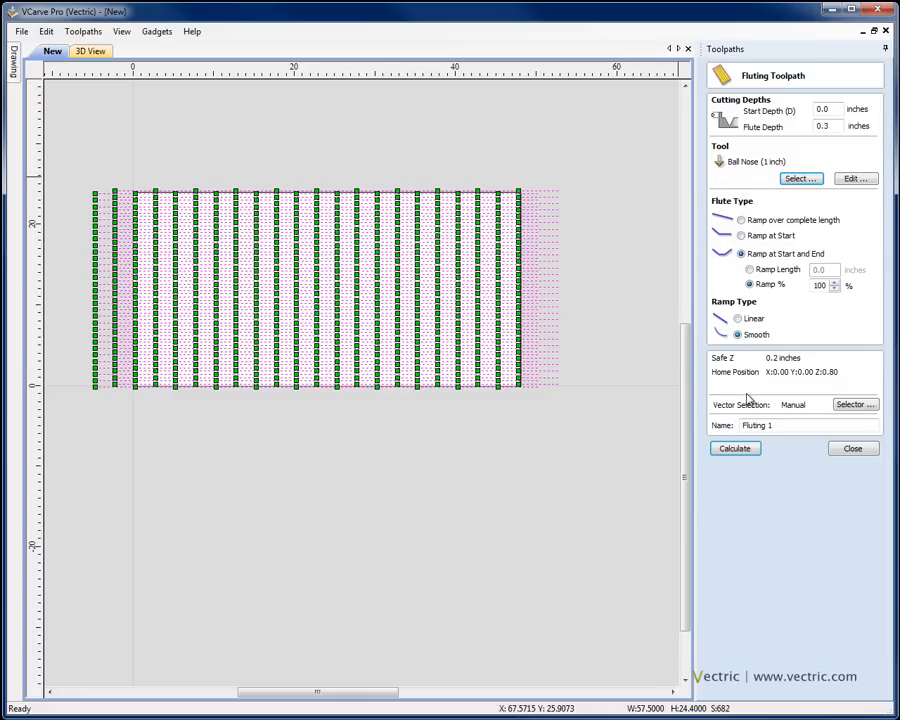
Calculate Fluting 1, tilt the 3D view and preview it on Beech Dark.
left_click(735, 448)
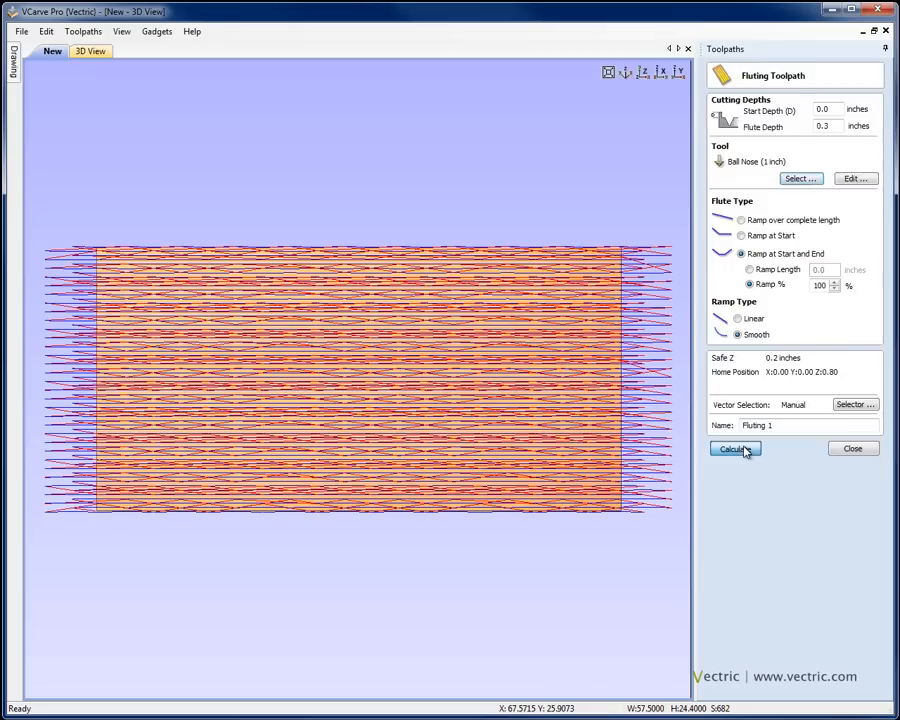
left_click(734, 449)
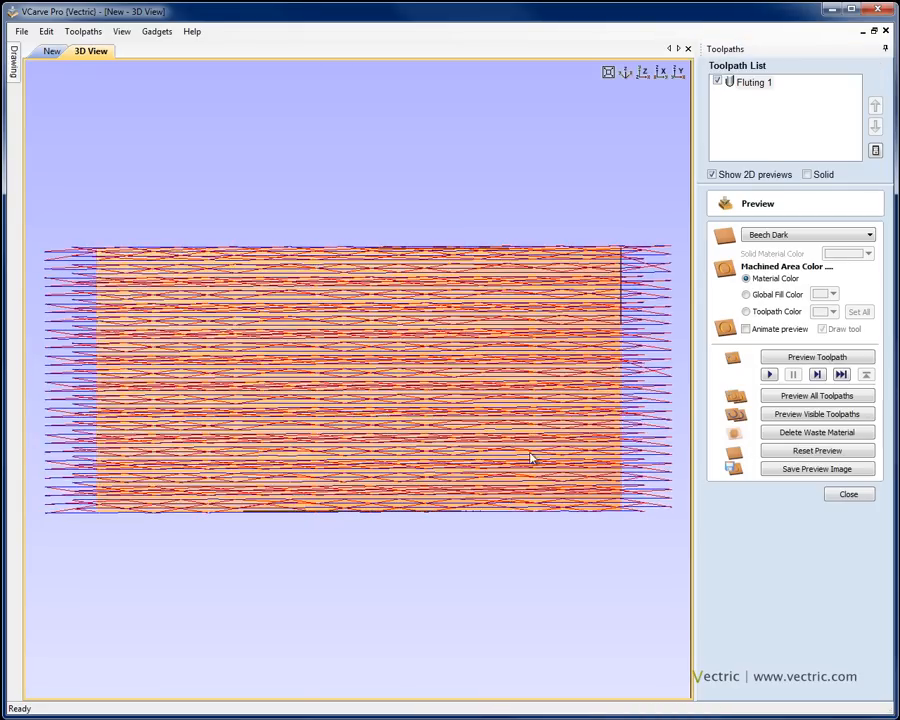
left_click_drag(531, 458, 360, 383)
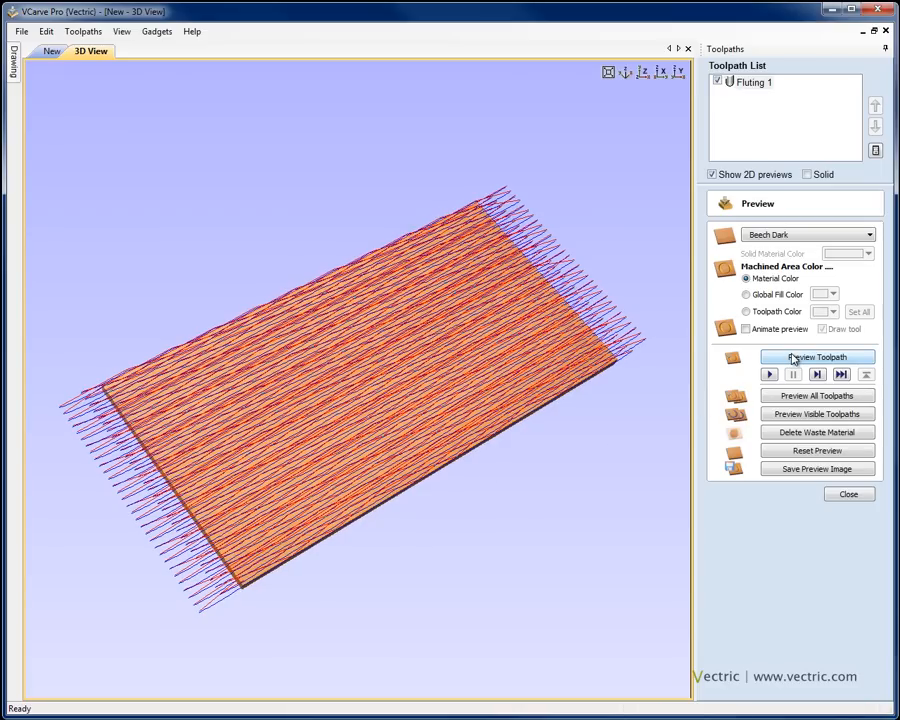
left_click(817, 357)
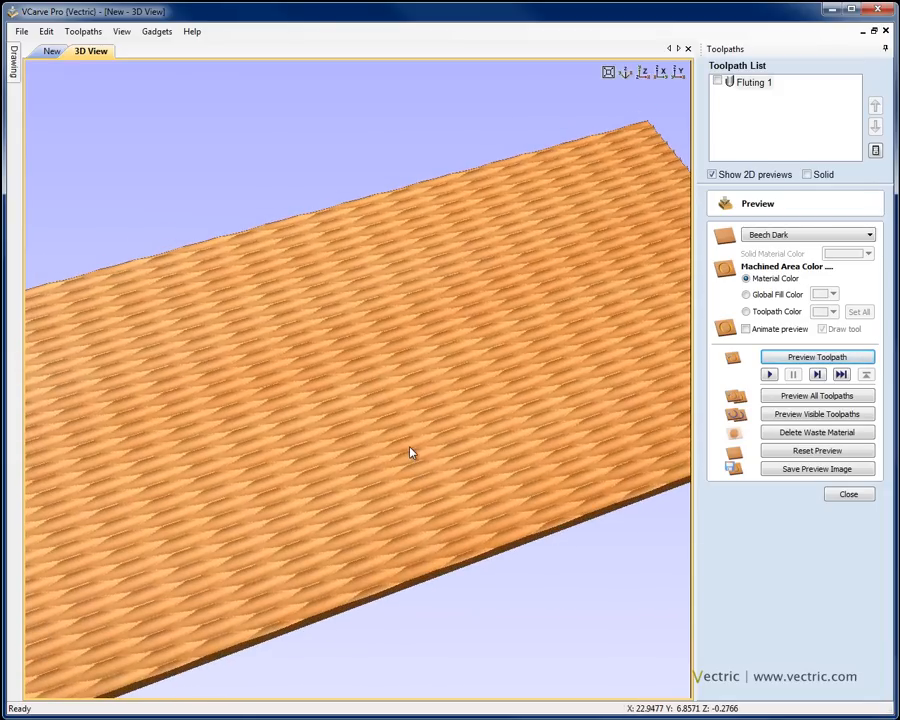
mouse_move(388, 428)
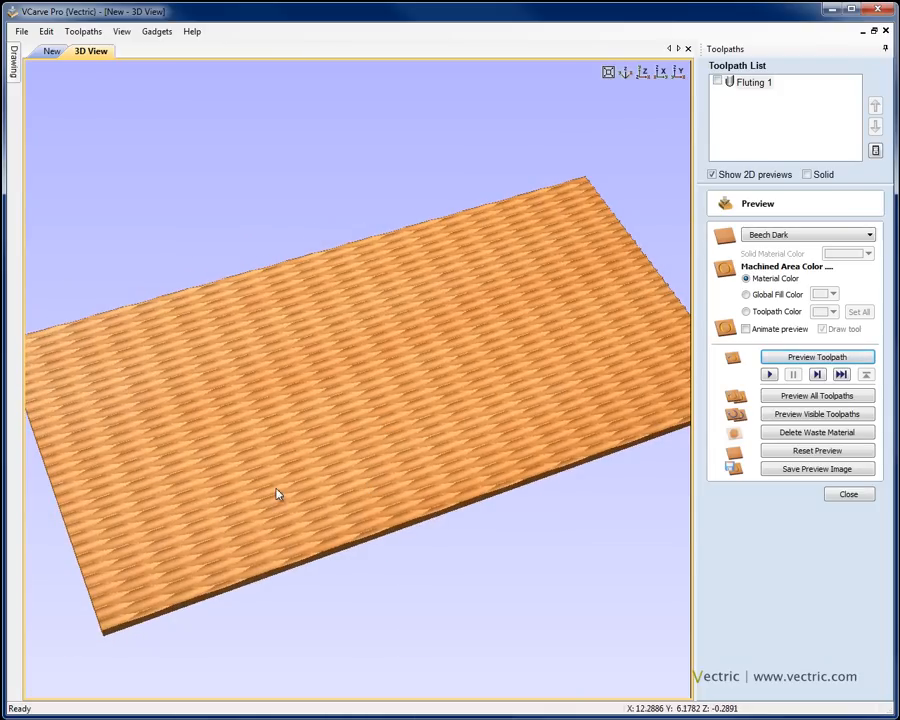
mouse_move(395, 525)
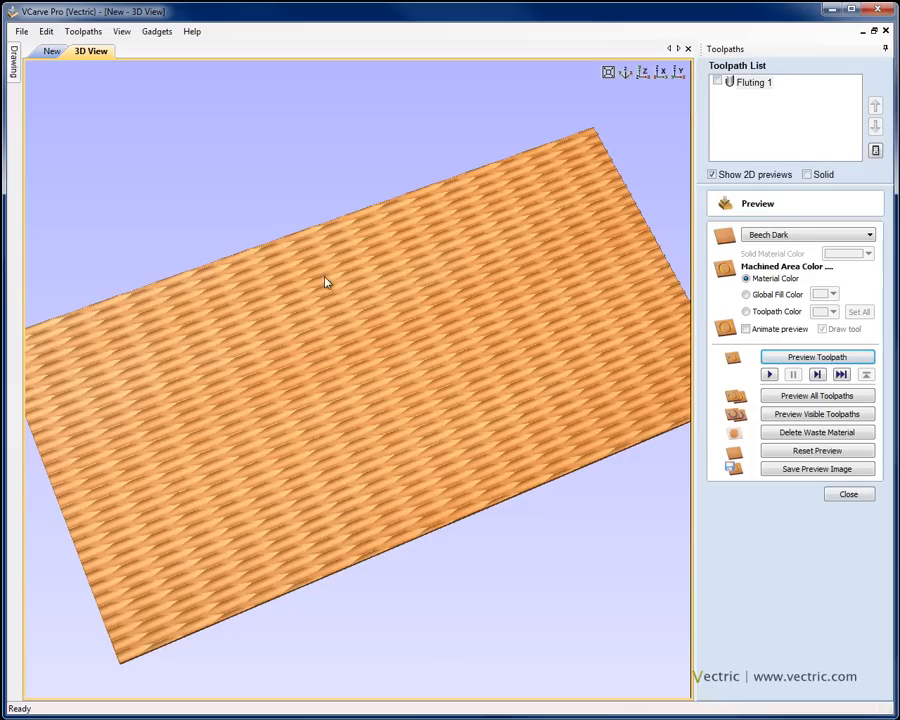
mouse_move(455, 486)
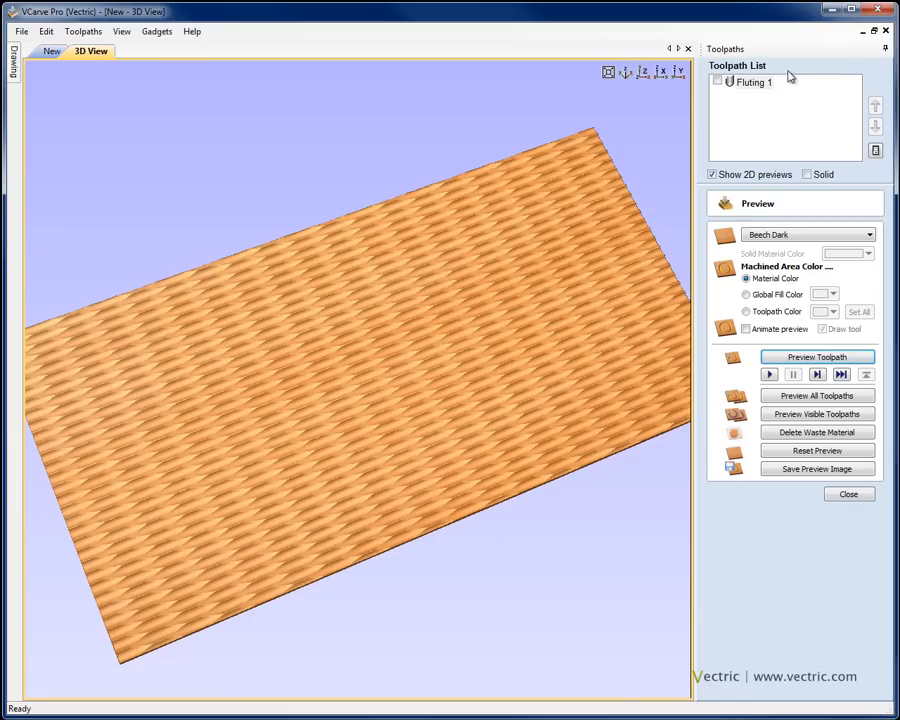
Recalculate Fluting 1 with smooth ramping over the complete length and reset the preview.
double_click(752, 82)
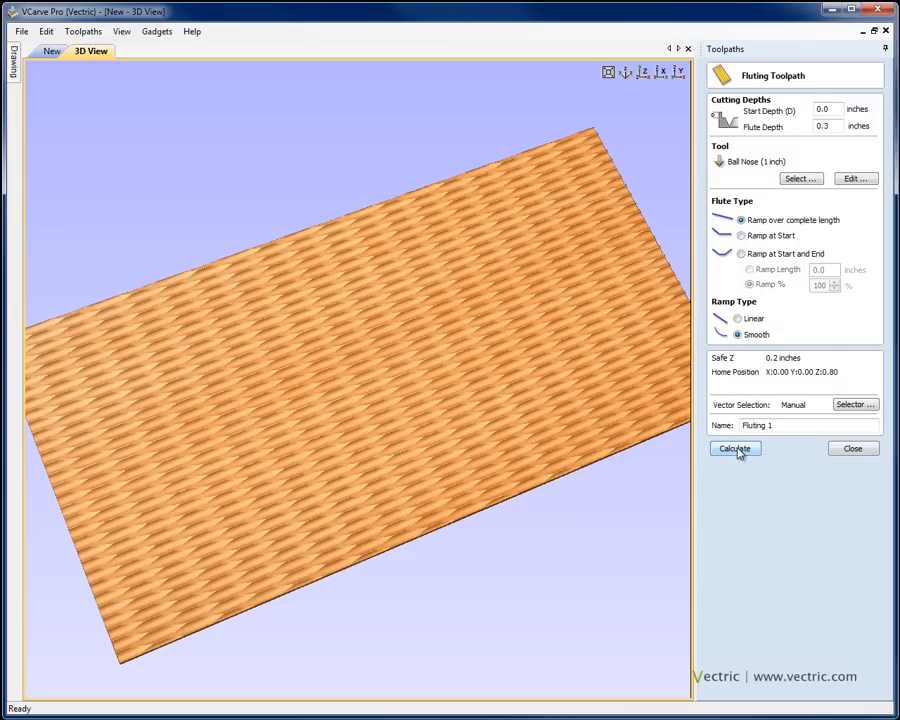
left_click(735, 448)
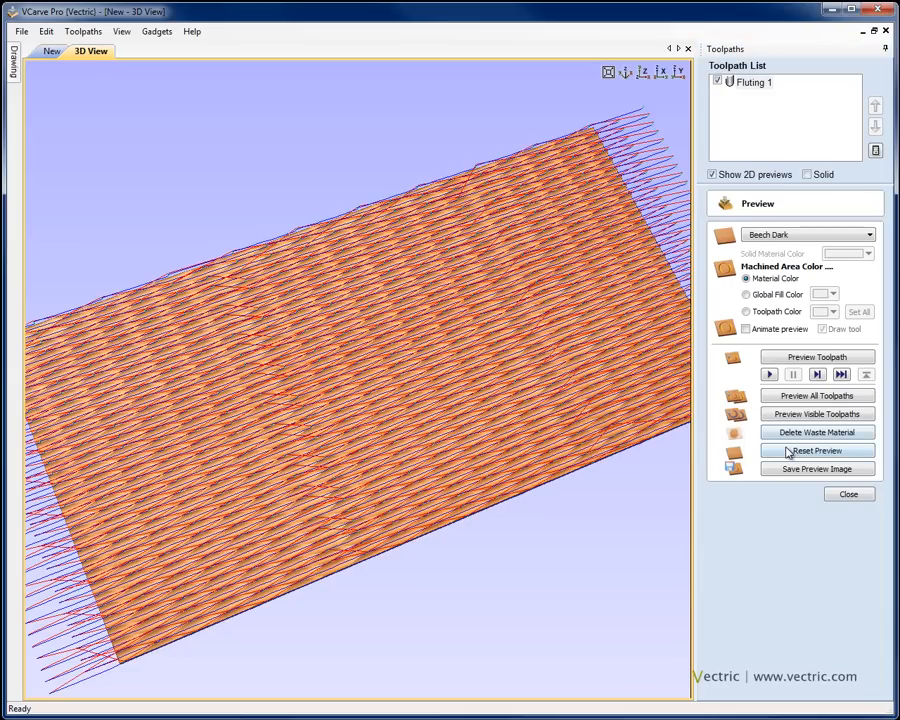
left_click(817, 450)
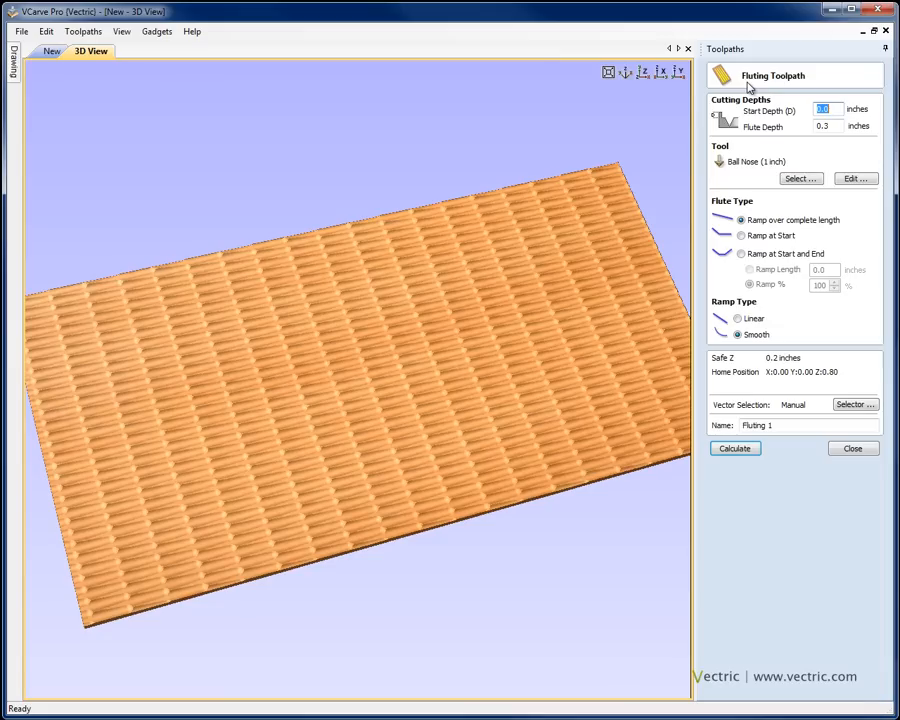
mouse_move(745, 255)
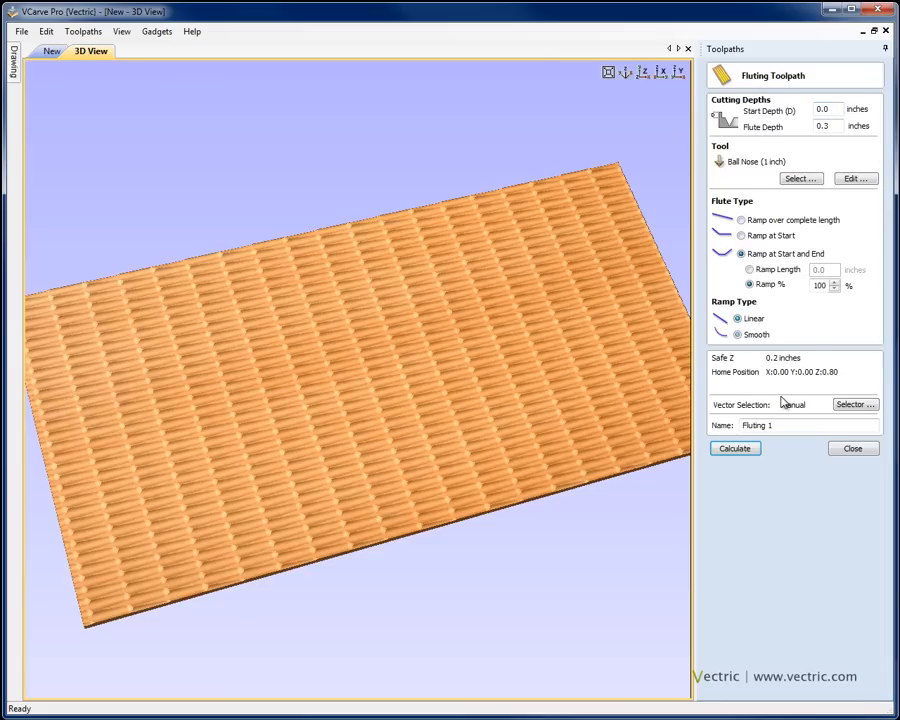
Use linear ramps at start and end, recalculate, and preview the woven texture.
left_click(735, 448)
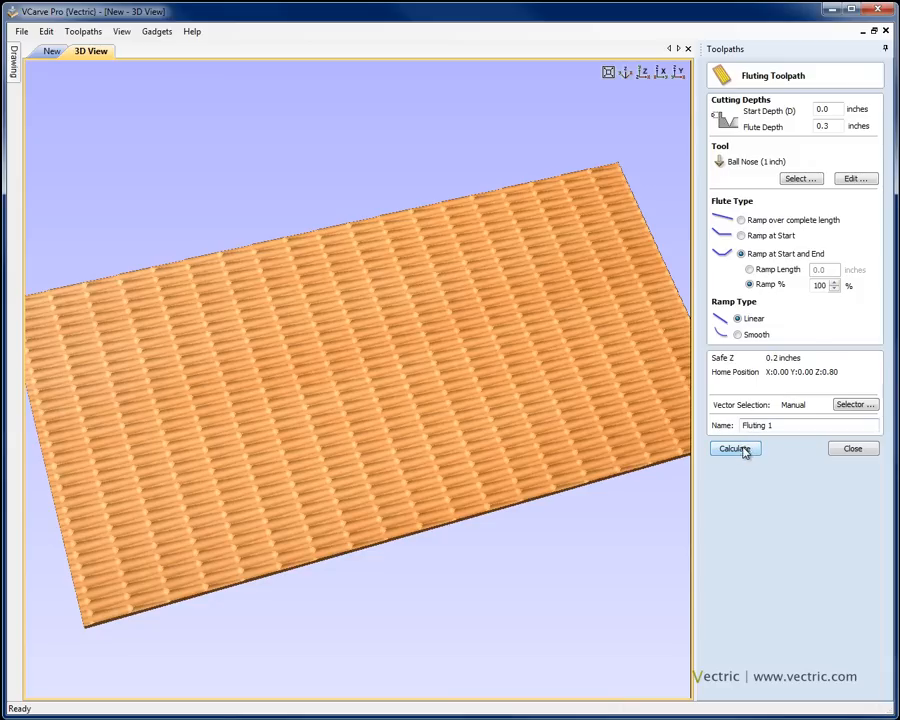
left_click(734, 448)
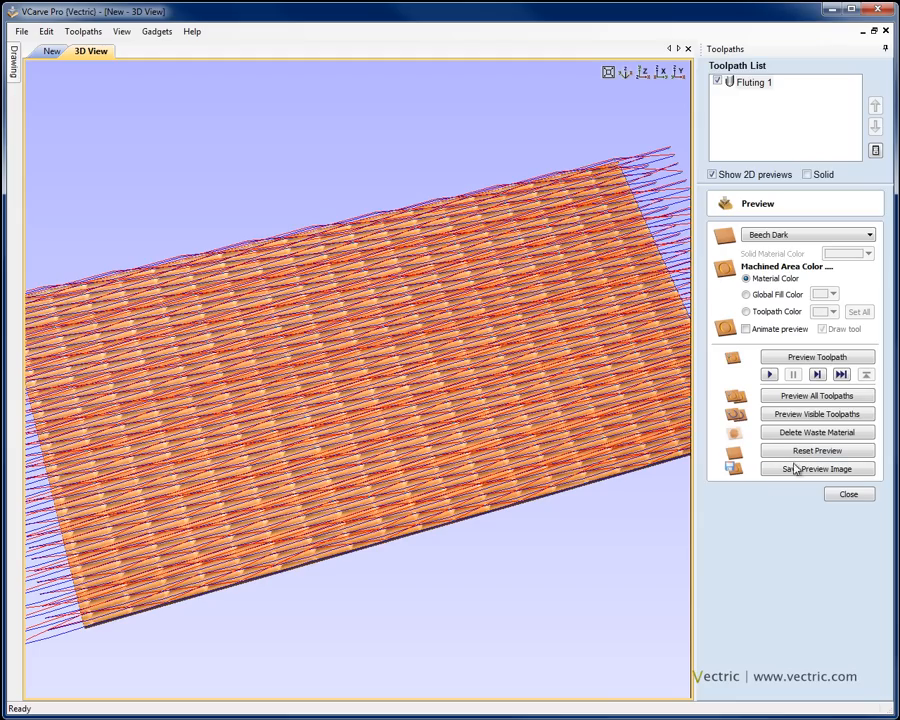
left_click(817, 357)
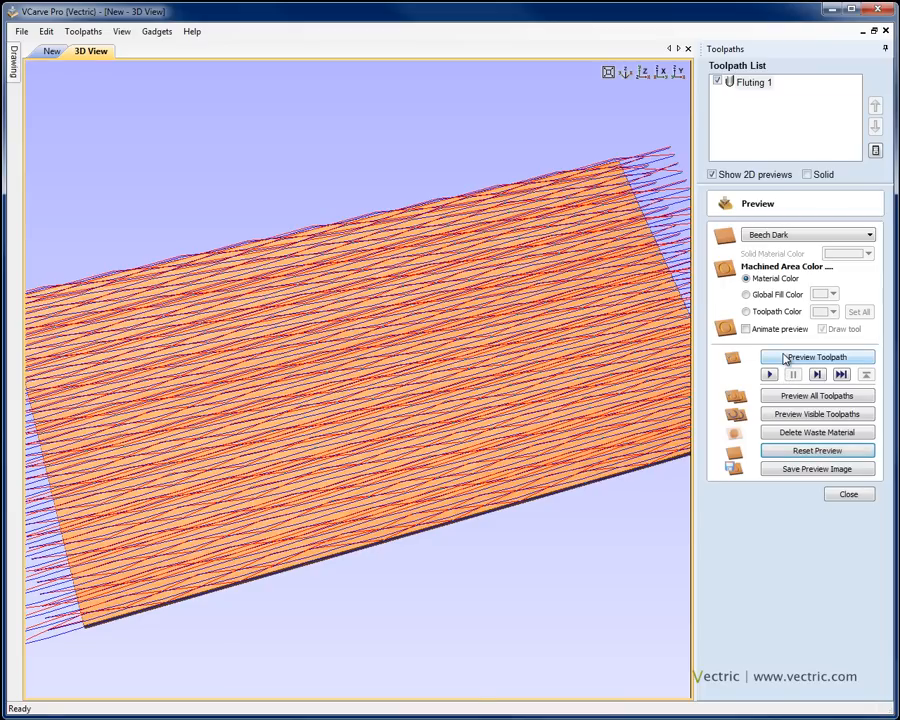
left_click(817, 357)
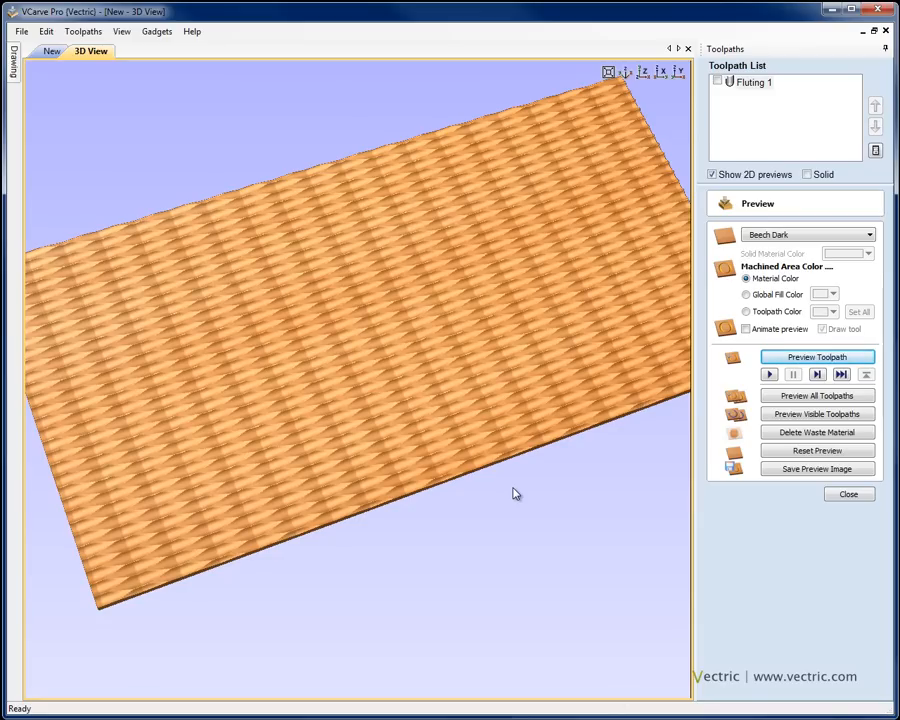
left_click(817, 357)
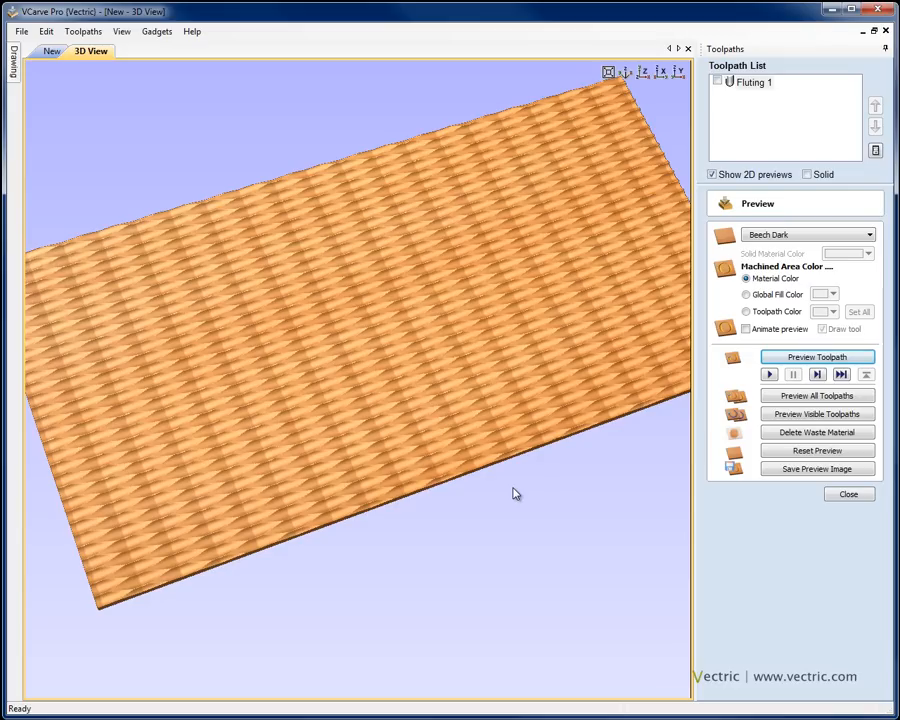
mouse_move(812, 487)
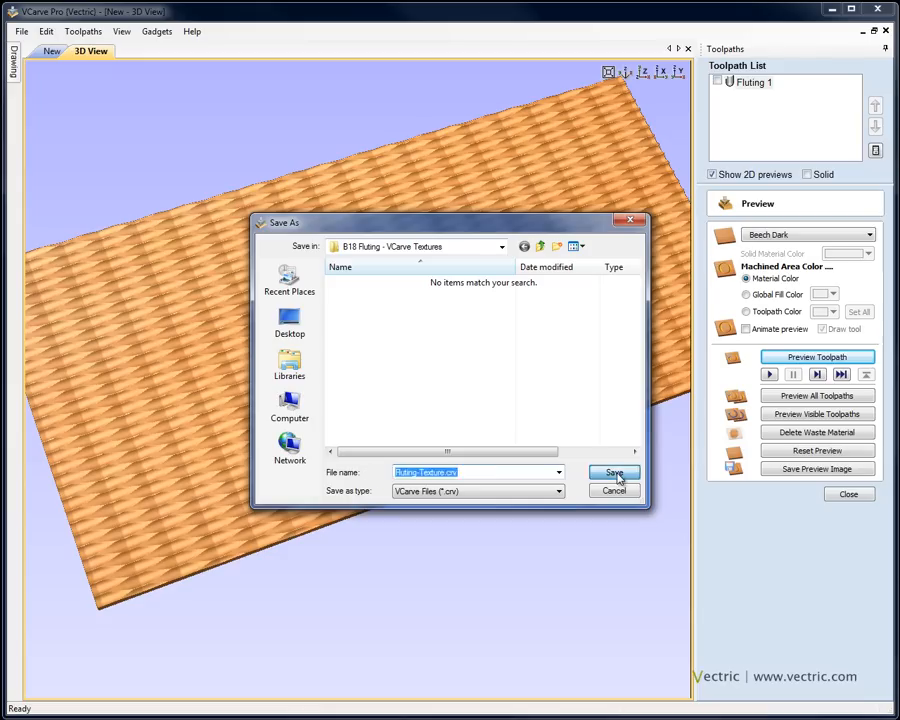
Save the job as Fluting-Texture.crv in the B18 Fluting - VCarve Textures folder.
left_click(614, 473)
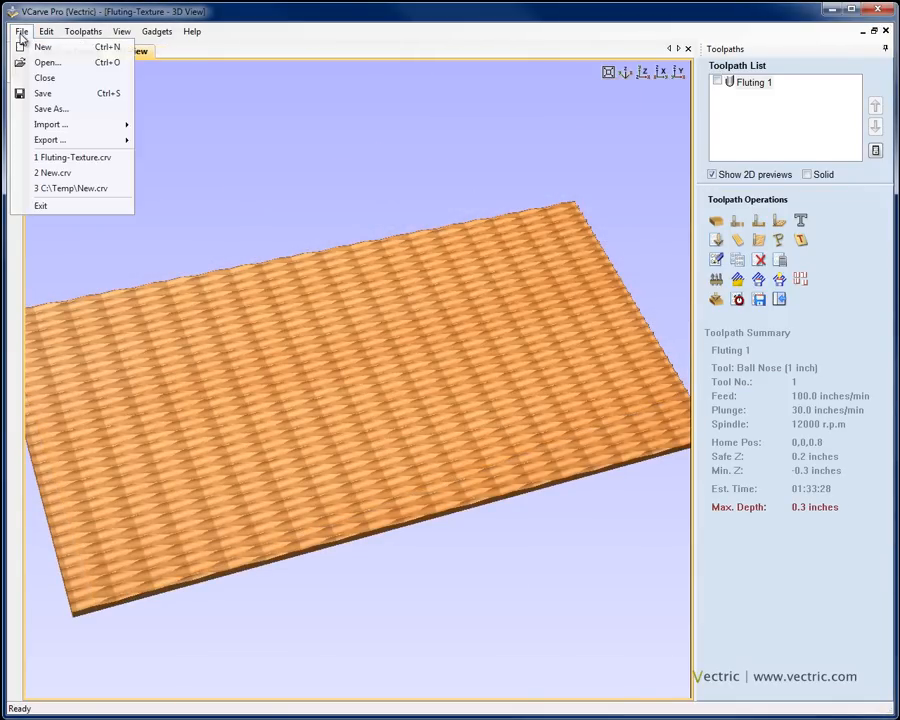
Create a new job, accepting the 48 × 24 inch, 1 inch thick Job Setup.
left_click(42, 47)
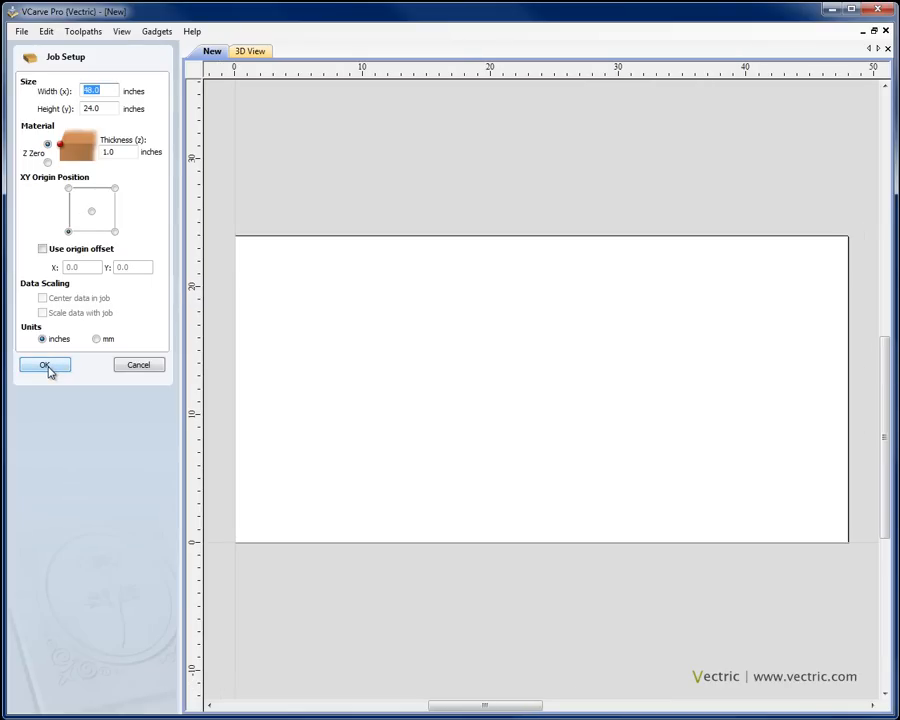
left_click(44, 364)
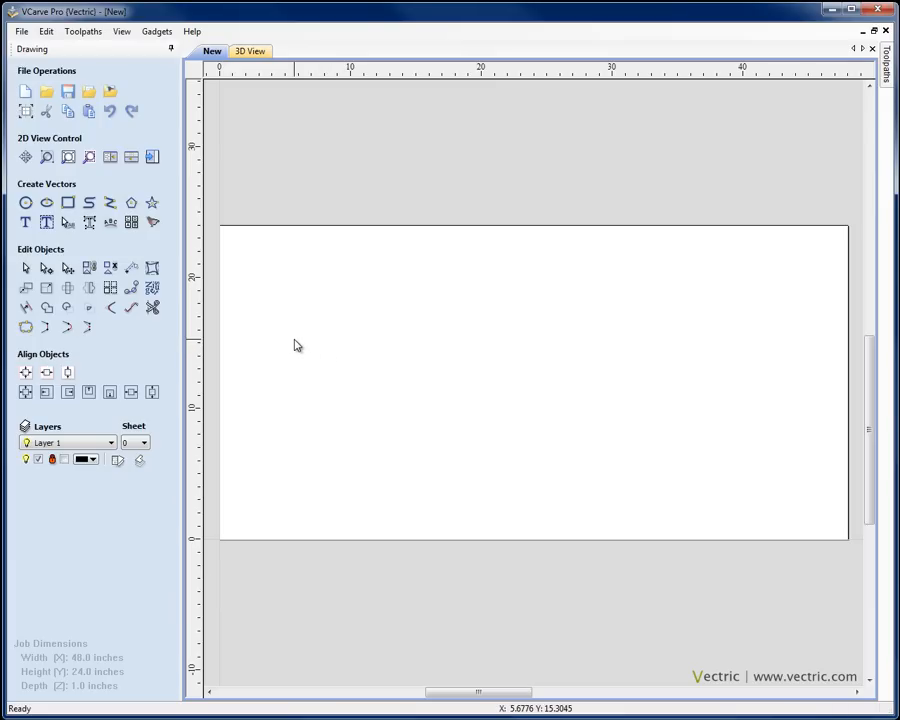
mouse_move(67, 203)
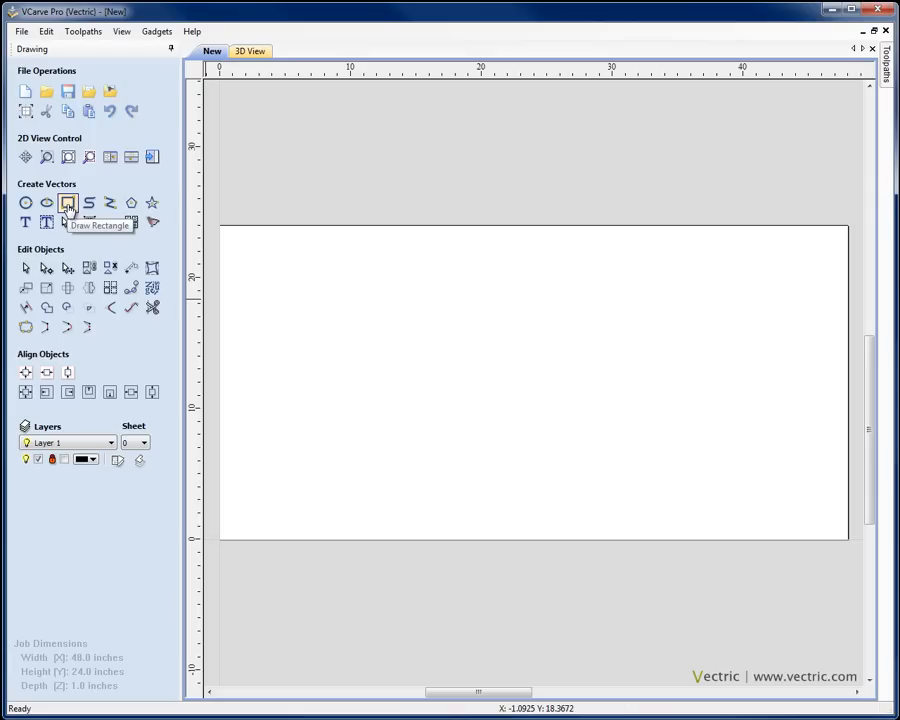
Draw a centre-anchored rectangle 2 inches wide with height 1.
left_click(67, 203)
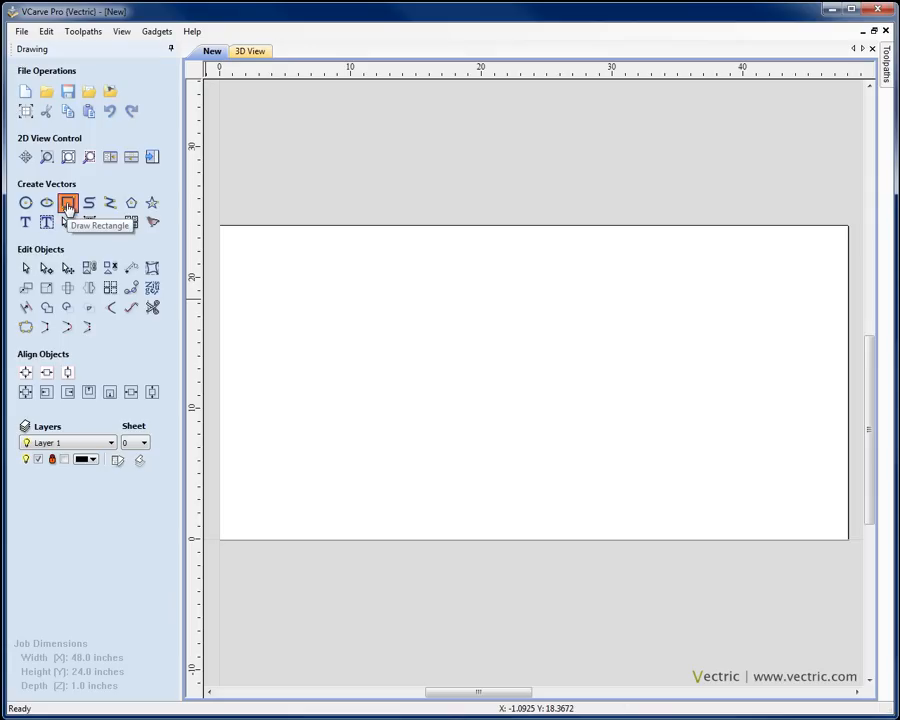
left_click(67, 203)
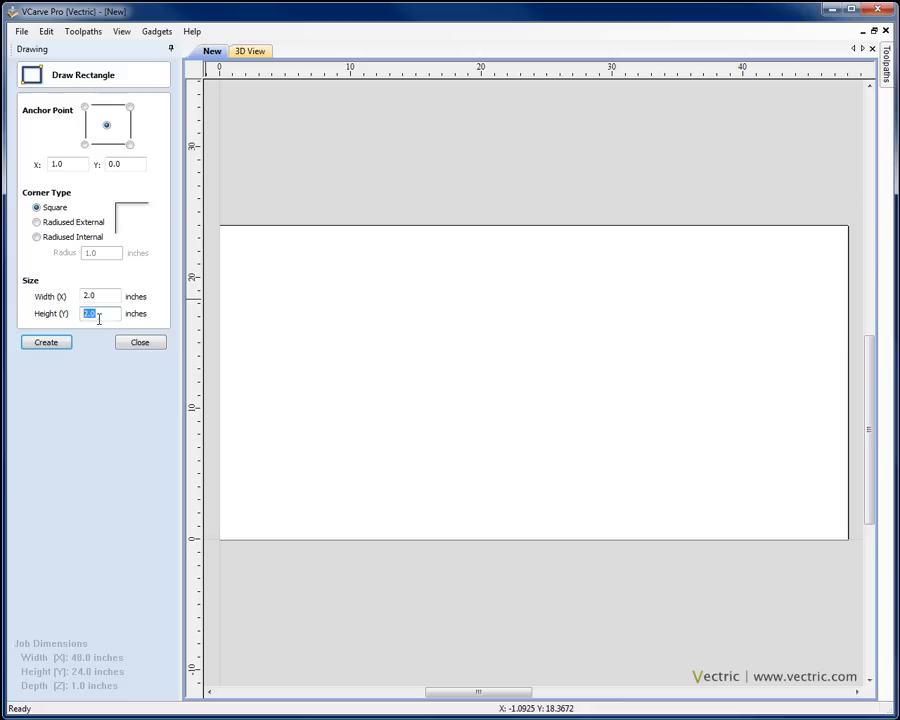
type("1")
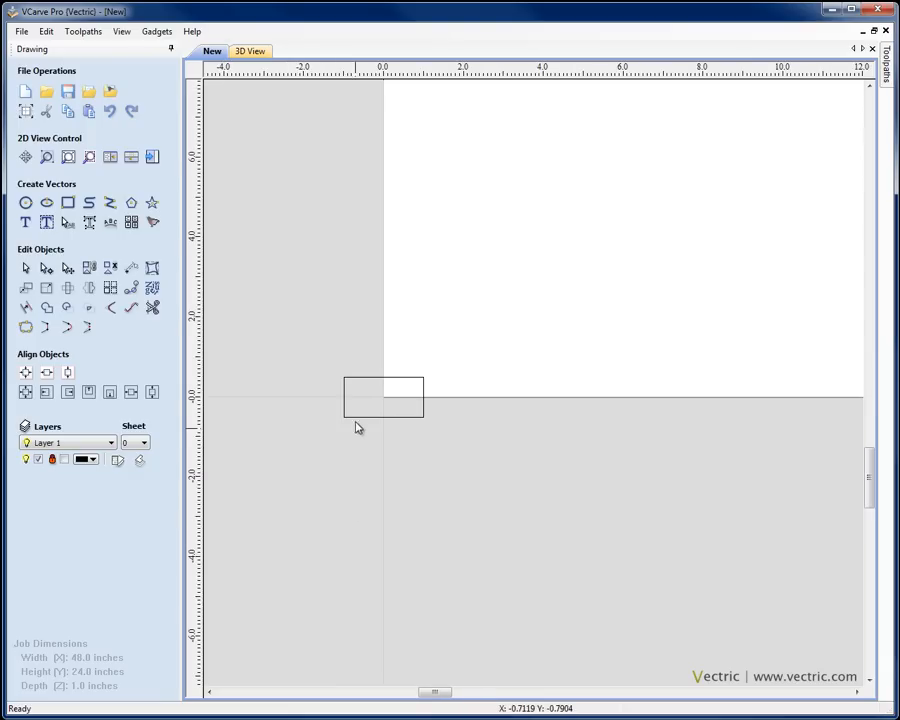
Create and select the 2 × 1 rectangle, then rotate a copy 90 degrees upright beside it.
left_click(383, 396)
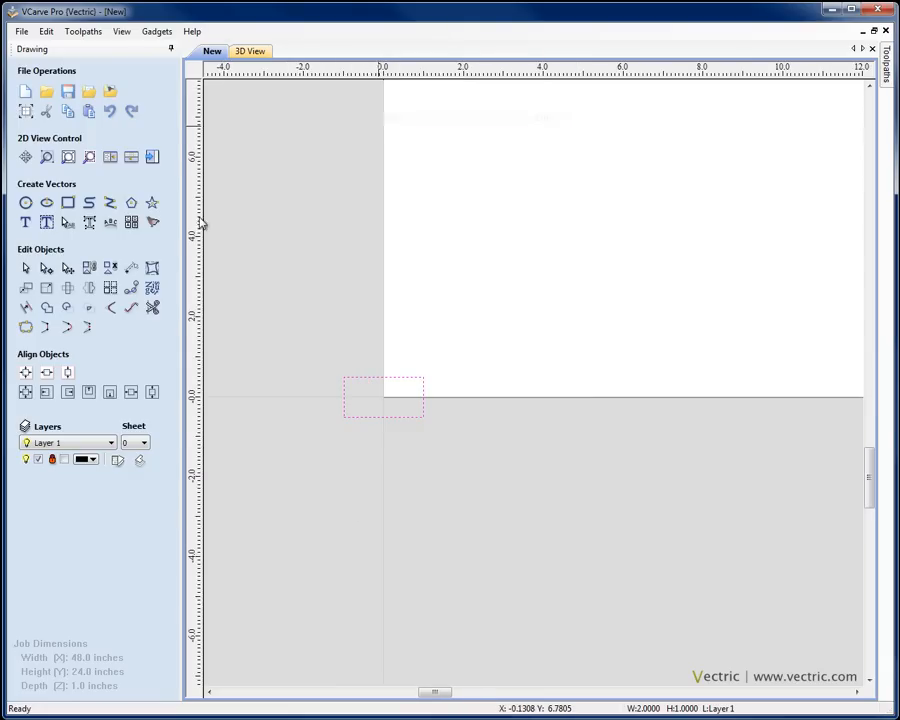
mouse_move(67, 288)
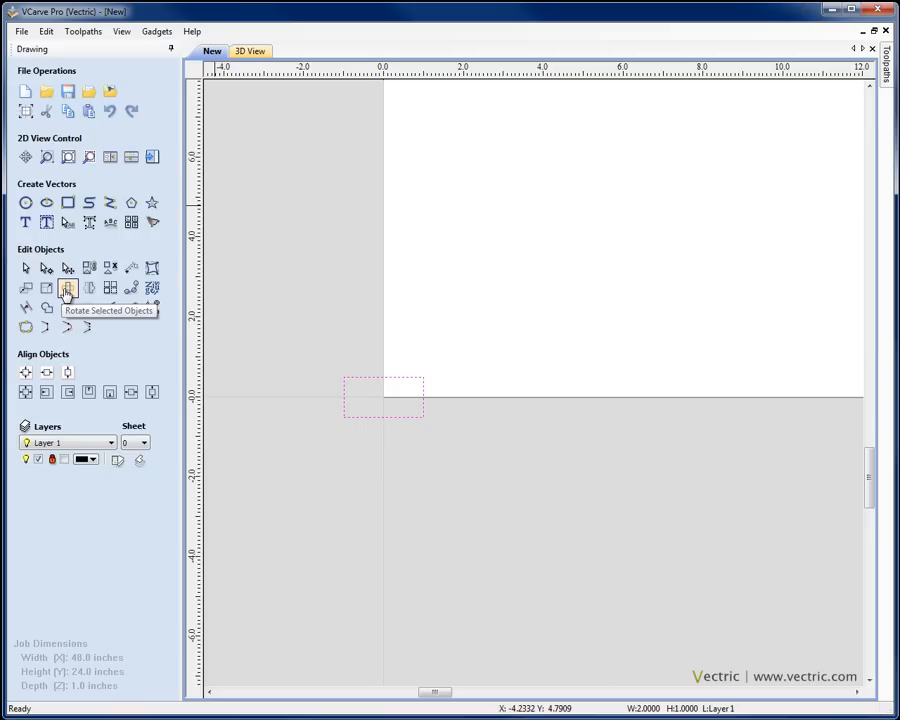
left_click(67, 288)
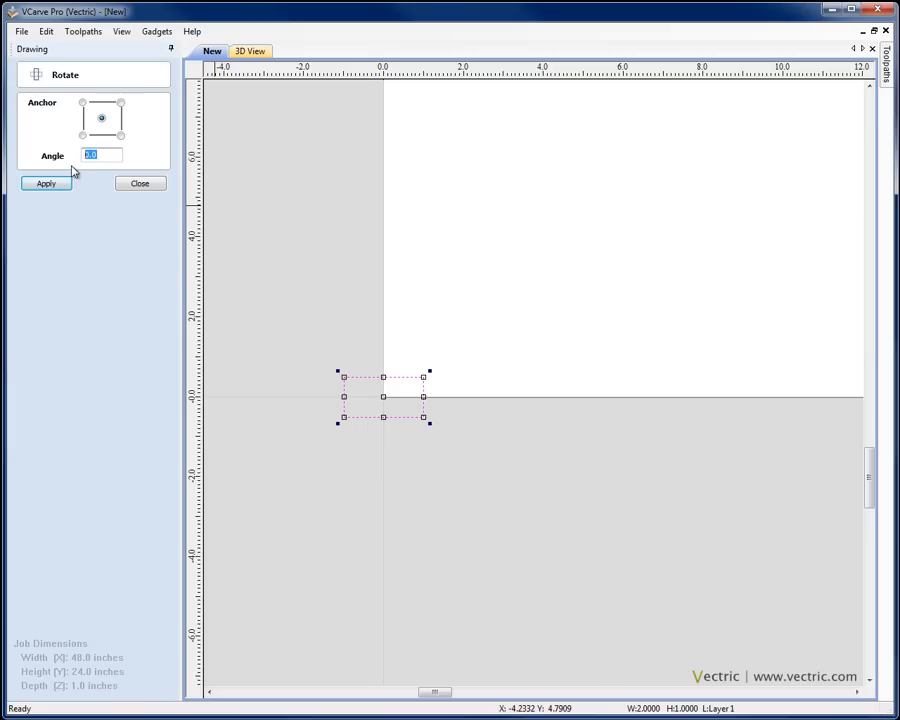
left_click(45, 183)
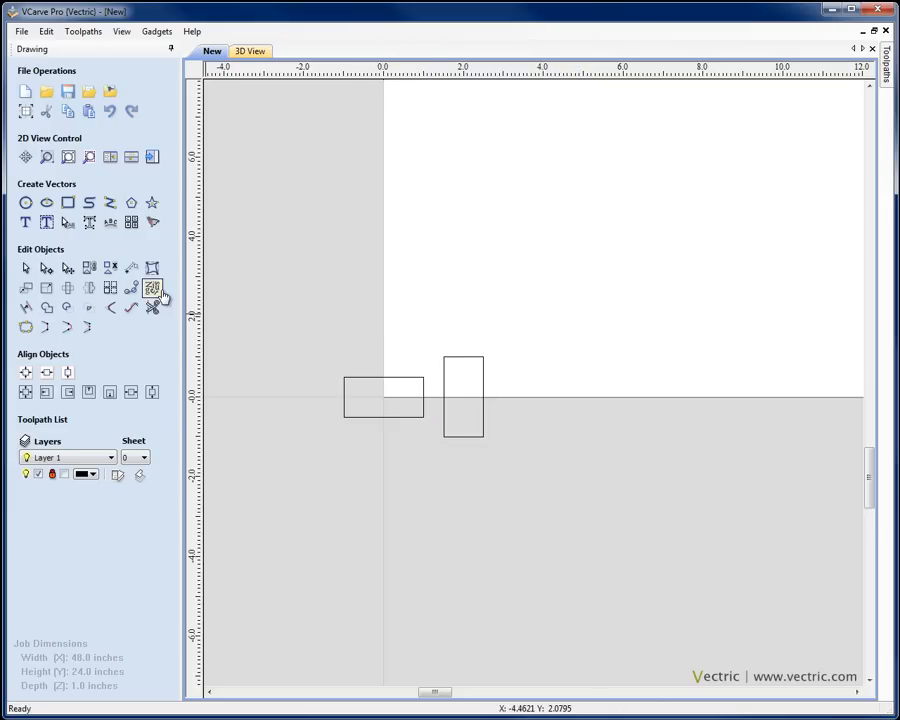
left_click(67, 203)
type("0")
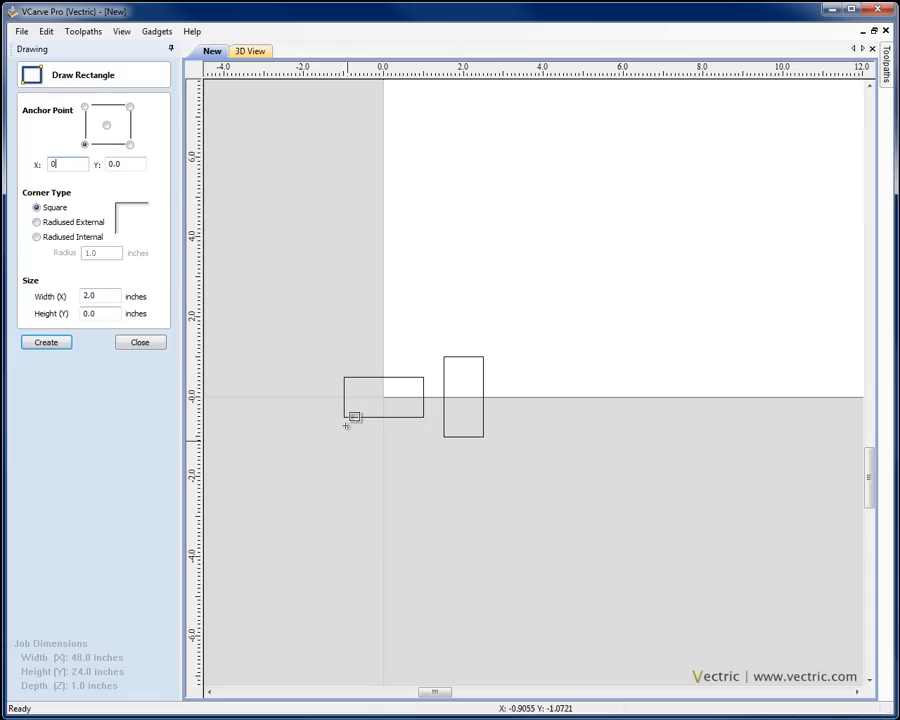
mouse_move(475, 388)
type("2")
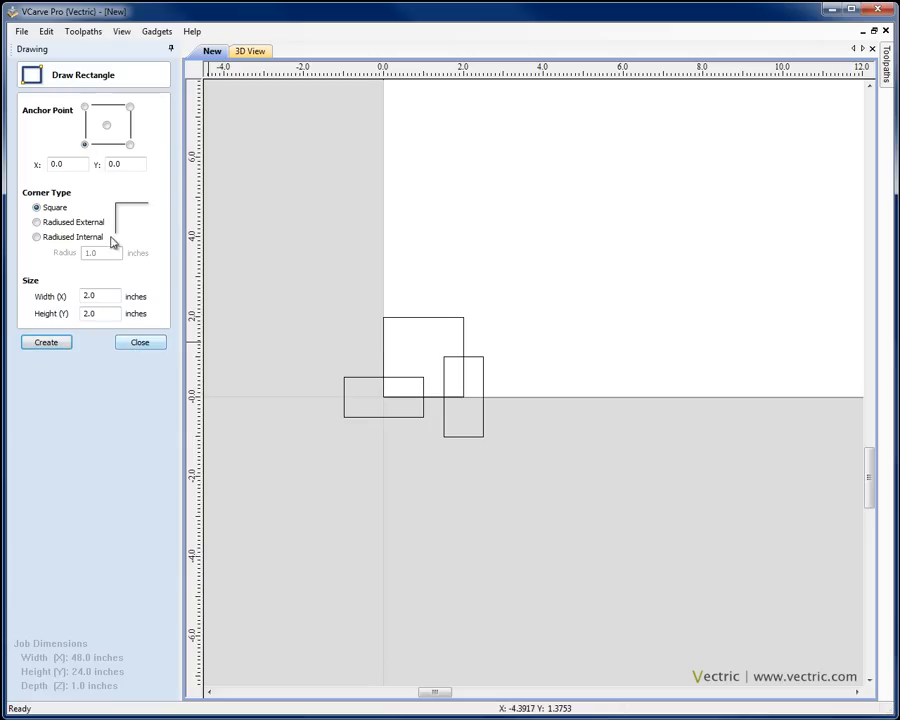
Finish the rectangles and drag the horizontal one into the pinwheel layout near the origin.
left_click(139, 342)
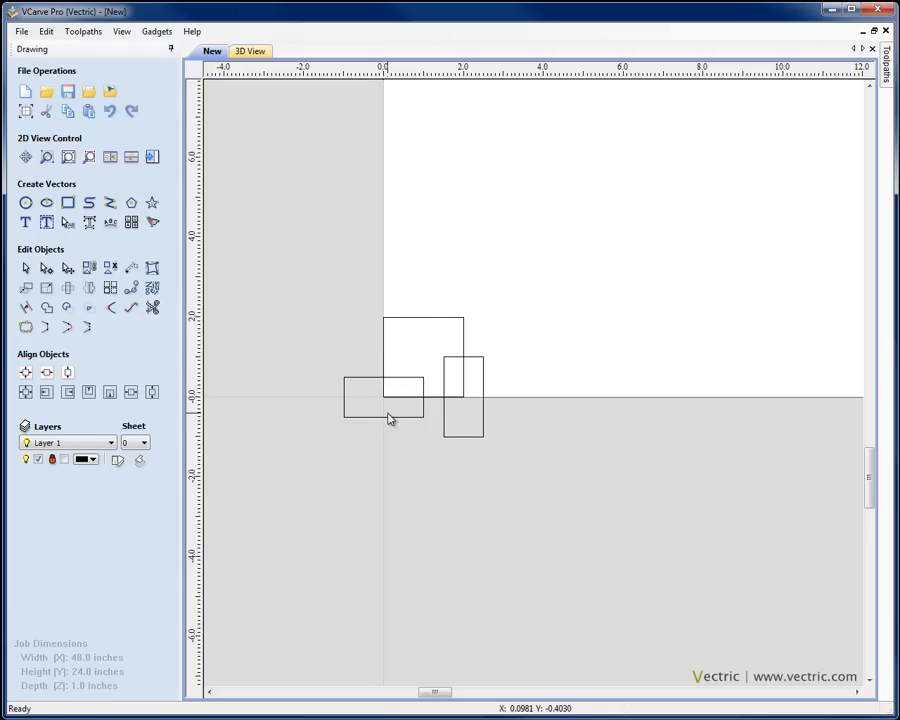
left_click(384, 397)
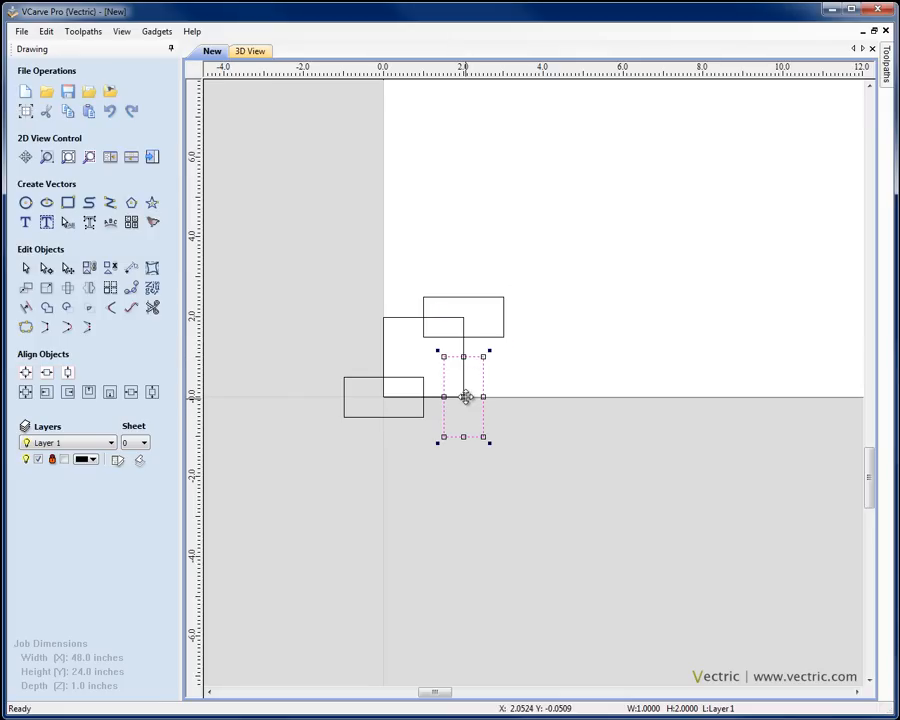
left_click_drag(465, 397, 415, 347)
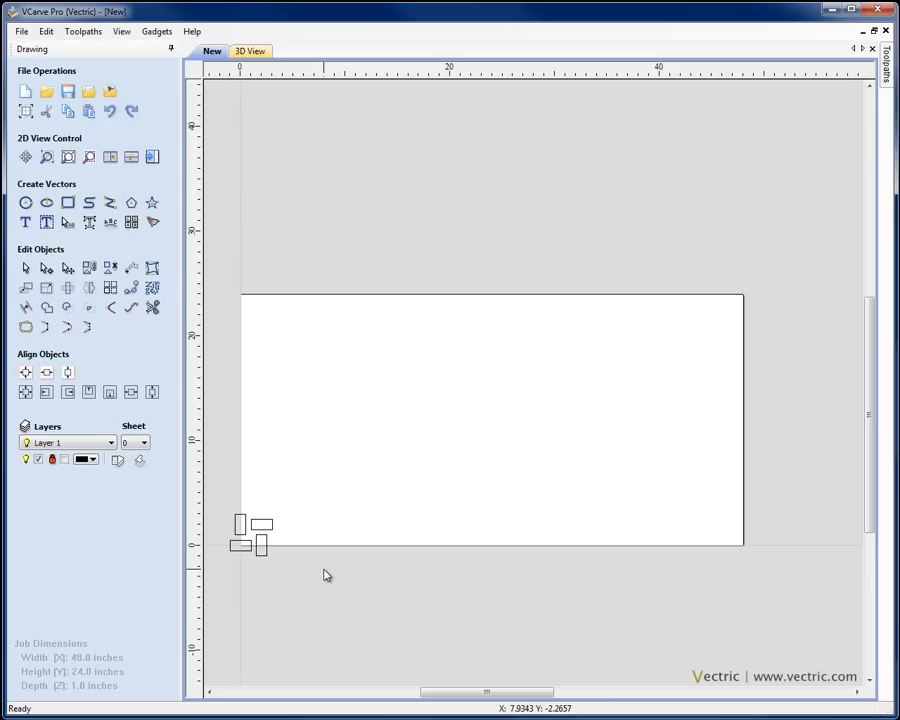
Array the selected four-rectangle block into 6 rows by 12 columns at 4-inch offsets.
left_click_drag(225, 505, 325, 610)
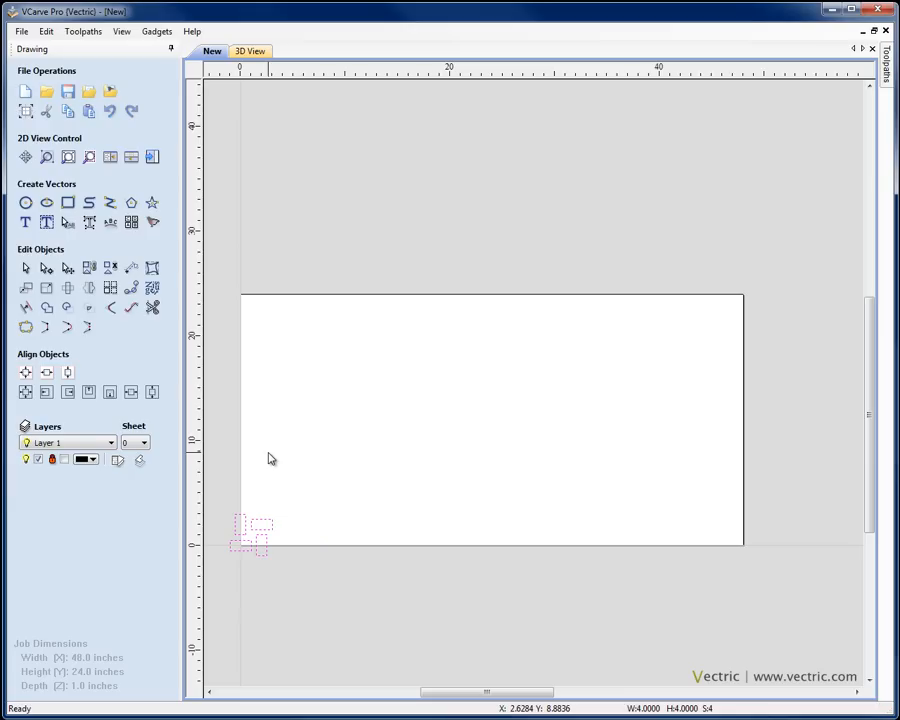
mouse_move(197, 340)
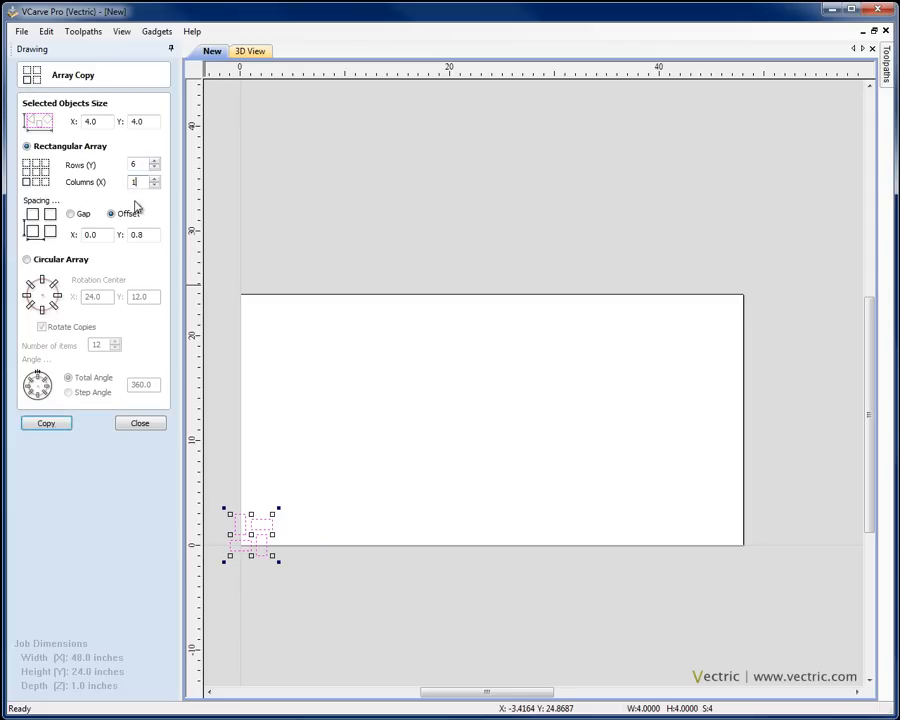
type("12")
left_click(143, 234)
type("4")
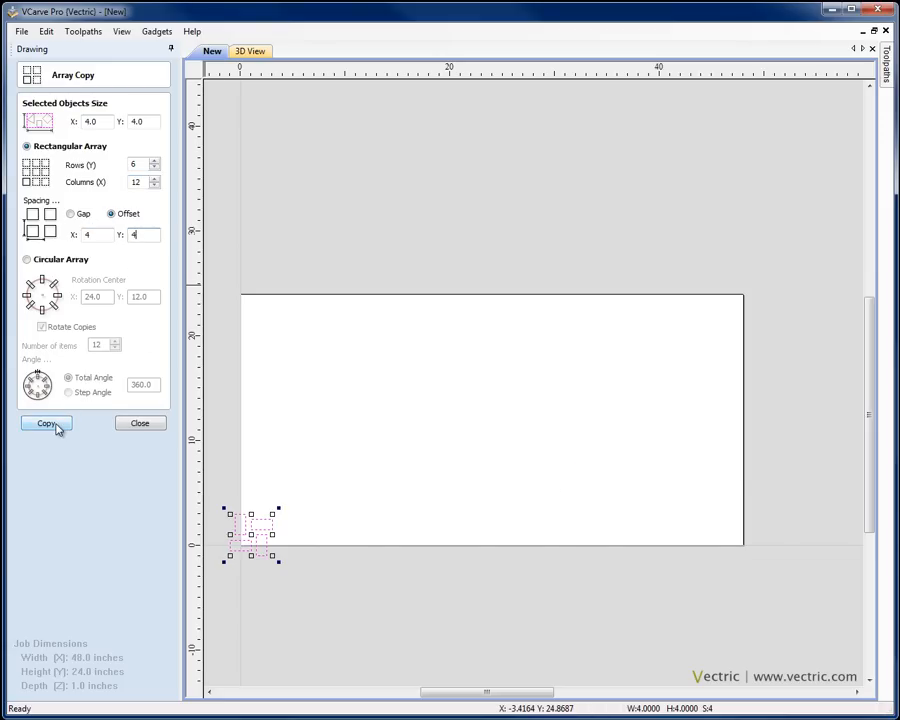
left_click(46, 423)
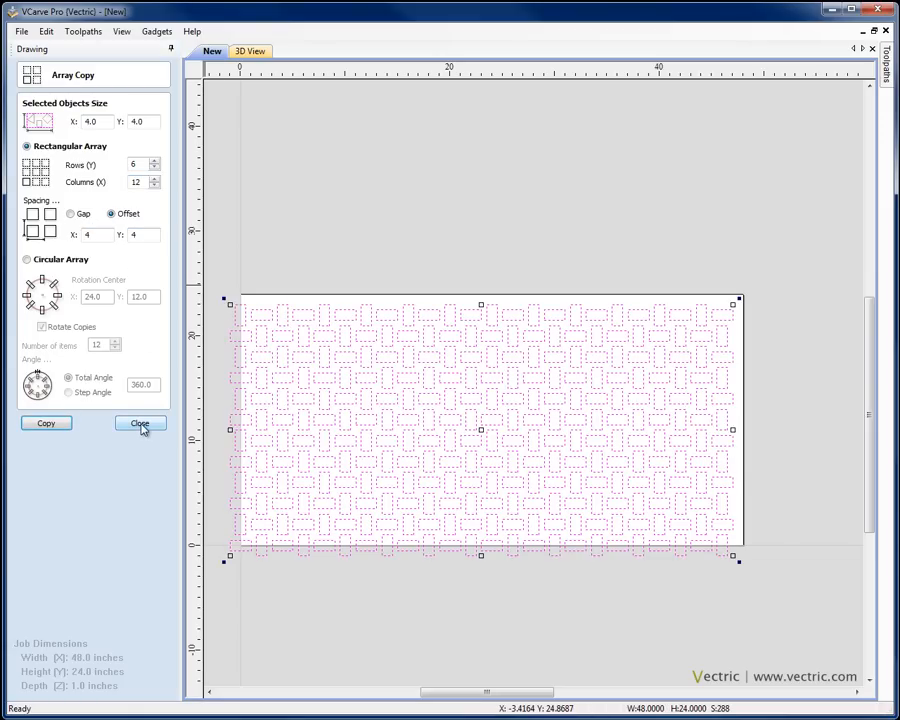
left_click(139, 423)
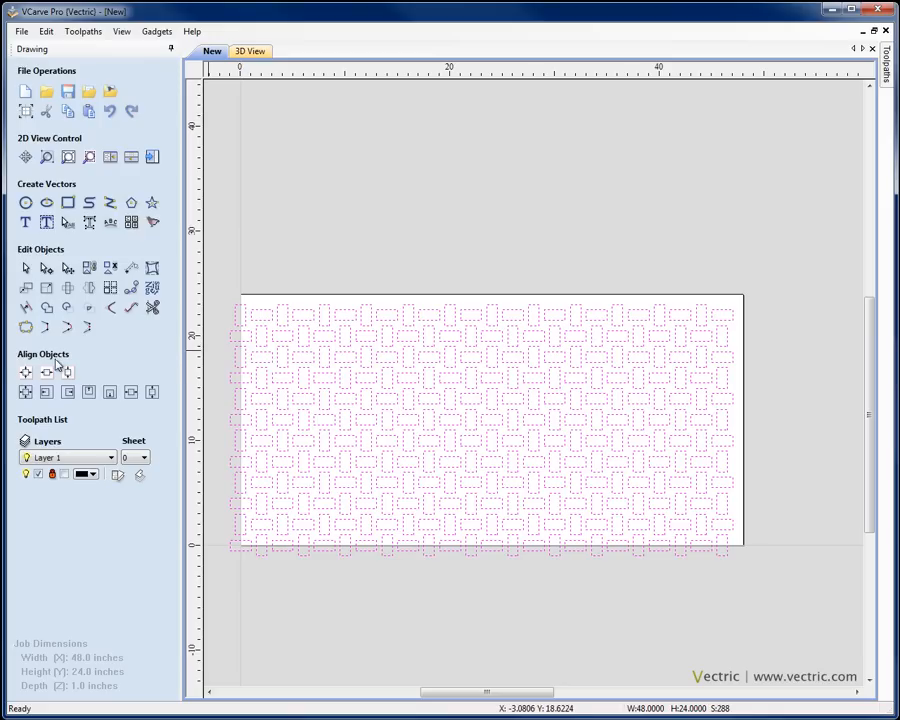
left_click(26, 373)
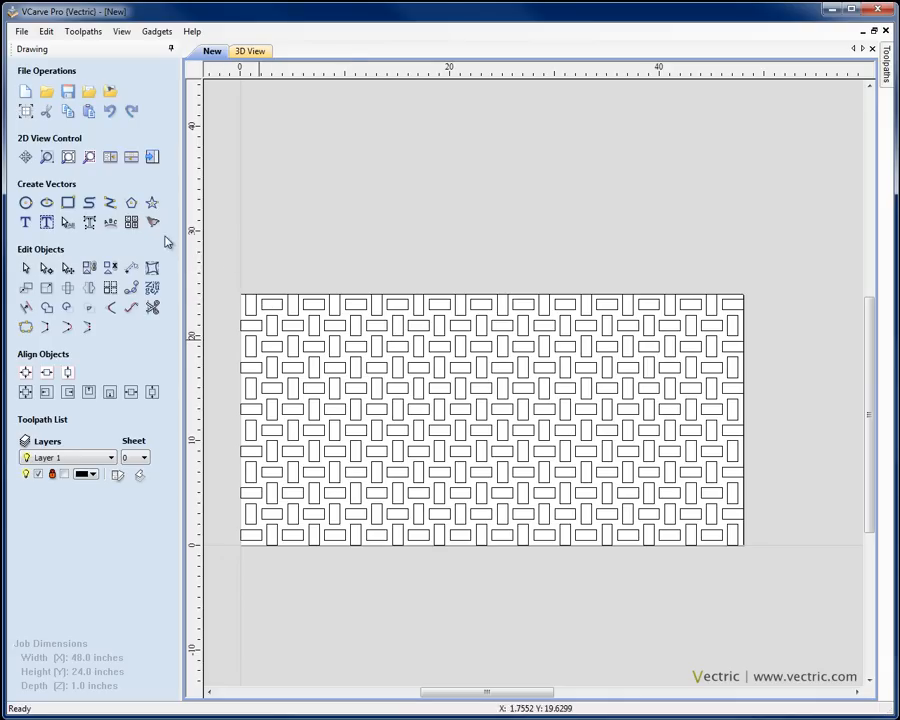
left_click(67, 203)
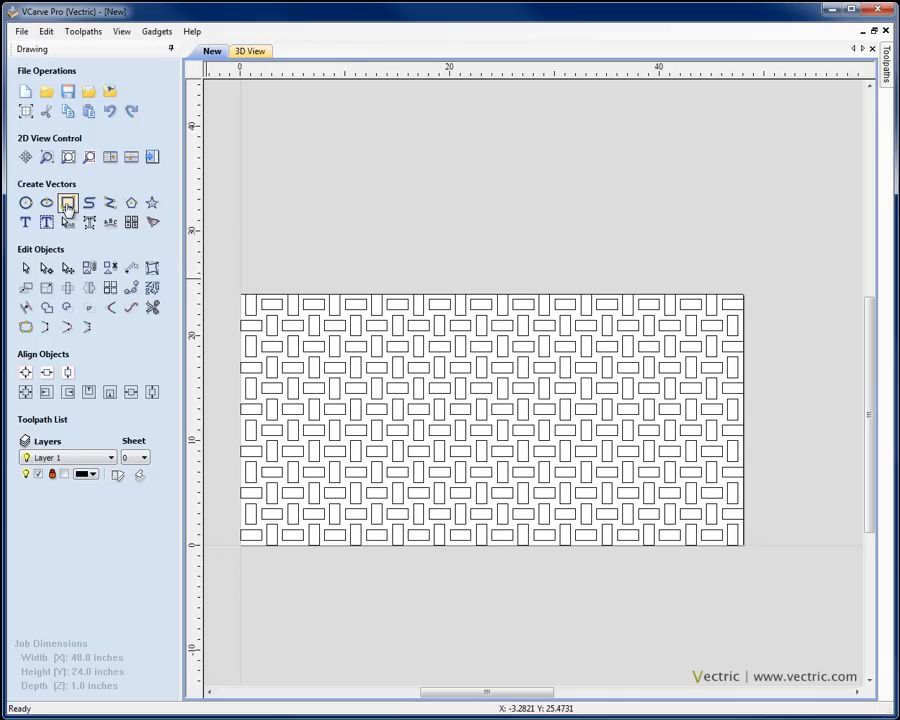
Draw a 48 × 24 inch border rectangle anchored bottom-left at 0,0.
left_click(67, 203)
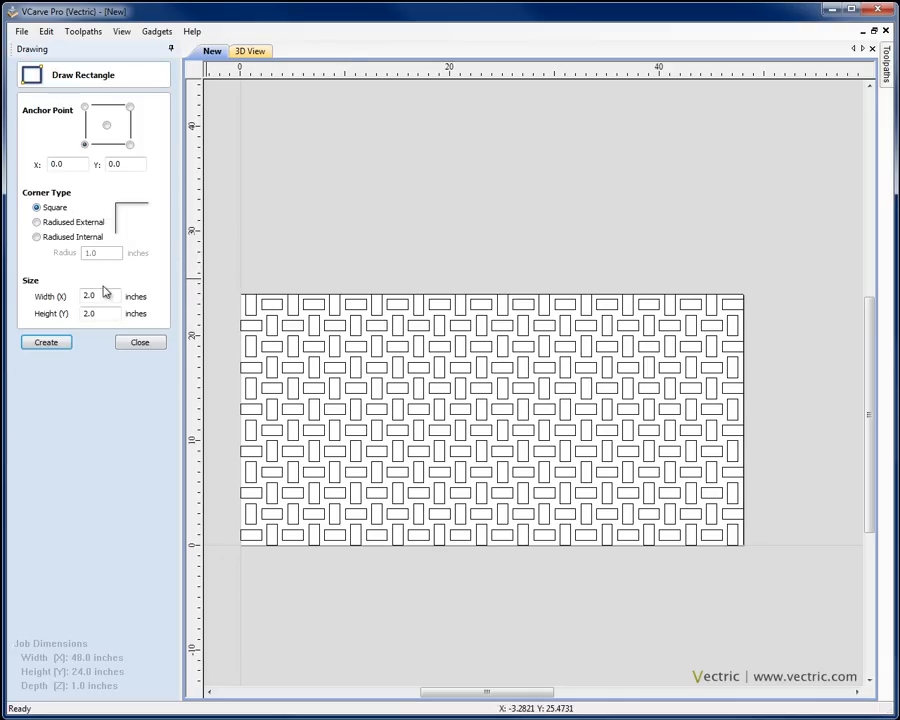
left_click(106, 124)
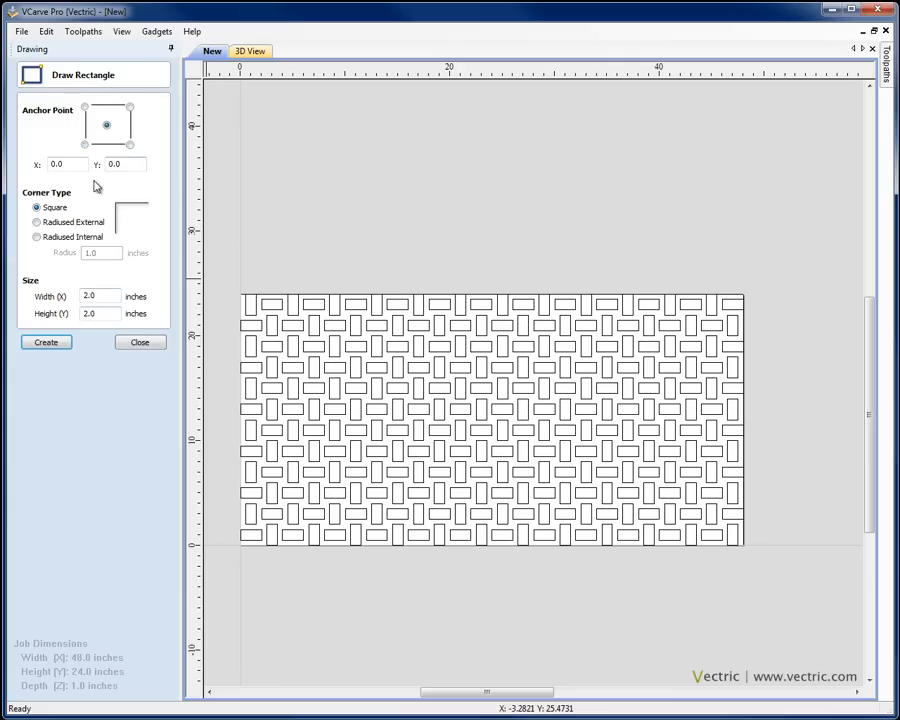
left_click(85, 144)
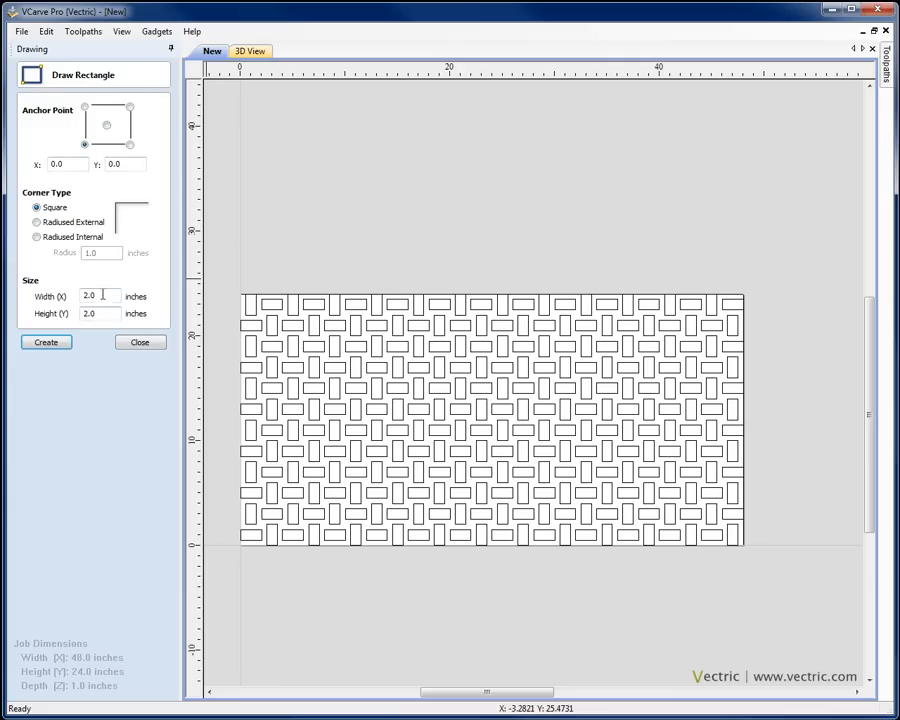
triple_click(90, 296)
type("48")
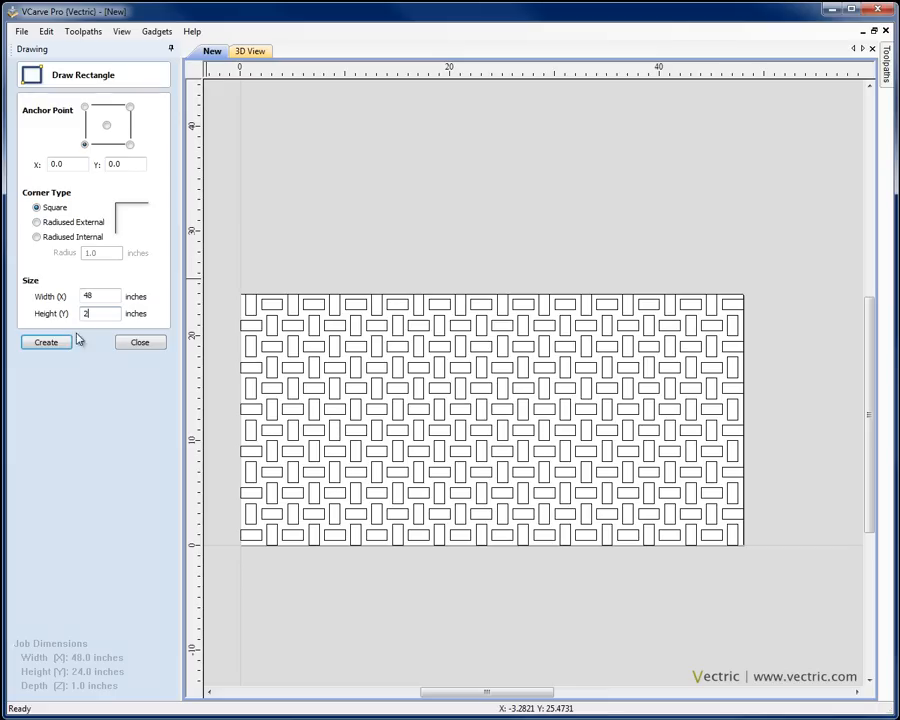
left_click(139, 342)
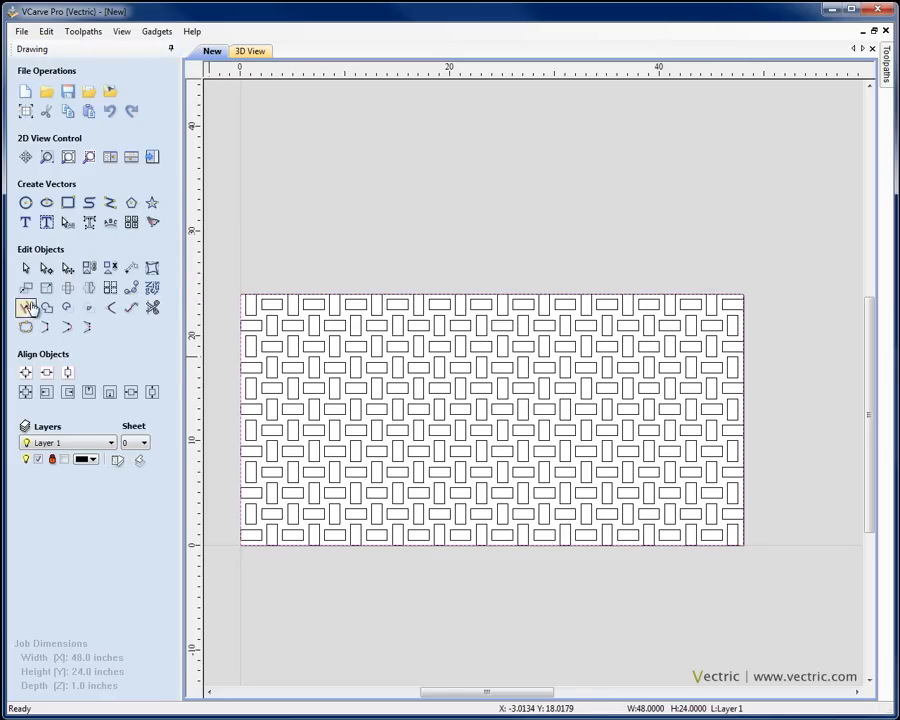
left_click(26, 307)
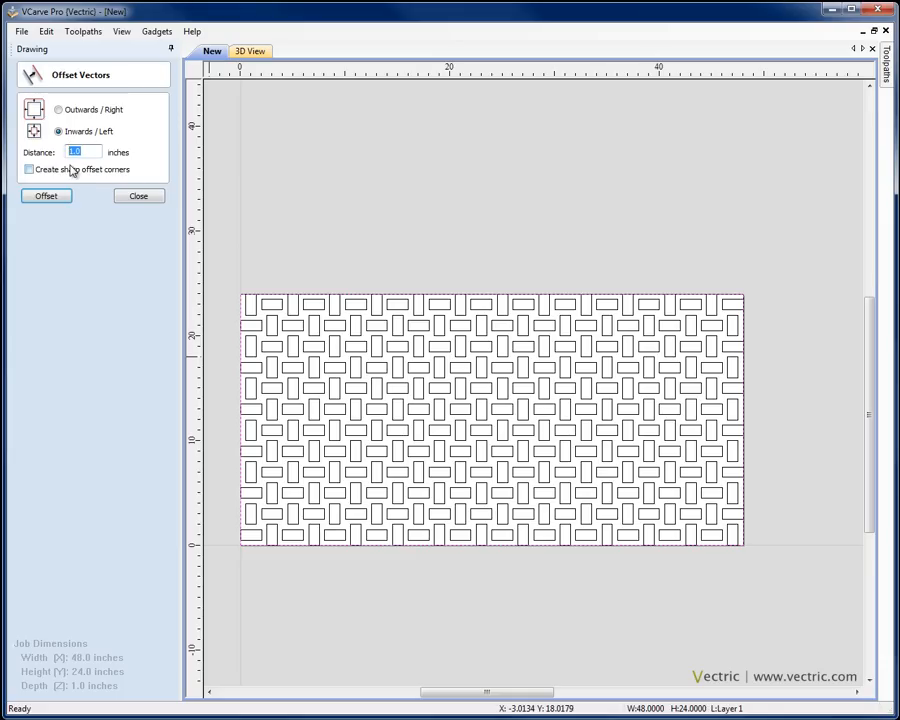
Offset the border rectangle inwards by 0.25 inches.
type("0.25")
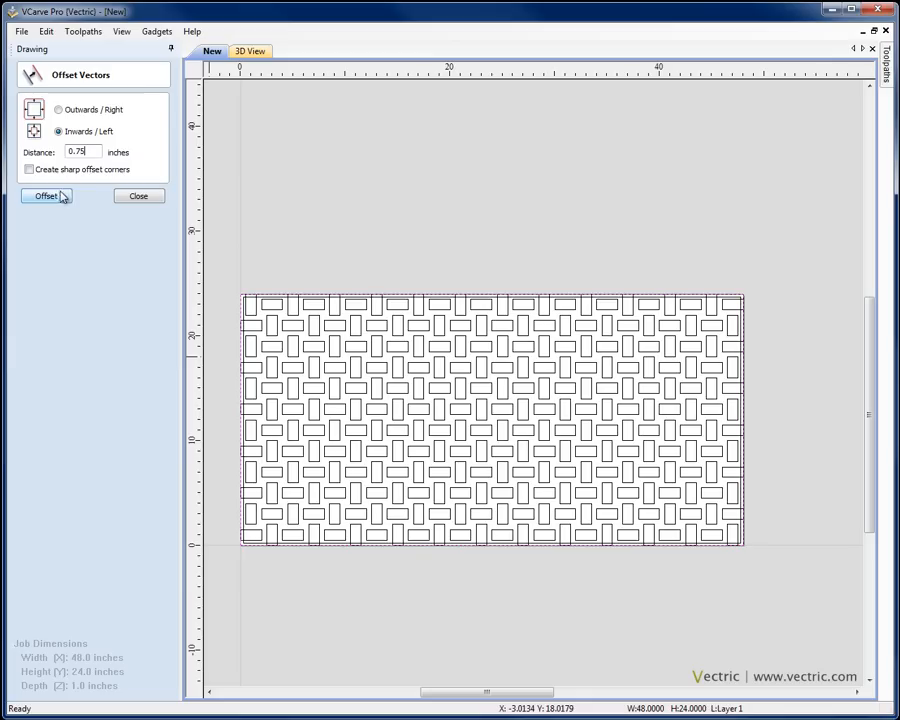
left_click(46, 195)
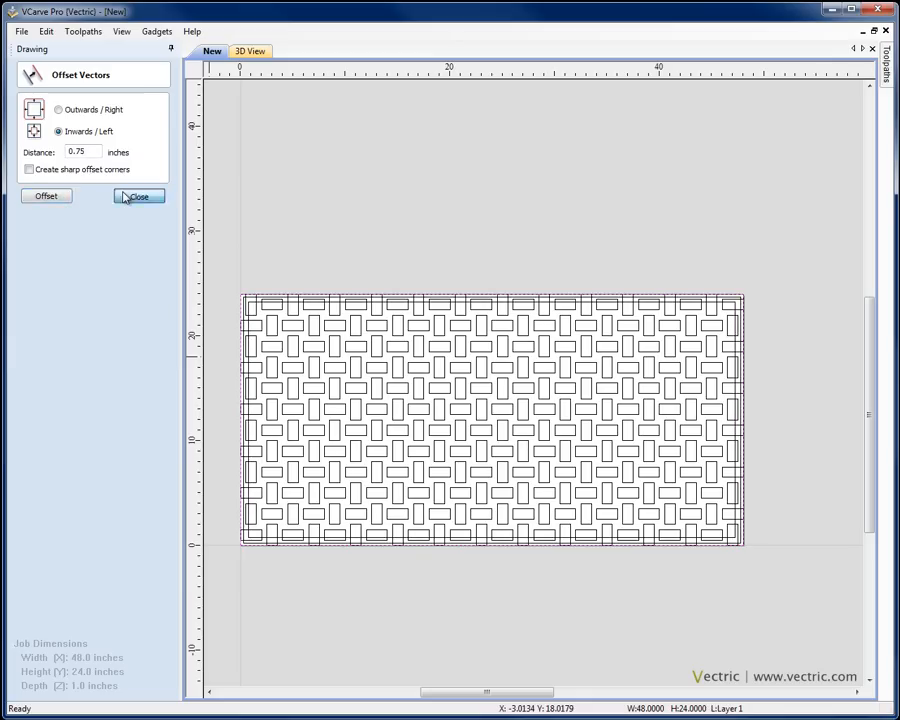
left_click(137, 196)
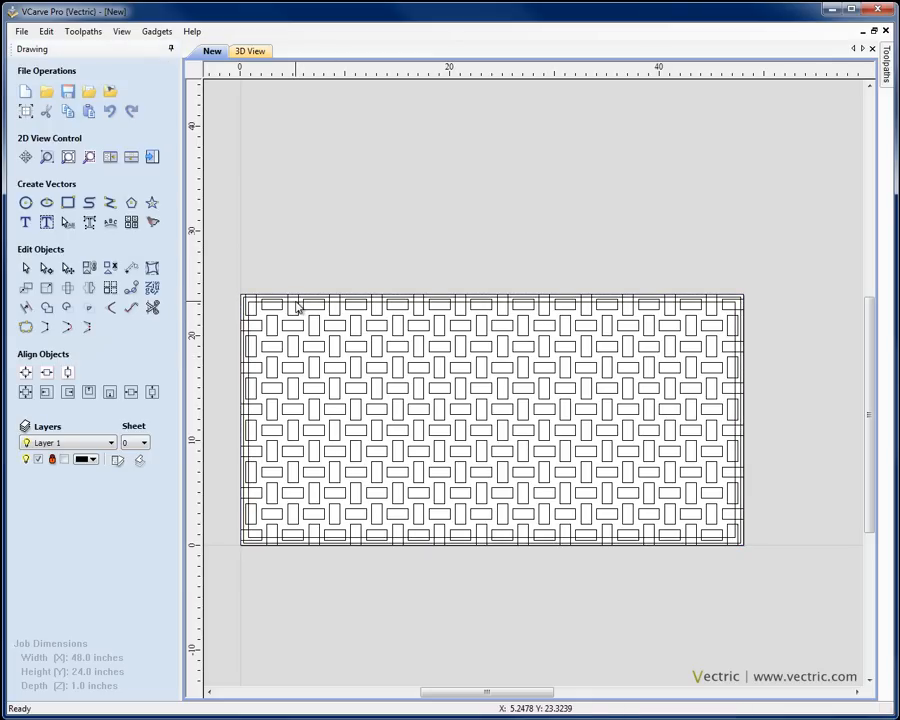
mouse_move(285, 313)
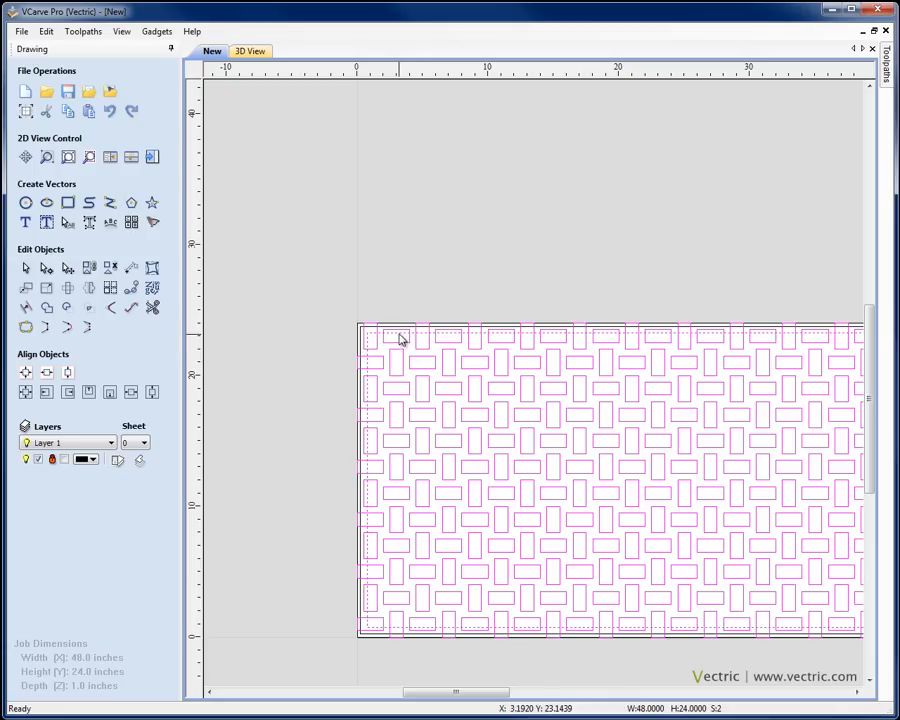
mouse_move(400, 338)
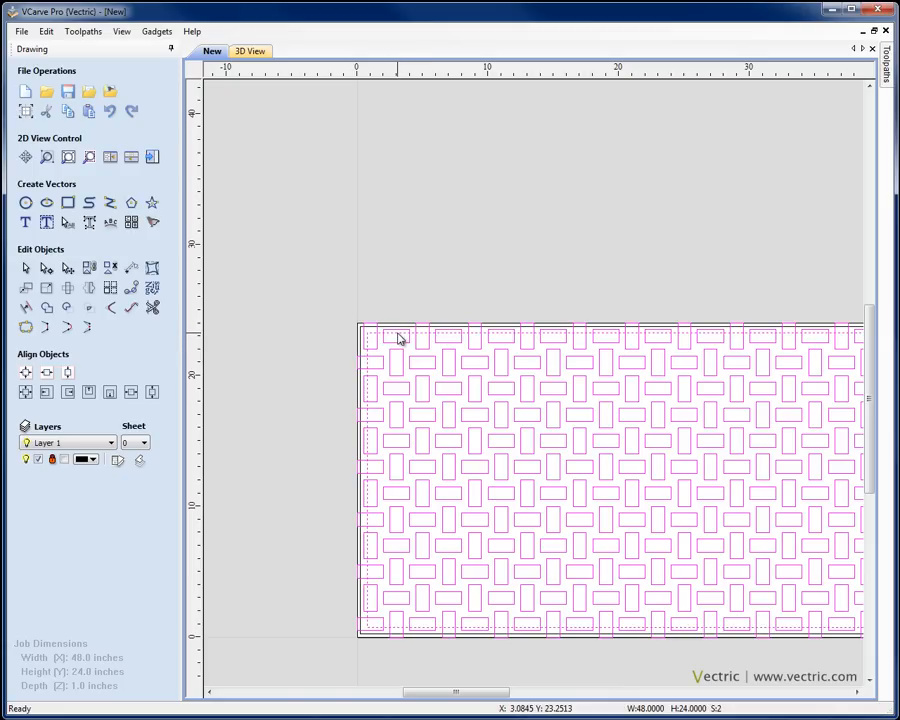
mouse_move(103, 330)
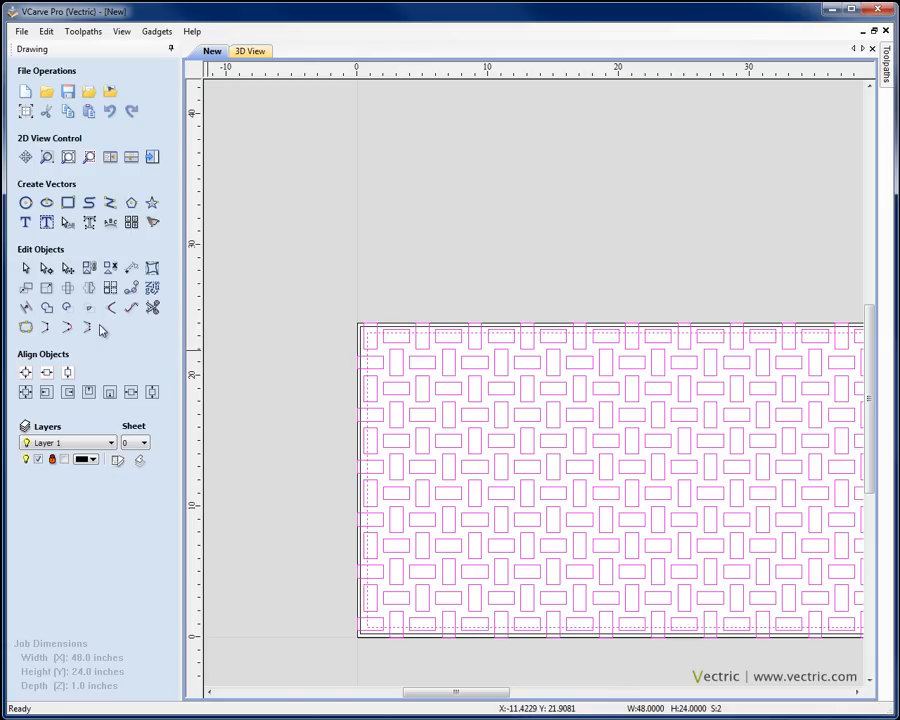
mouse_move(88, 307)
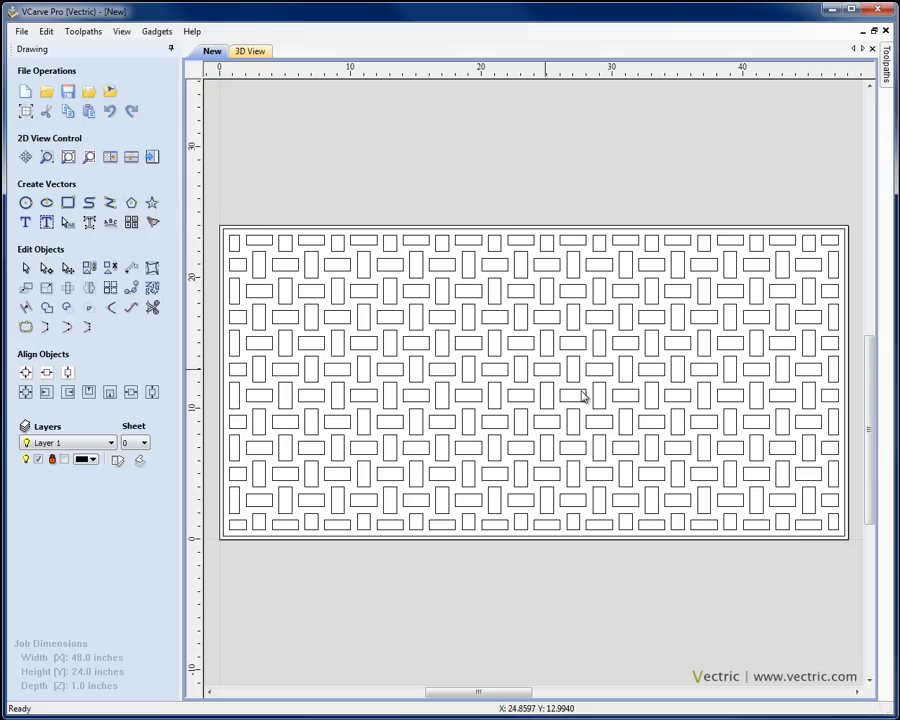
mouse_move(662, 290)
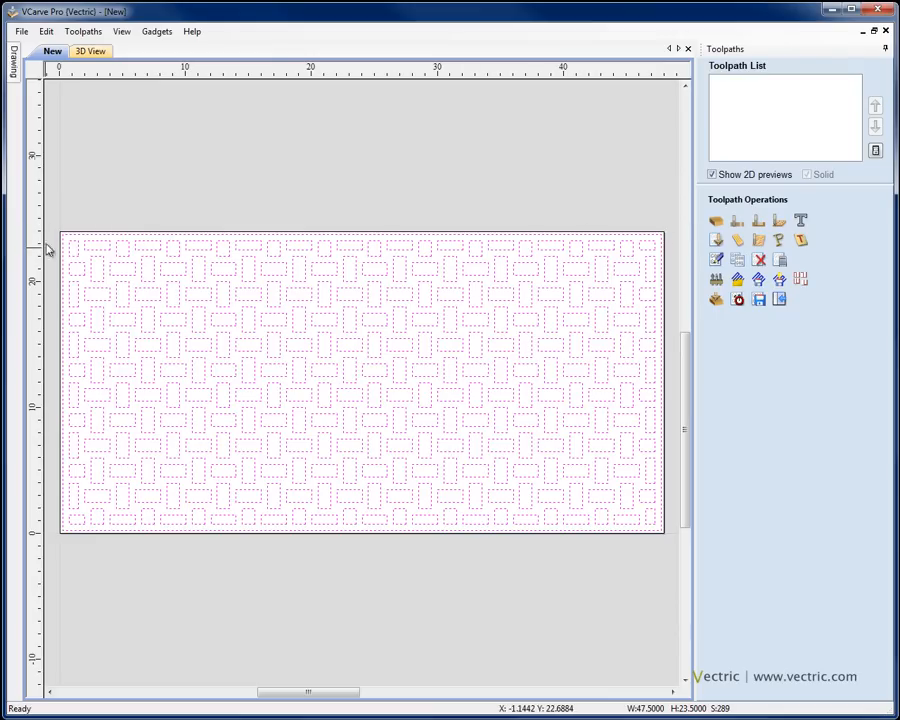
mouse_move(652, 347)
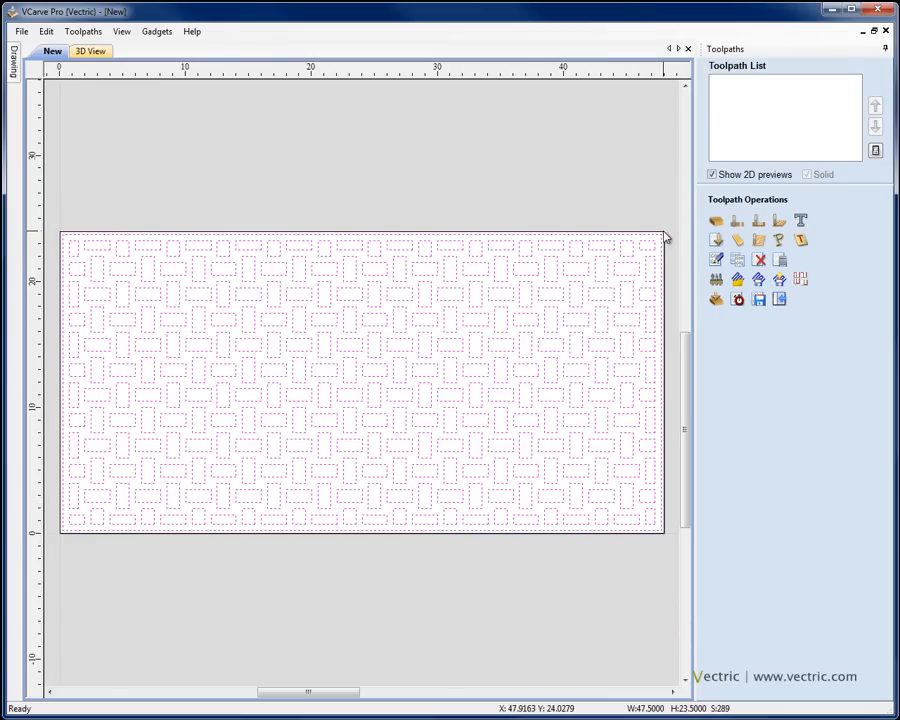
mouse_move(716, 240)
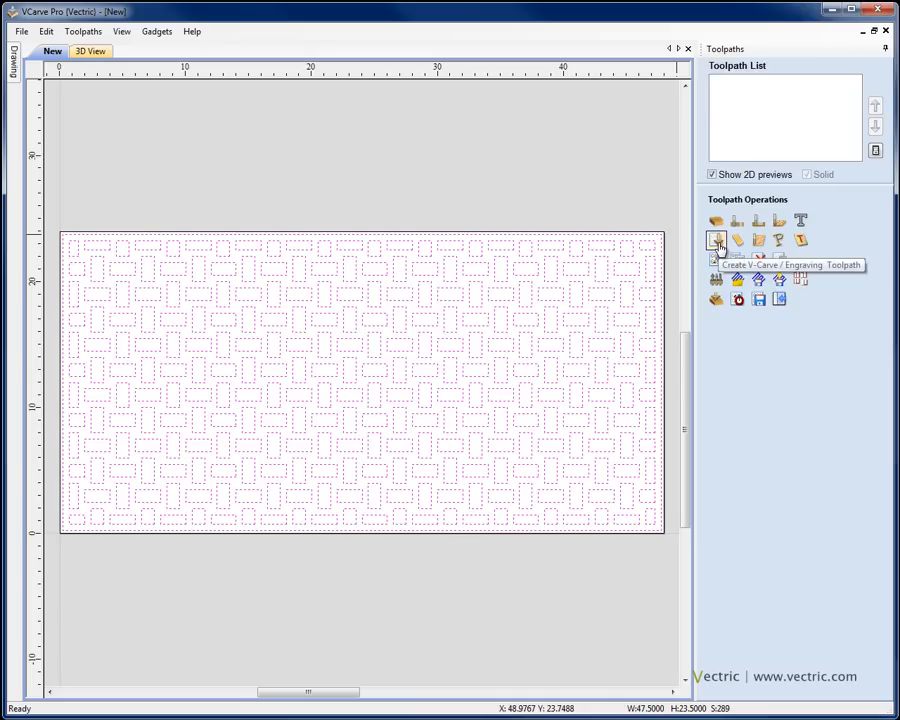
Start a V-carve toolpath and choose the 120° 1.25-inch V-bit as its tool.
left_click(717, 240)
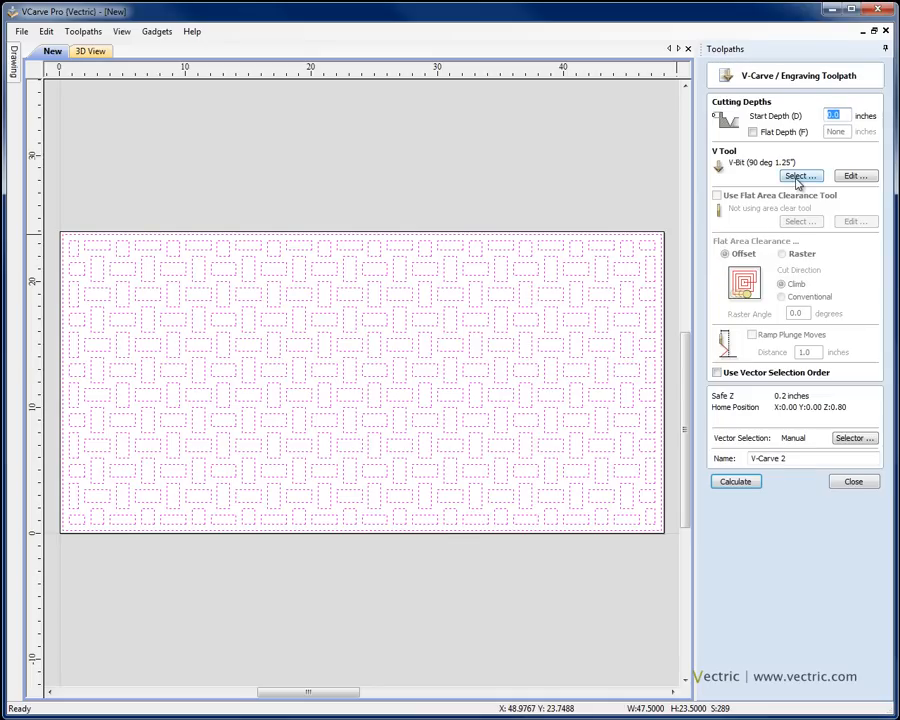
left_click(800, 176)
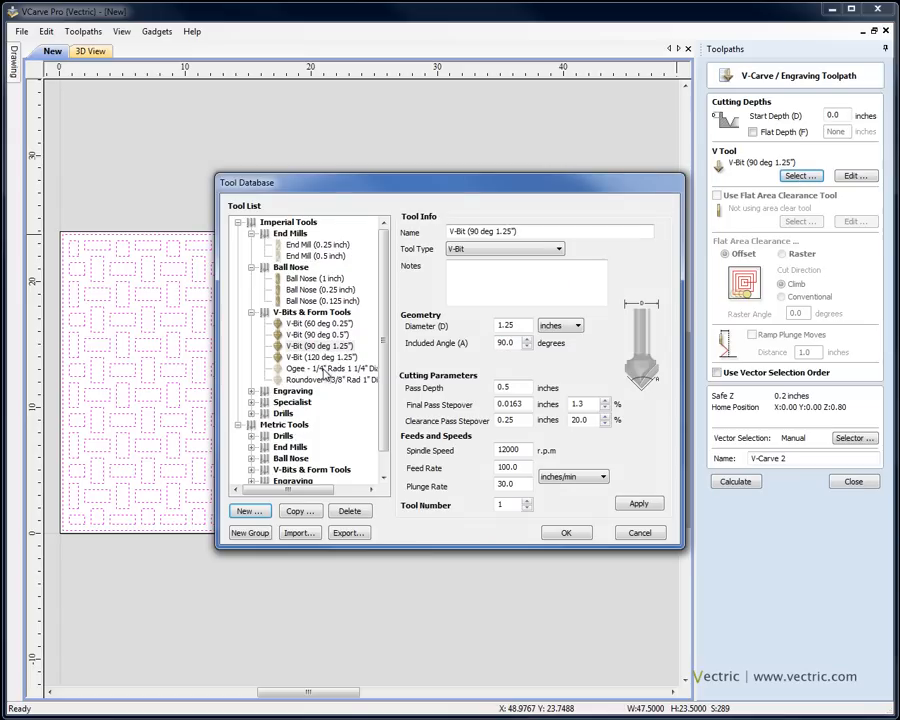
left_click(320, 357)
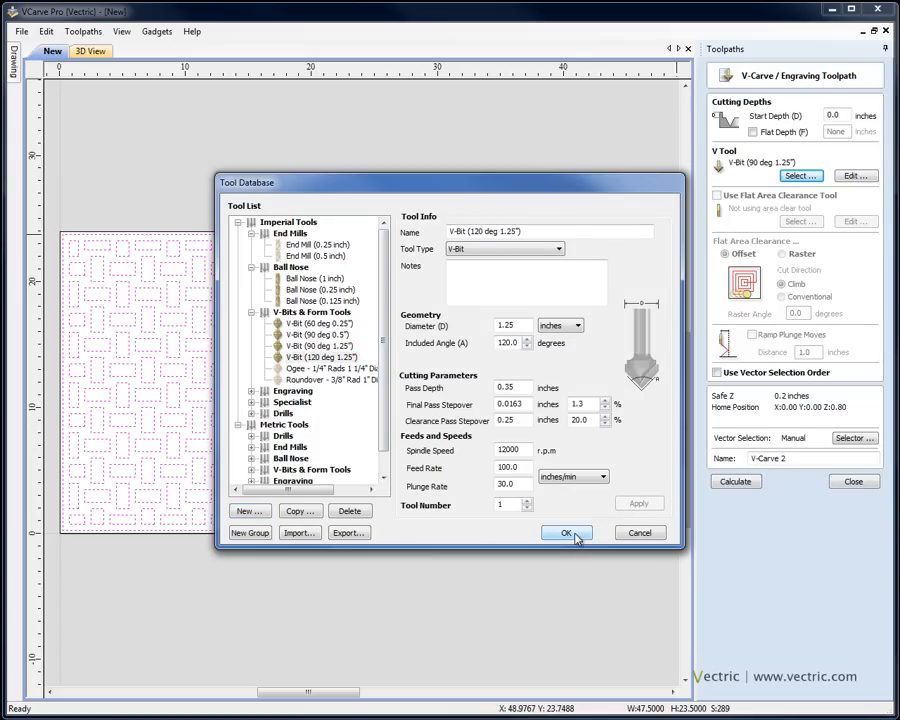
left_click(565, 532)
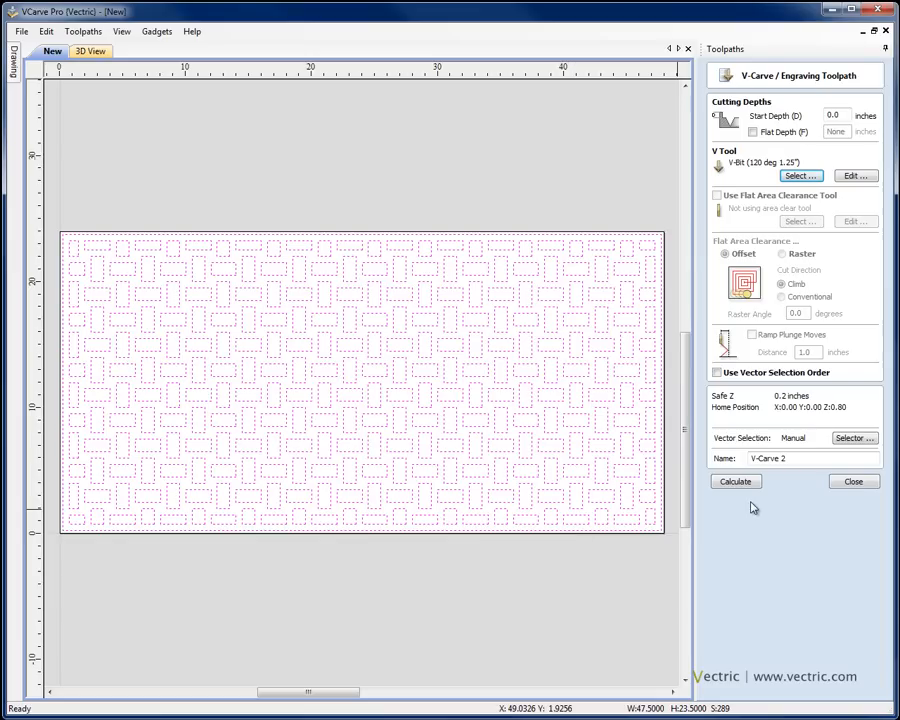
Calculate the V-carve toolpath, tilt the 3D preview, and save as VCarve-Texture-Weave.crv.
left_click(735, 481)
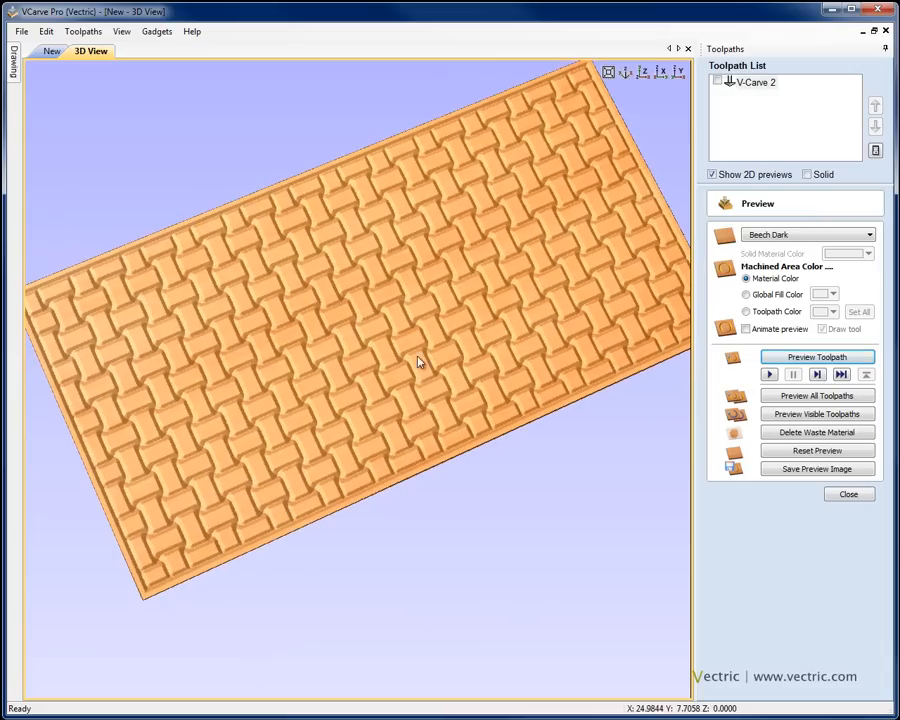
left_click_drag(418, 361, 375, 528)
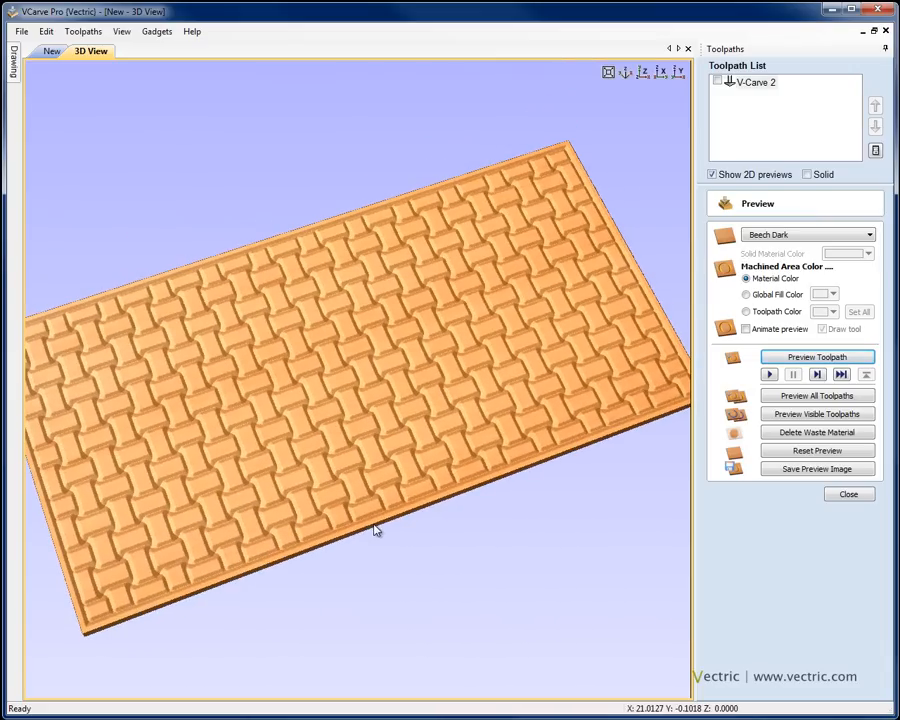
mouse_move(424, 564)
type("VCarve-Texture-Weave.crv")
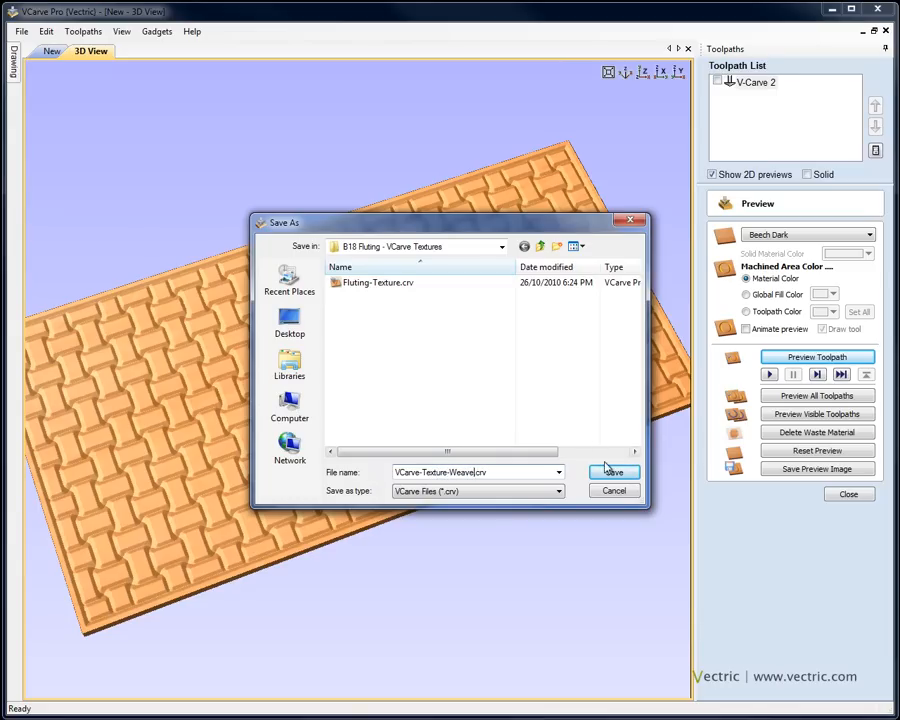
left_click(613, 472)
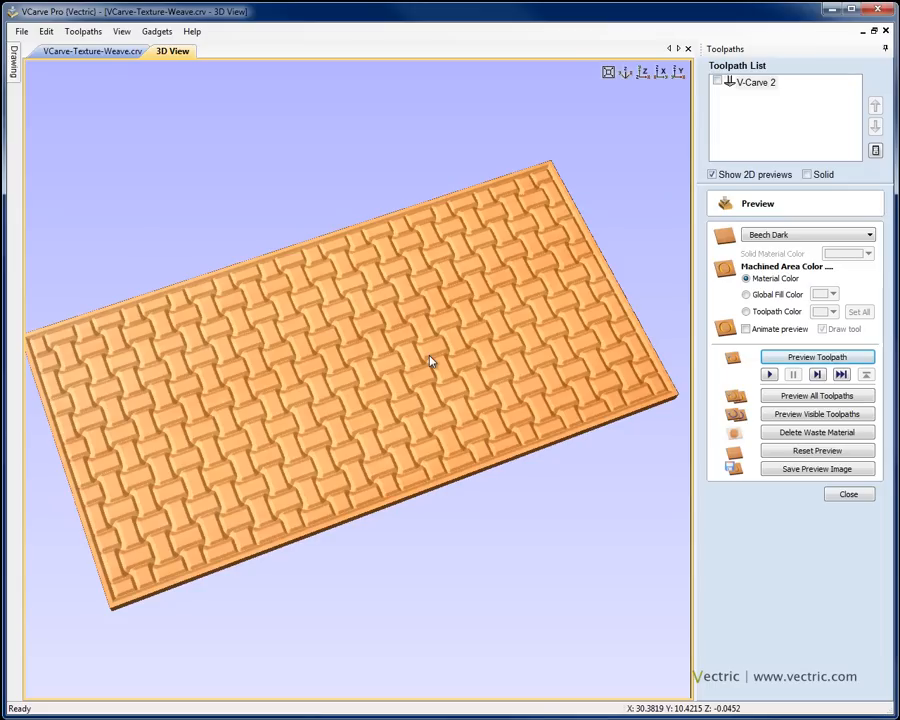
mouse_move(393, 358)
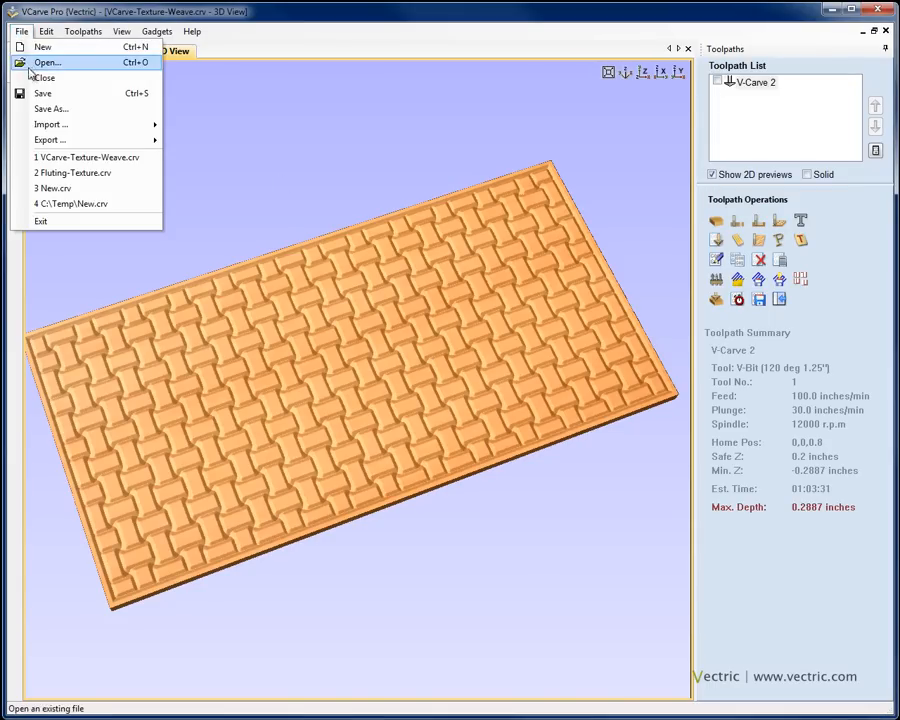
Close the weave job, open VCarve-Texture-Ovals.crv, and select one of its ovals.
left_click(44, 77)
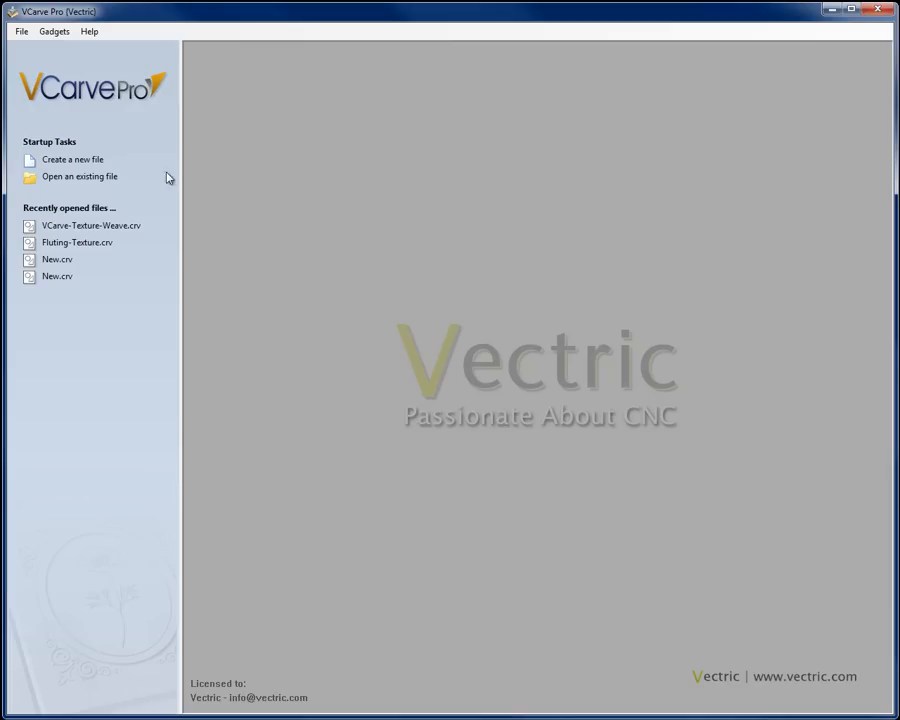
mouse_move(79, 181)
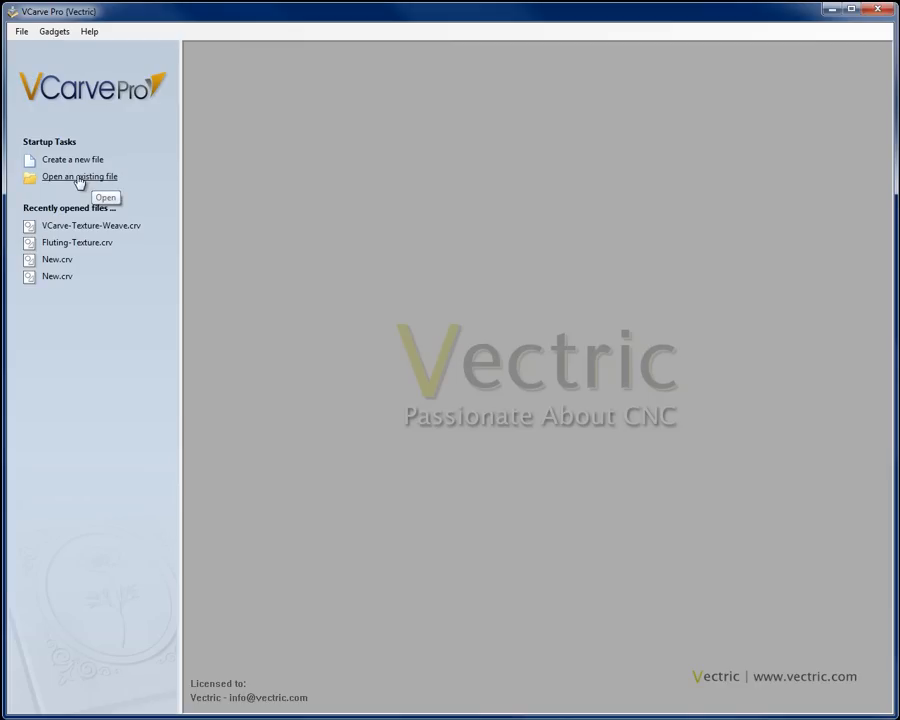
left_click(78, 176)
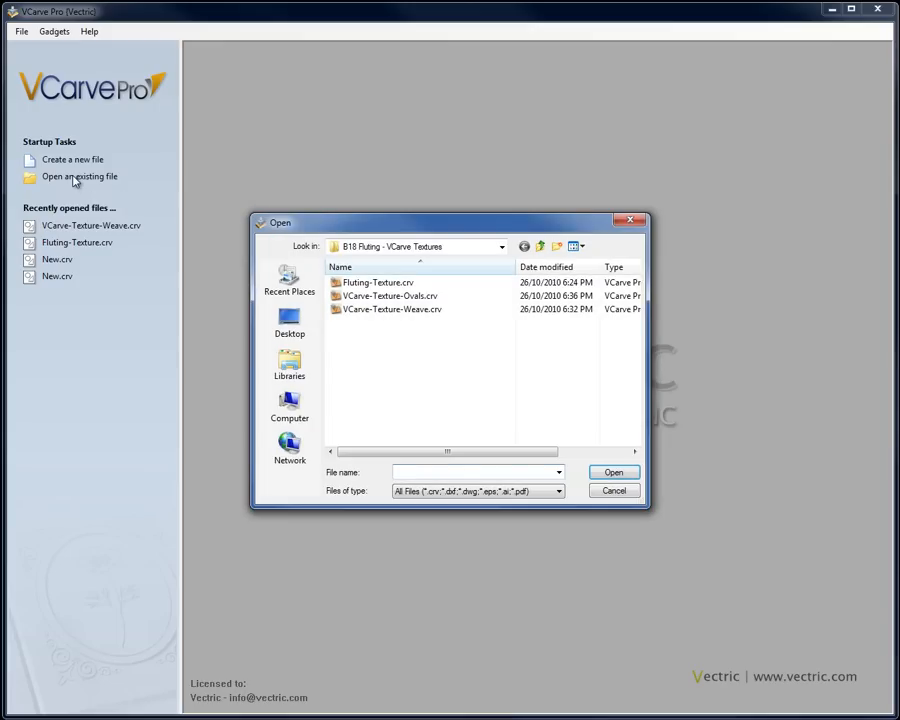
left_click(390, 295)
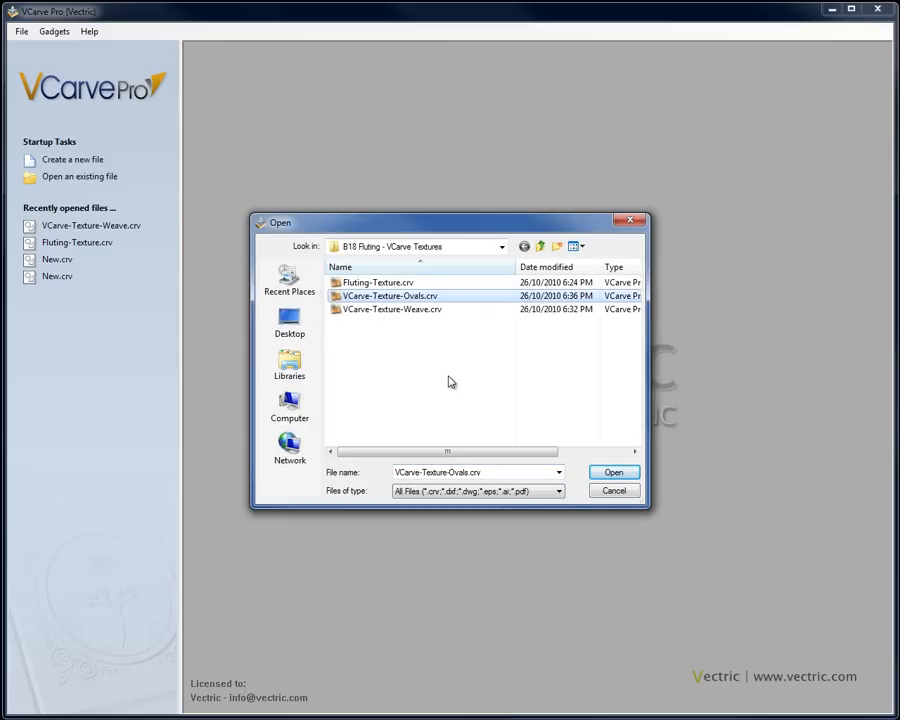
left_click(613, 472)
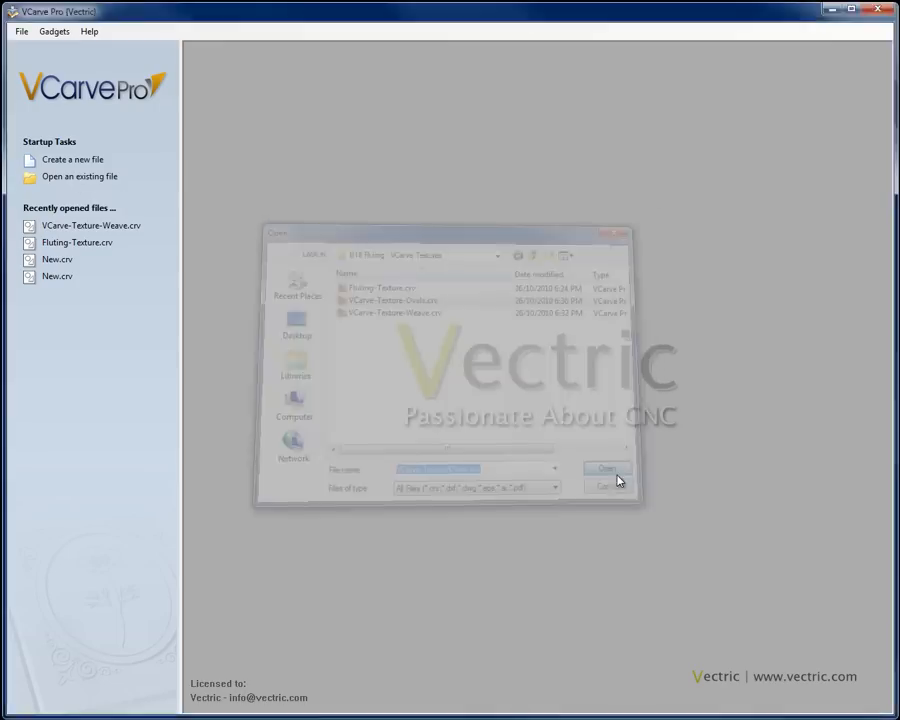
left_click(606, 468)
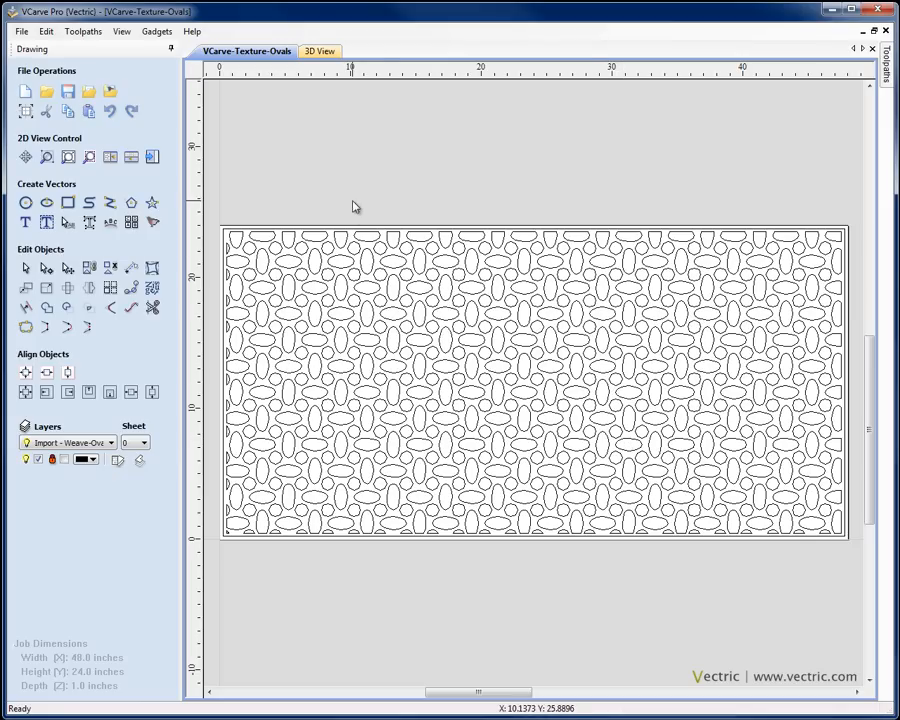
mouse_move(343, 275)
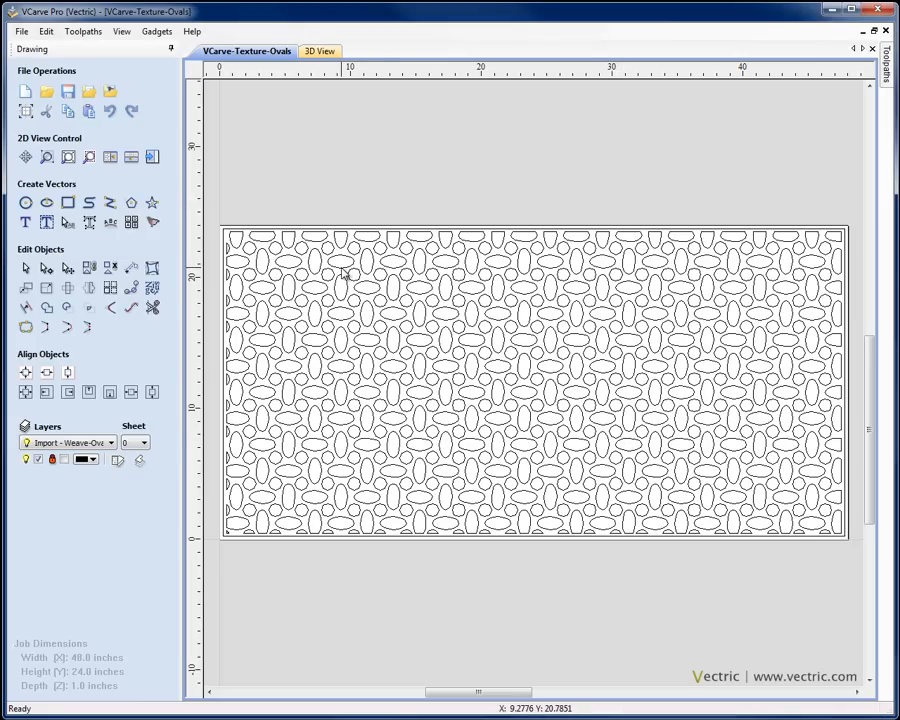
left_click(320, 268)
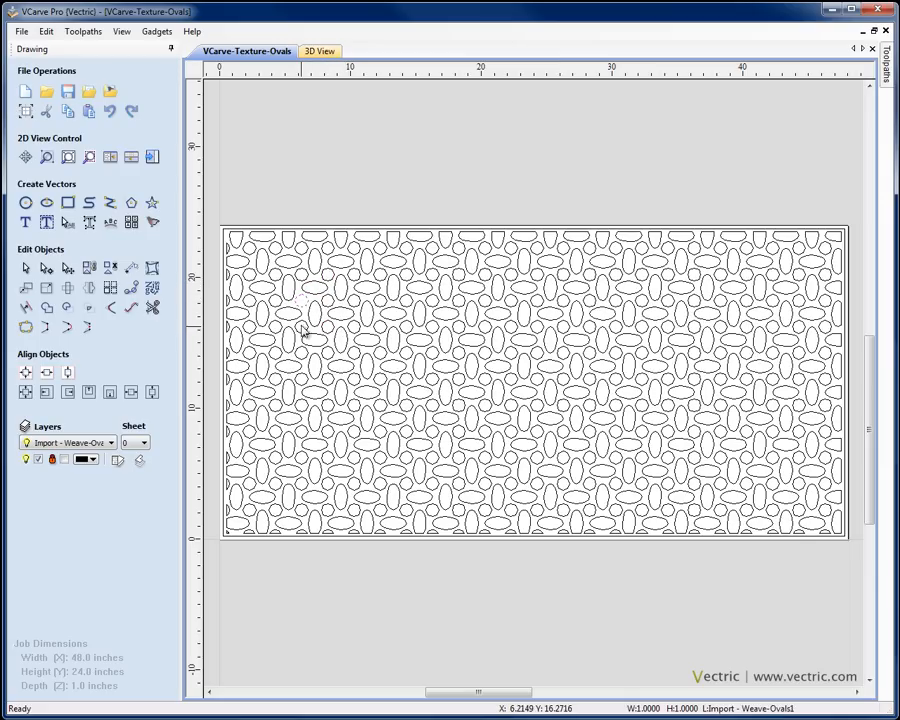
mouse_move(585, 232)
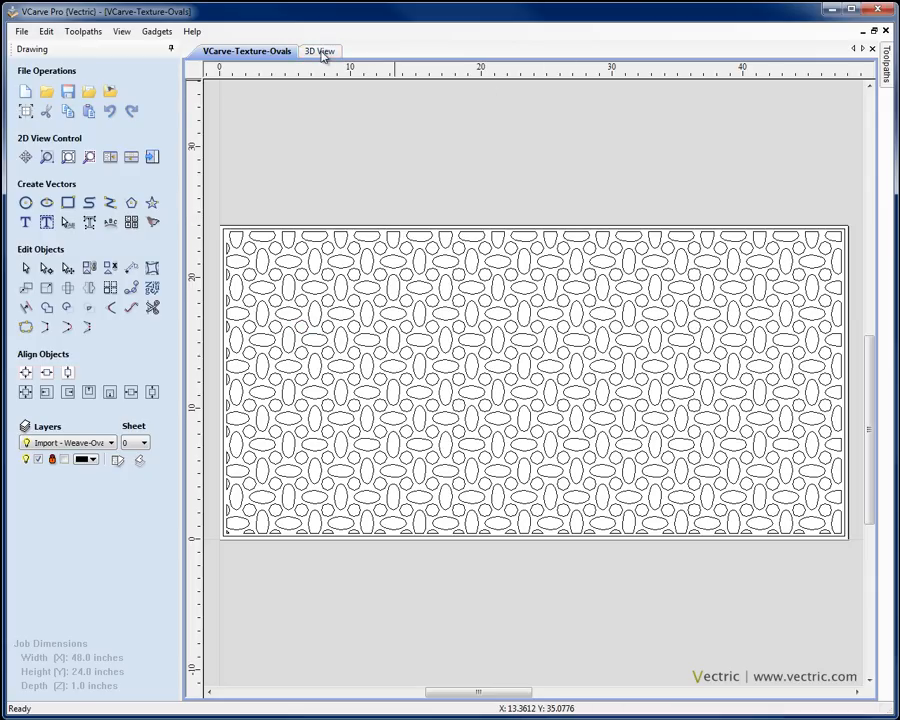
Simulate the V-Carve 1 toolpath in 3D, carving the ovals texture into the wood.
left_click(315, 51)
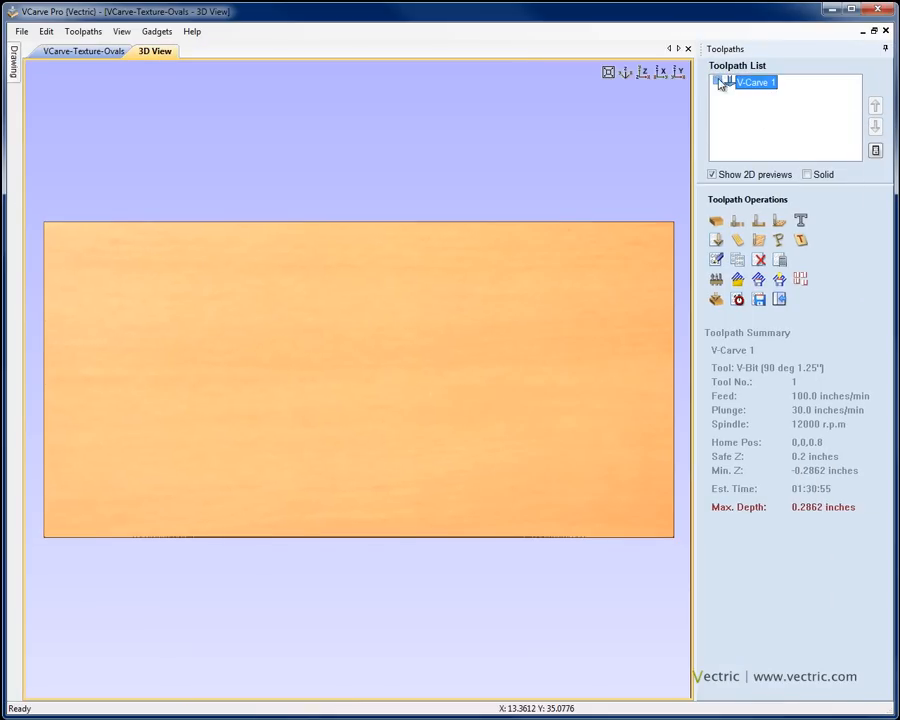
left_click(718, 81)
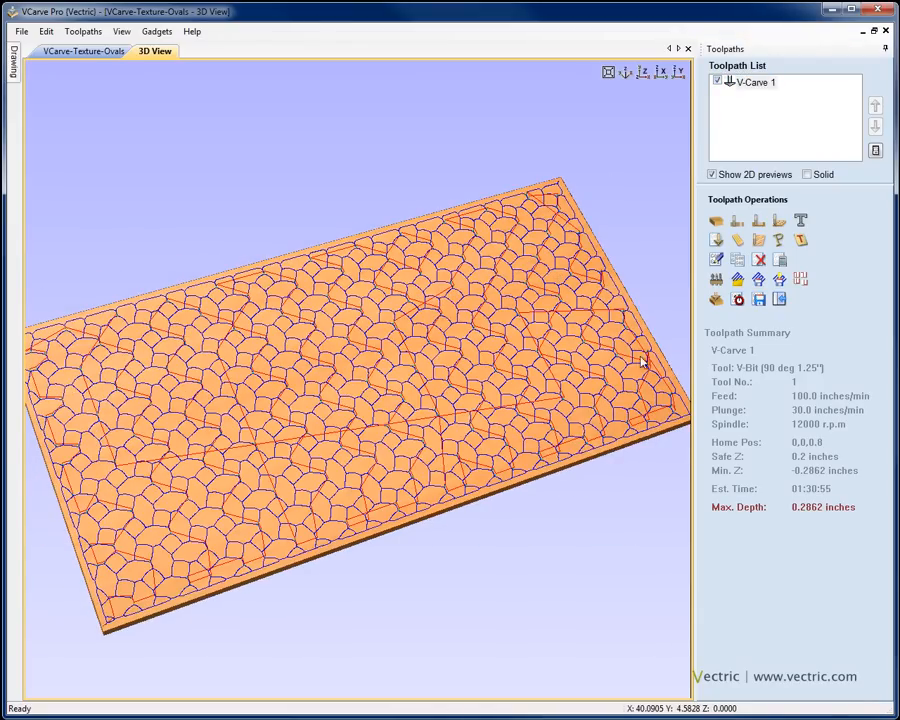
left_click(716, 239)
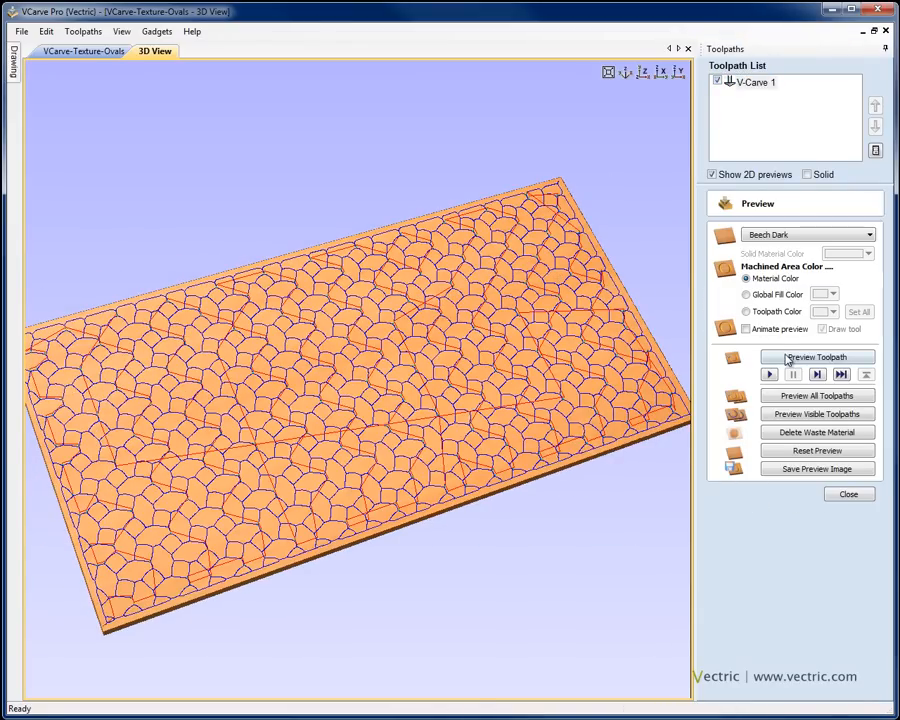
left_click(817, 357)
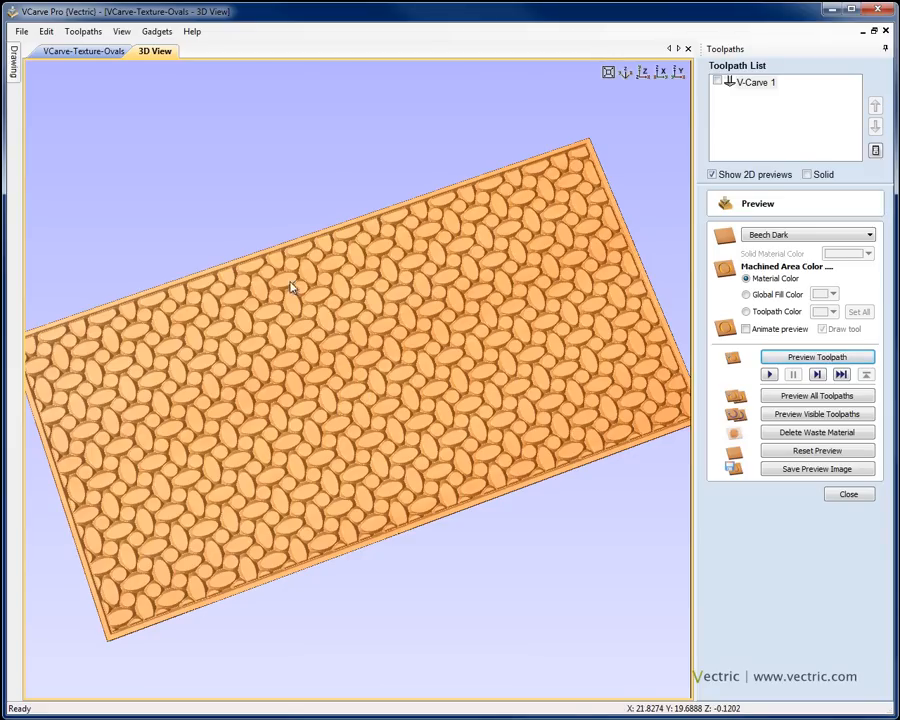
left_click(848, 493)
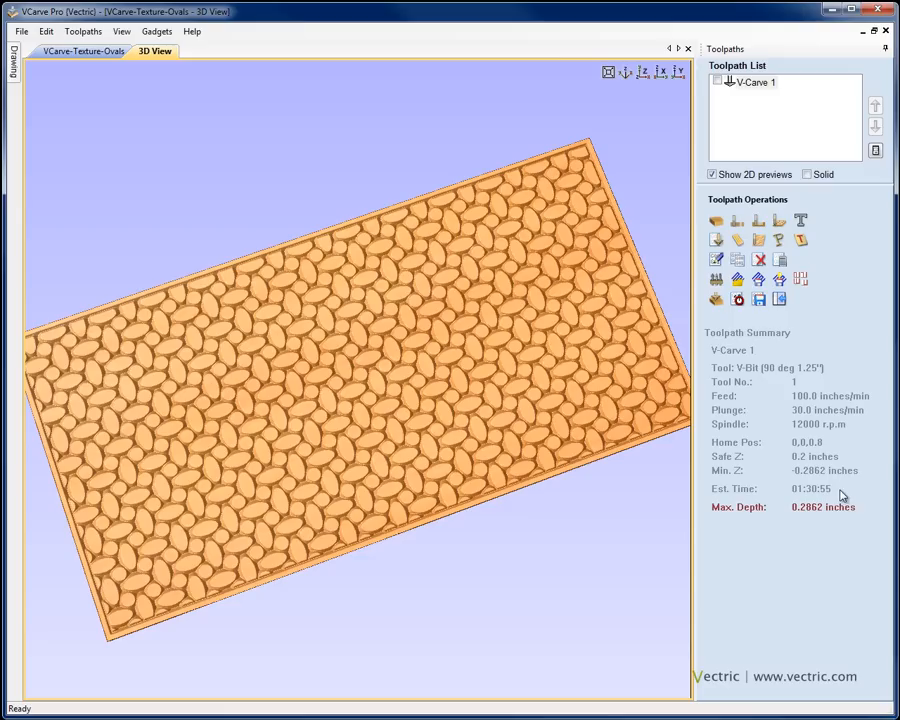
left_click(21, 31)
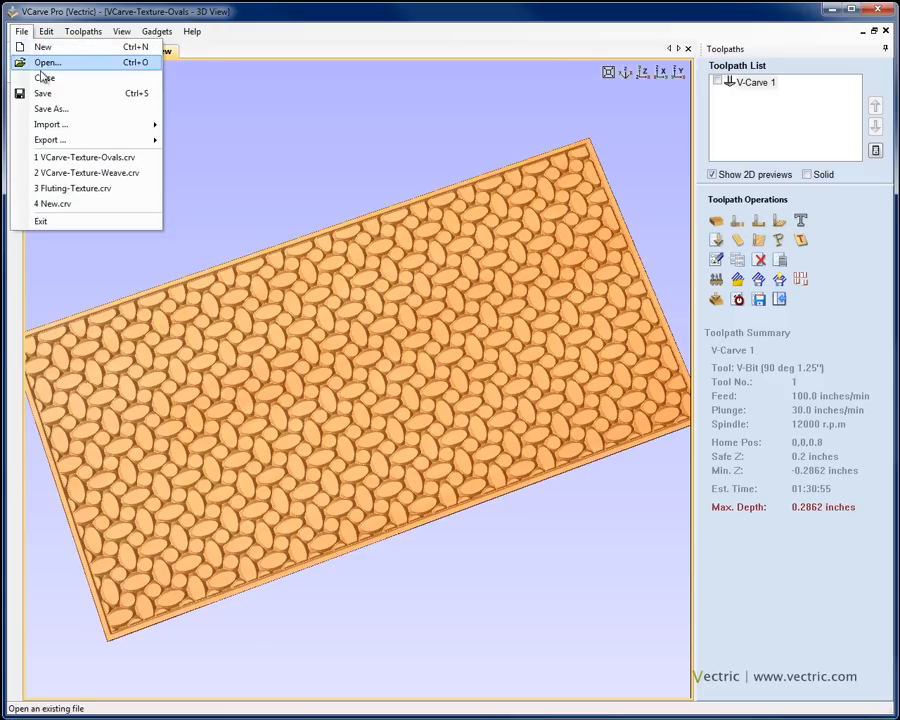
Close the ovals file and set up a fresh 48 × 24 inch job.
left_click(45, 77)
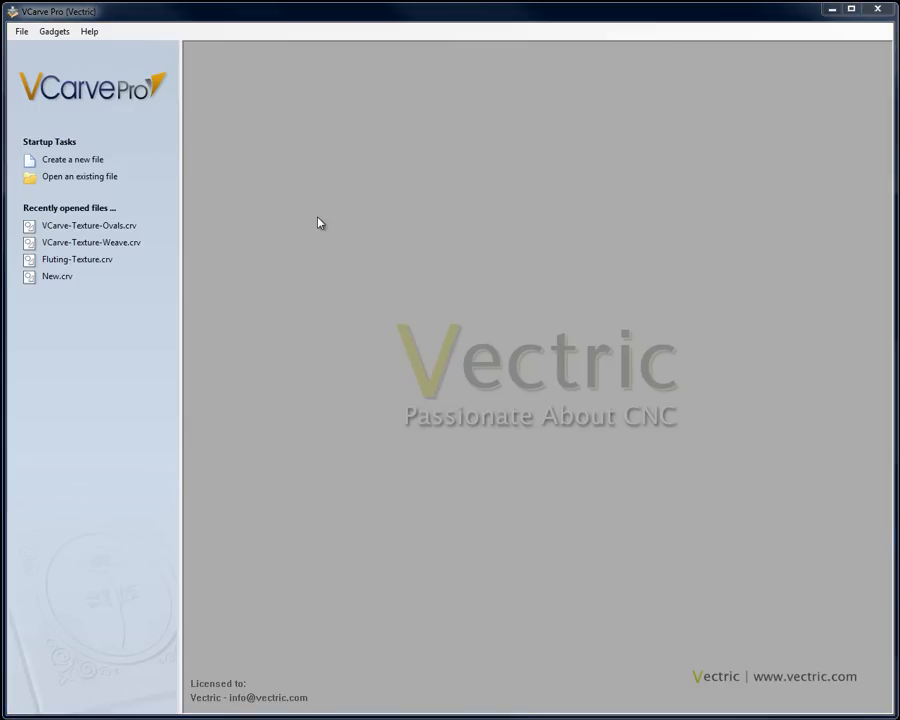
left_click(72, 159)
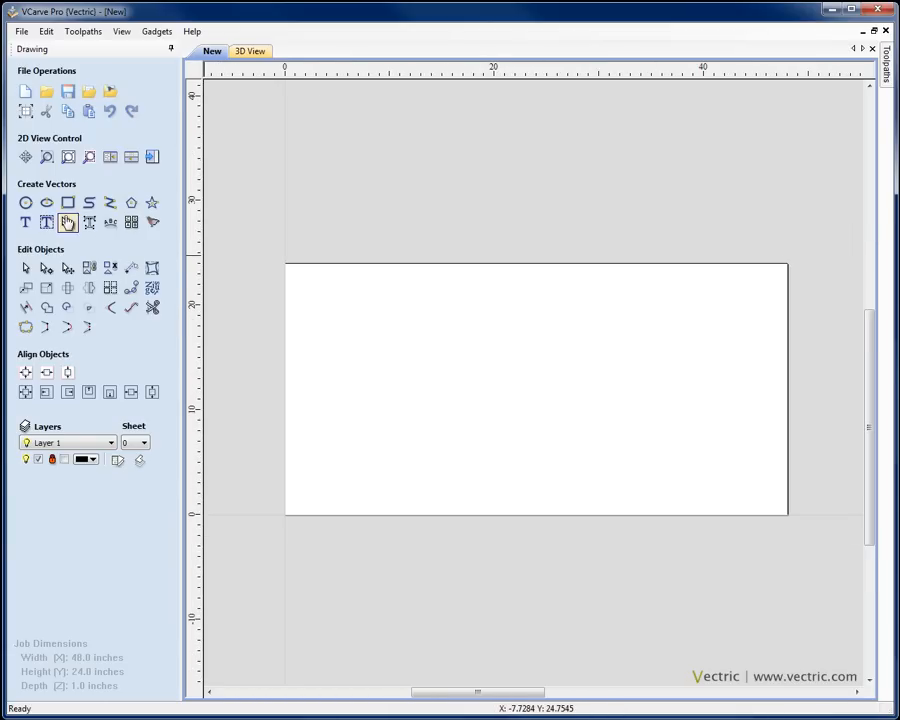
left_click(67, 222)
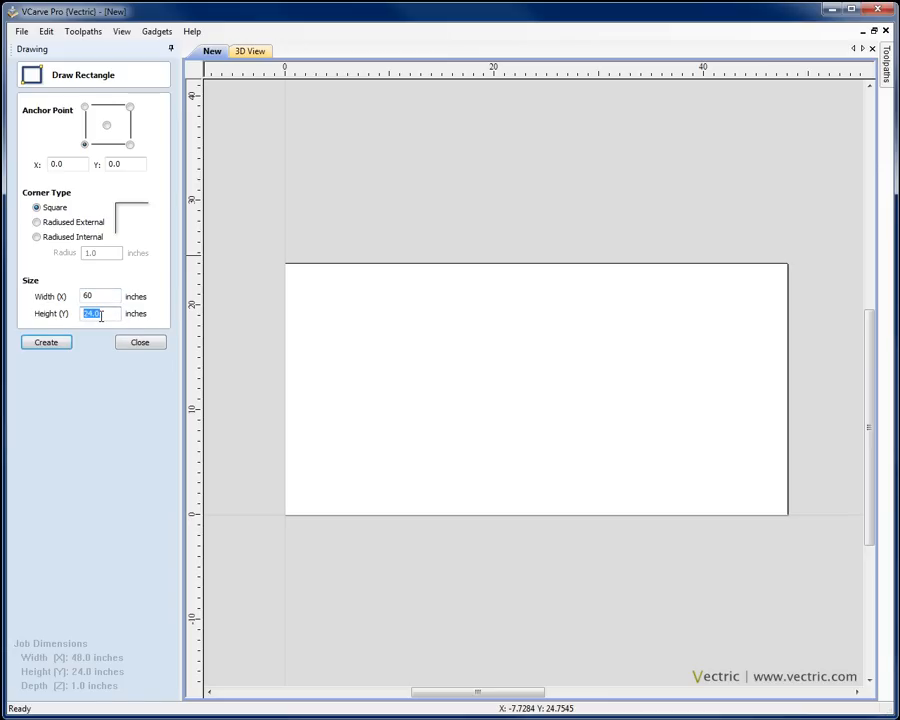
Draw a 60 × 0.5 inch rectangle anchored at 0,0 along the job's bottom edge.
type("0.1")
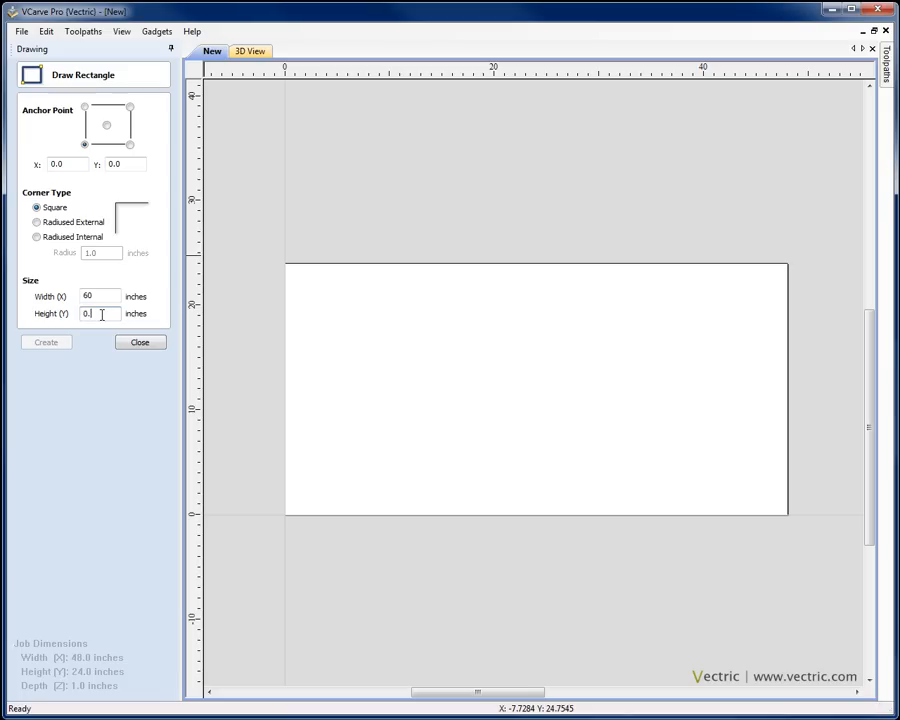
left_click(46, 342)
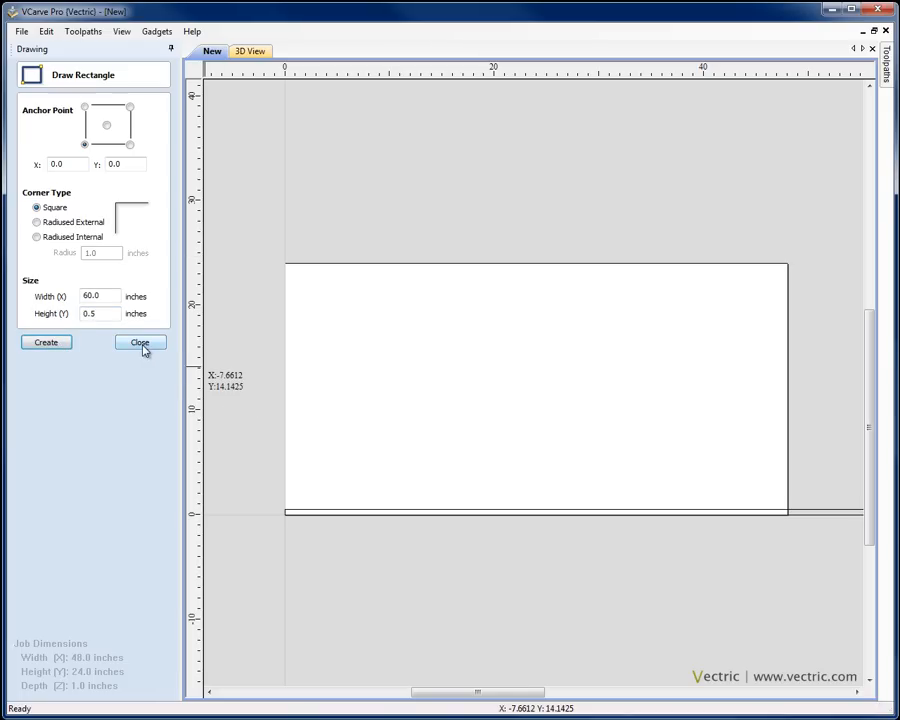
left_click(139, 342)
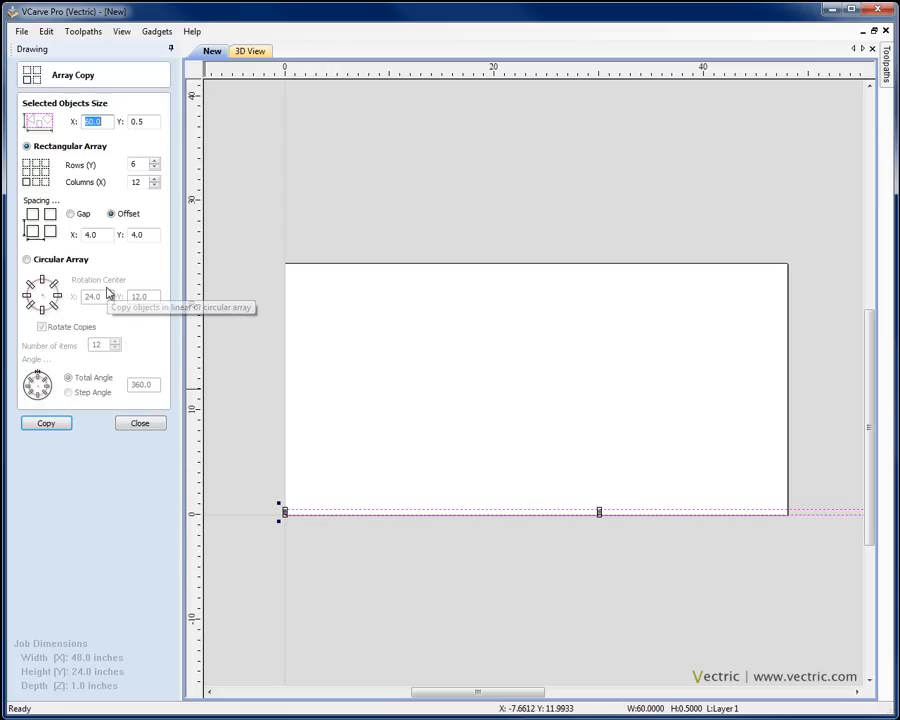
Array-copy the rectangle into 60 rows and 1 column with a 0.52-inch Y offset.
left_click(135, 164)
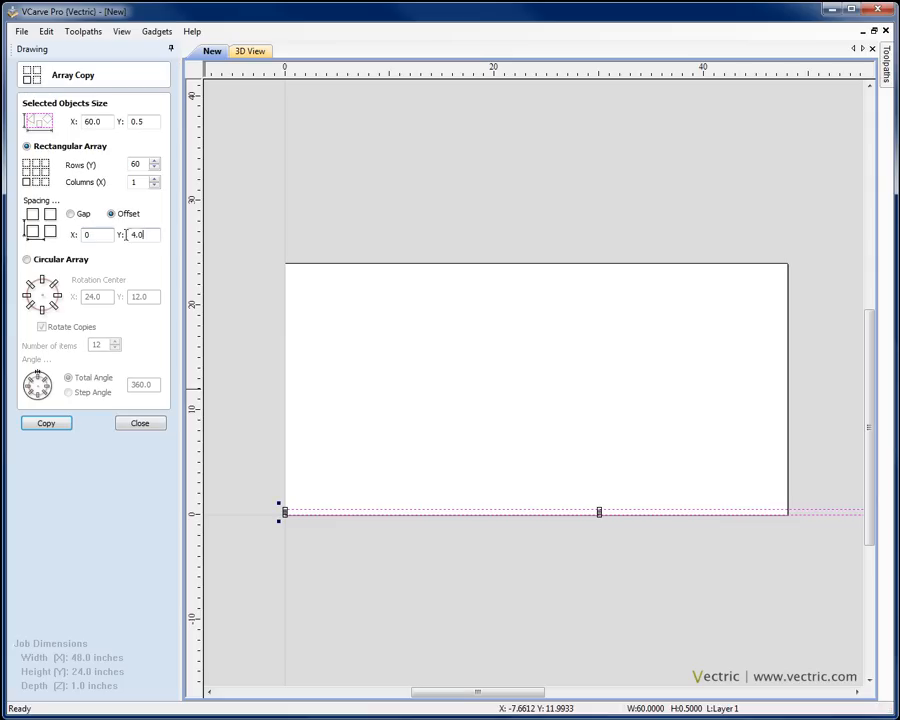
type("0.0")
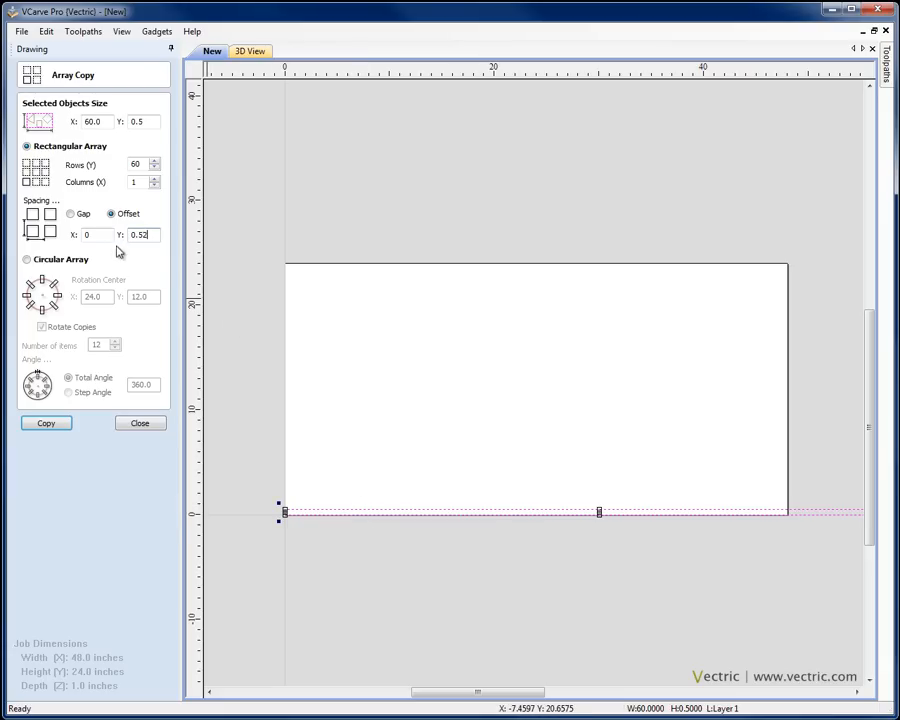
left_click(46, 423)
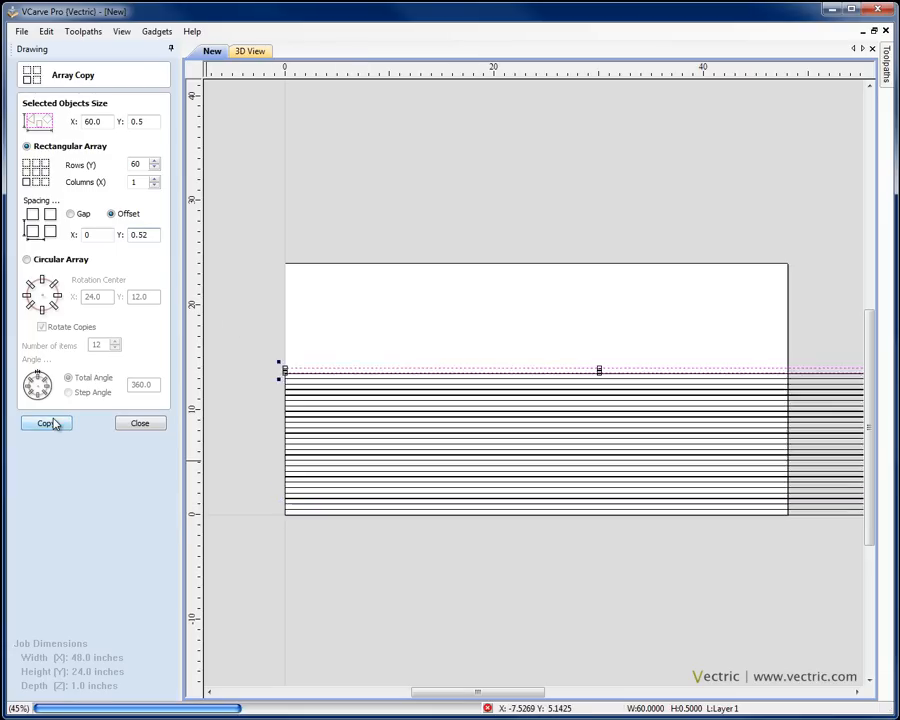
left_click(45, 423)
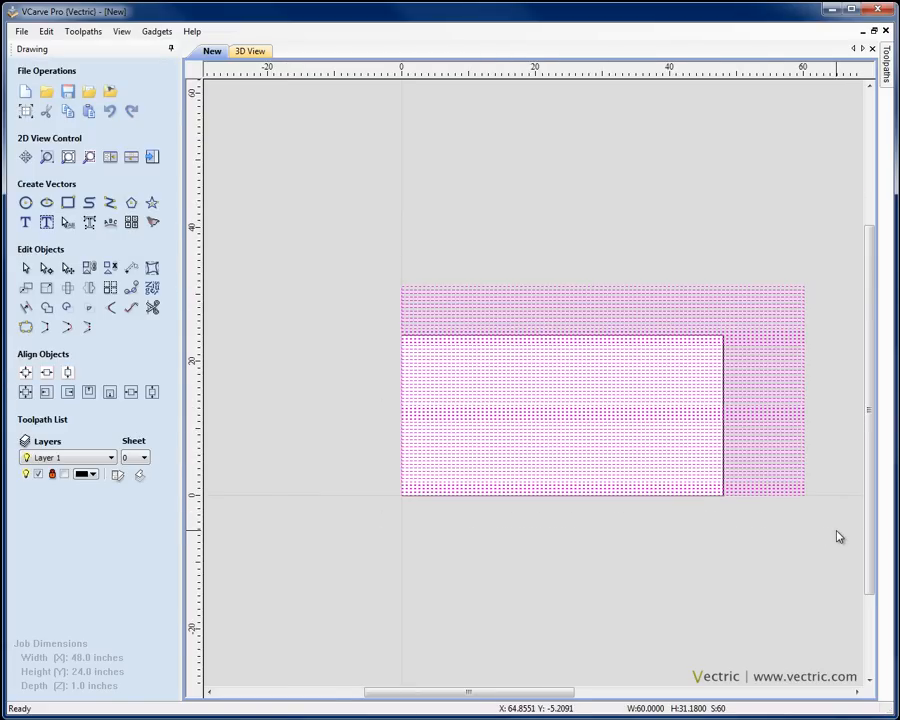
mouse_move(620, 425)
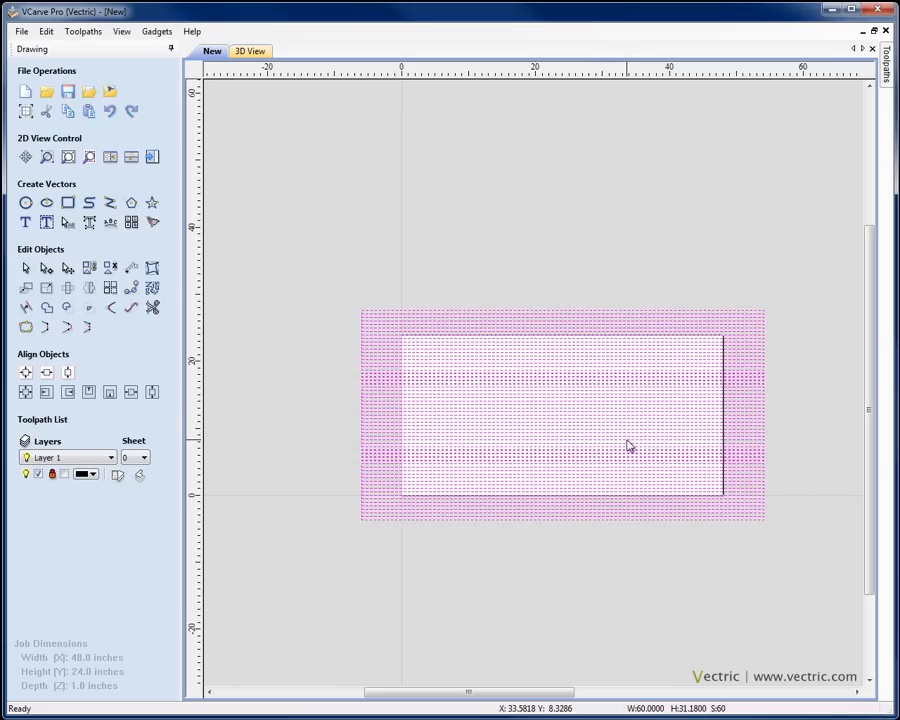
mouse_move(575, 392)
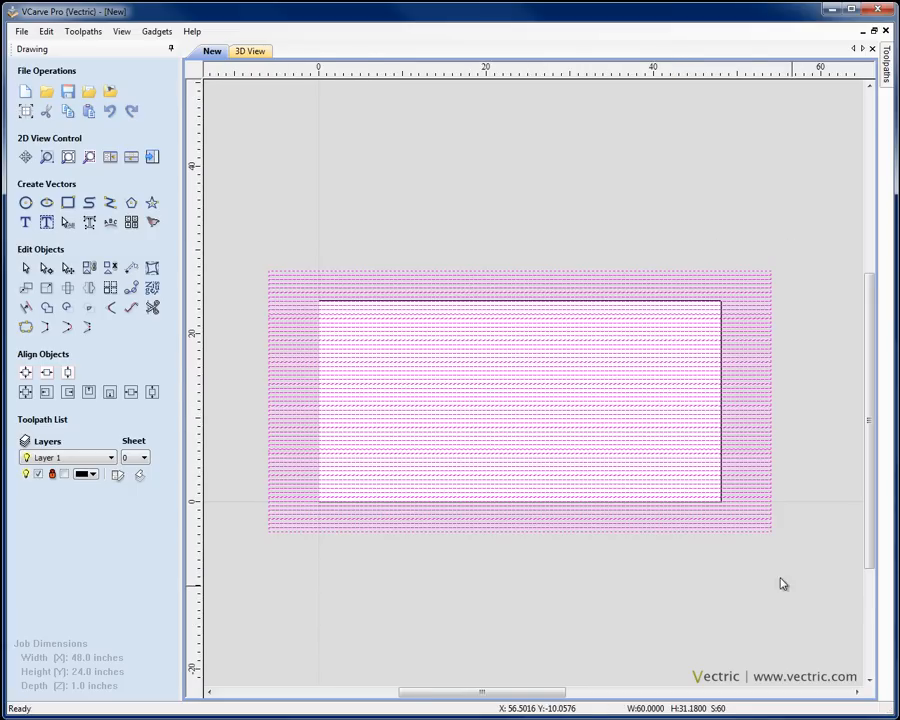
mouse_move(717, 403)
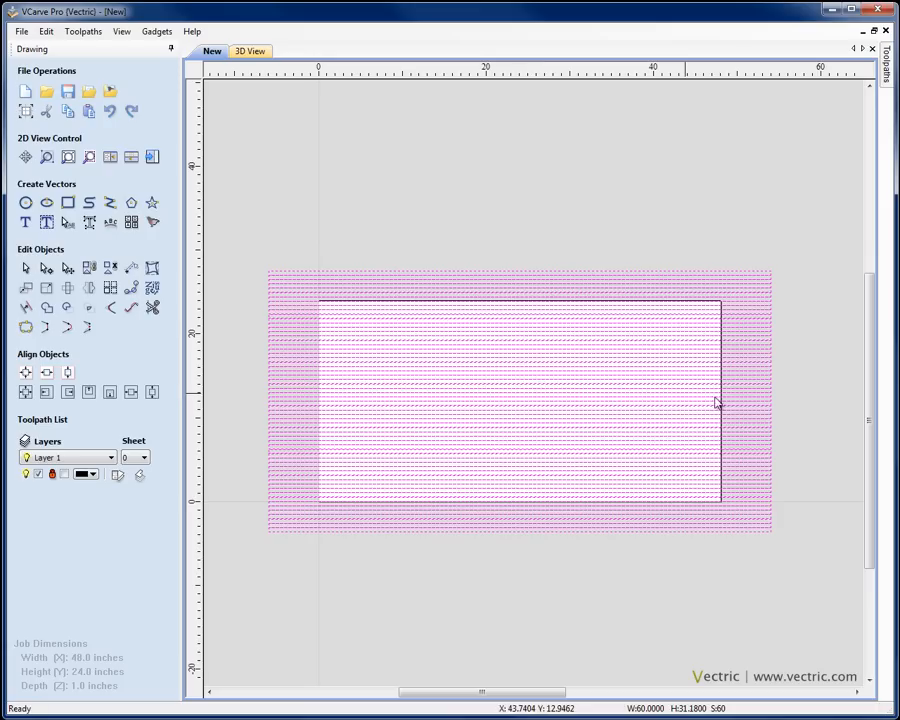
mouse_move(295, 408)
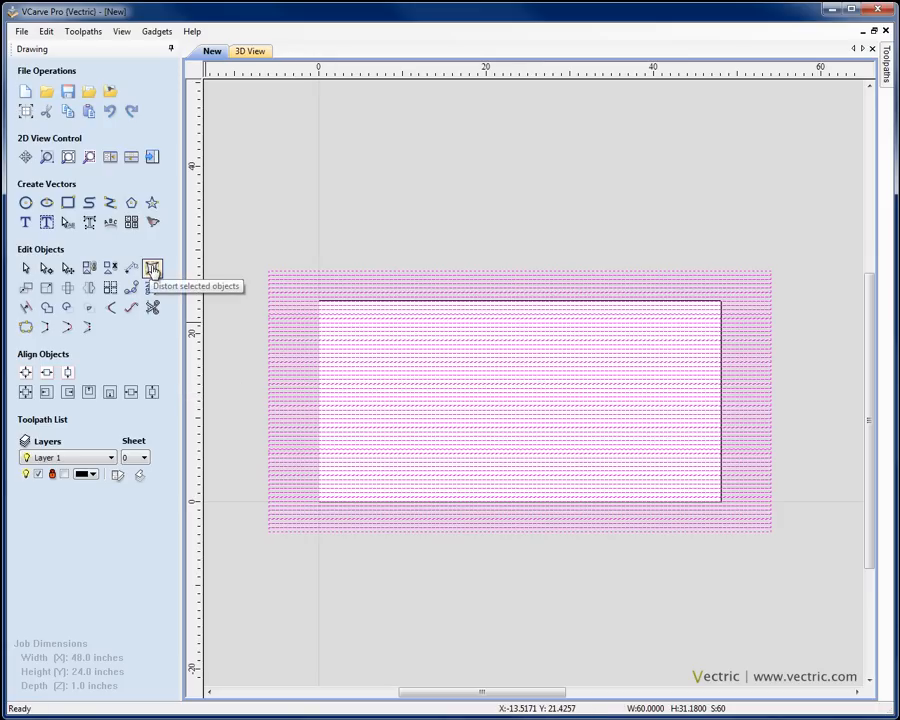
Wrap the rectangle array in a bounding-box envelope and drag its edges into waves.
left_click(152, 268)
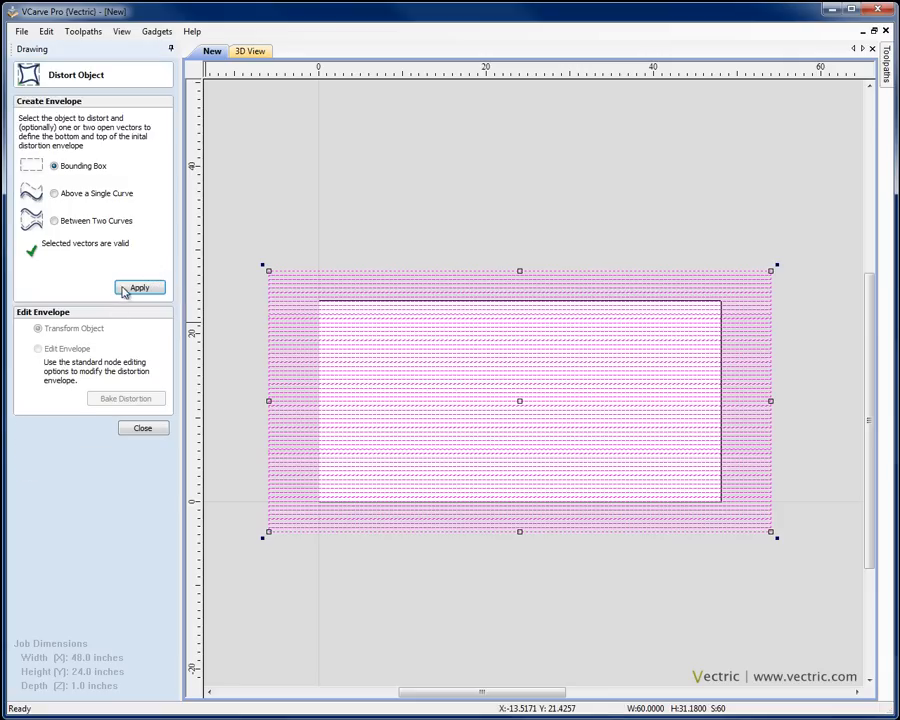
left_click(139, 288)
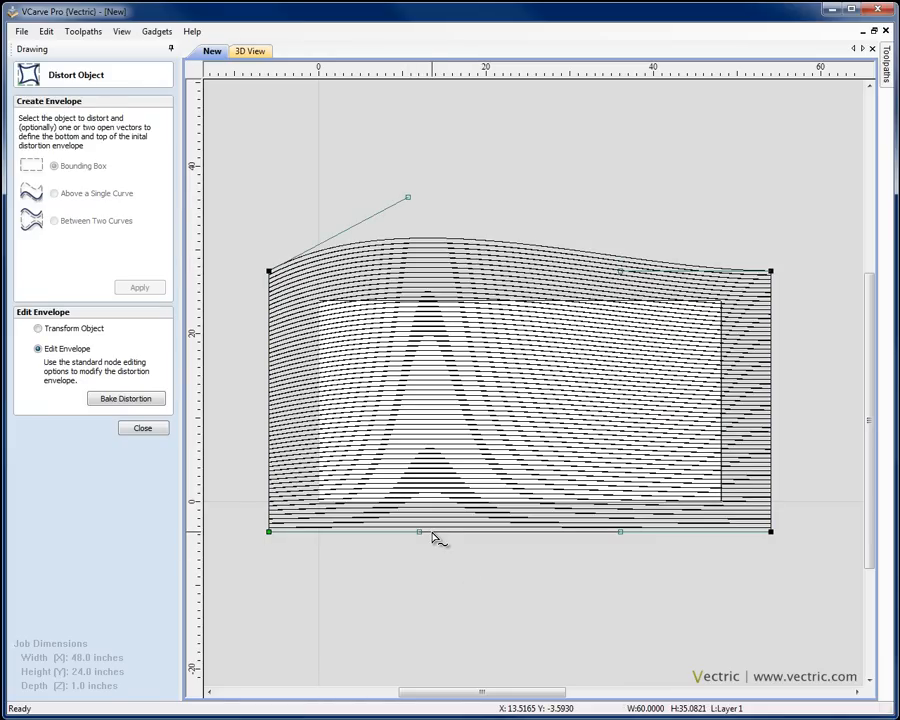
left_click_drag(420, 531, 420, 505)
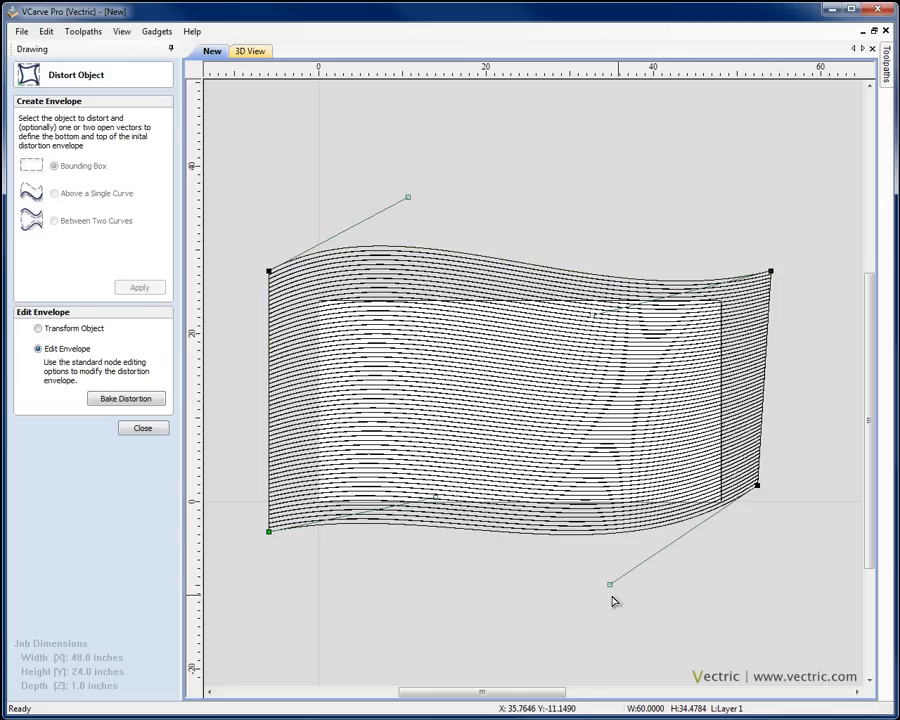
left_click_drag(613, 583, 610, 583)
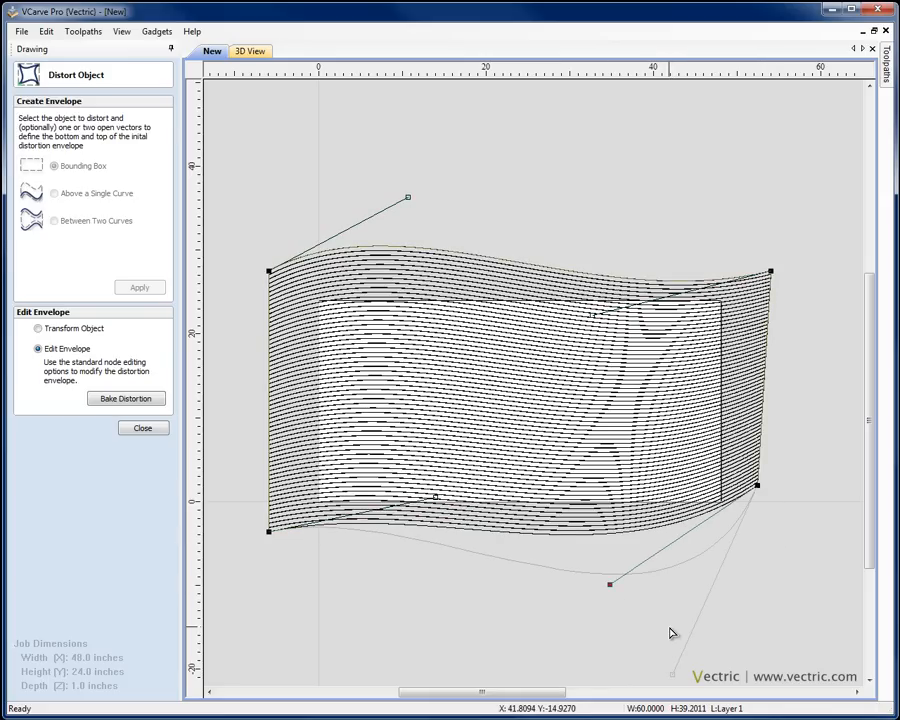
left_click_drag(611, 583, 672, 674)
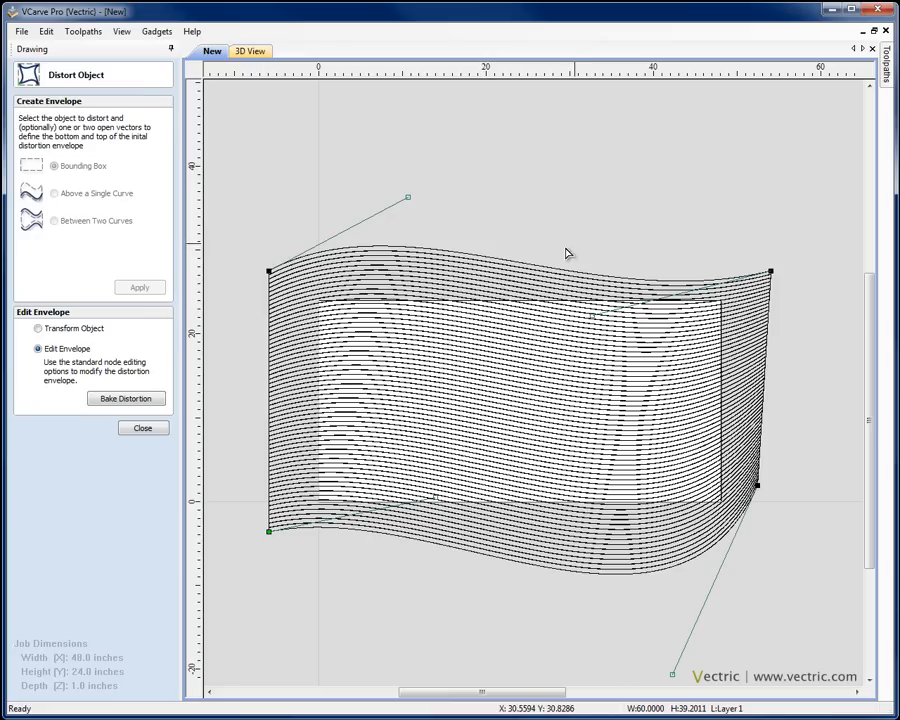
mouse_move(521, 241)
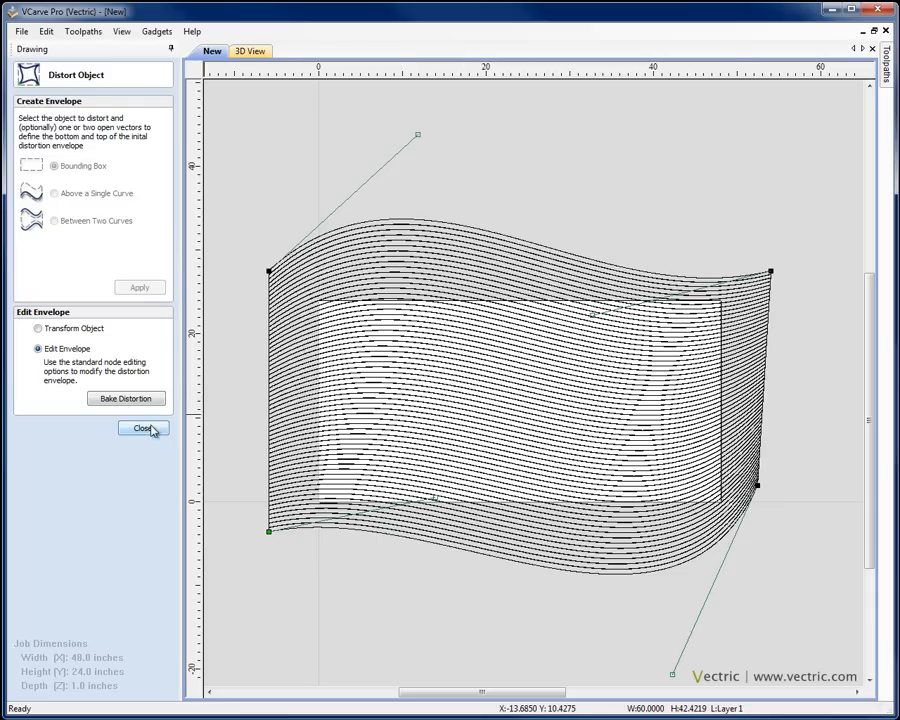
left_click(143, 428)
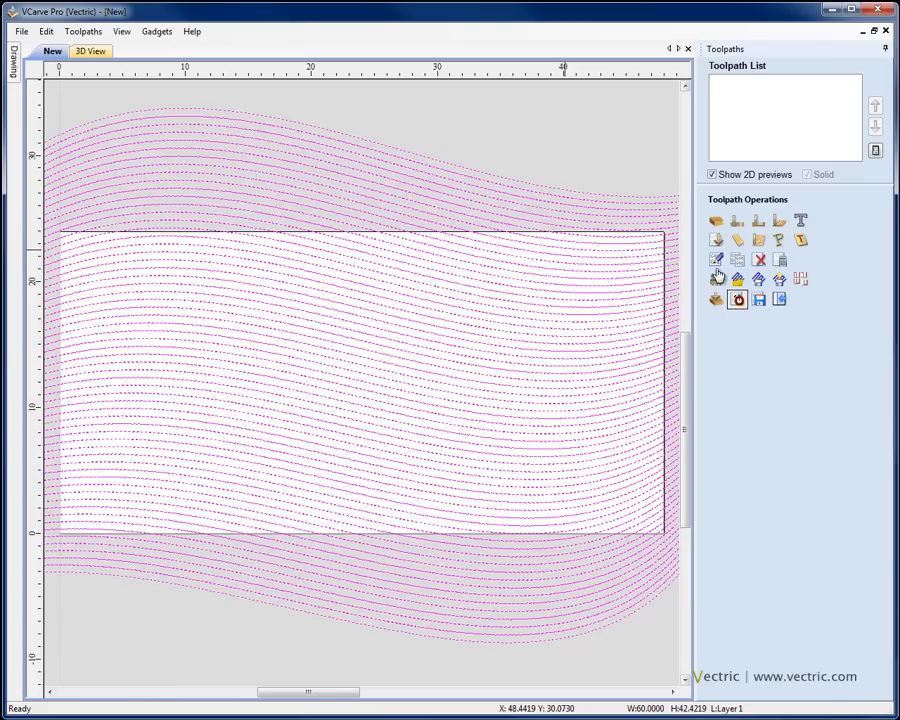
mouse_move(736, 240)
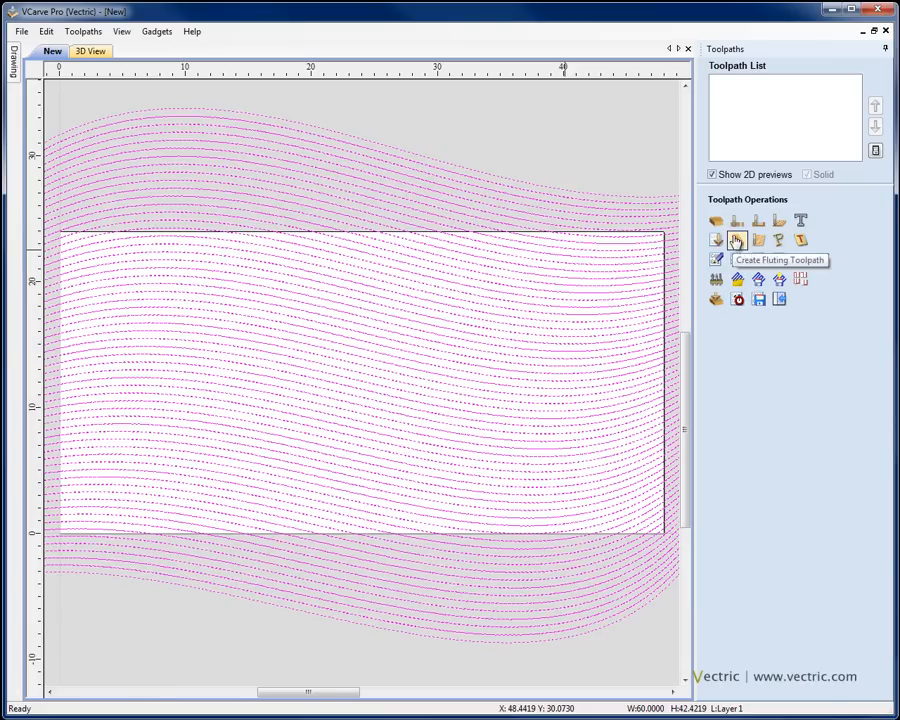
Calculate the V-Carve 2 toolpath for the wavy lines with the 1-inch ball nose bit.
left_click(716, 221)
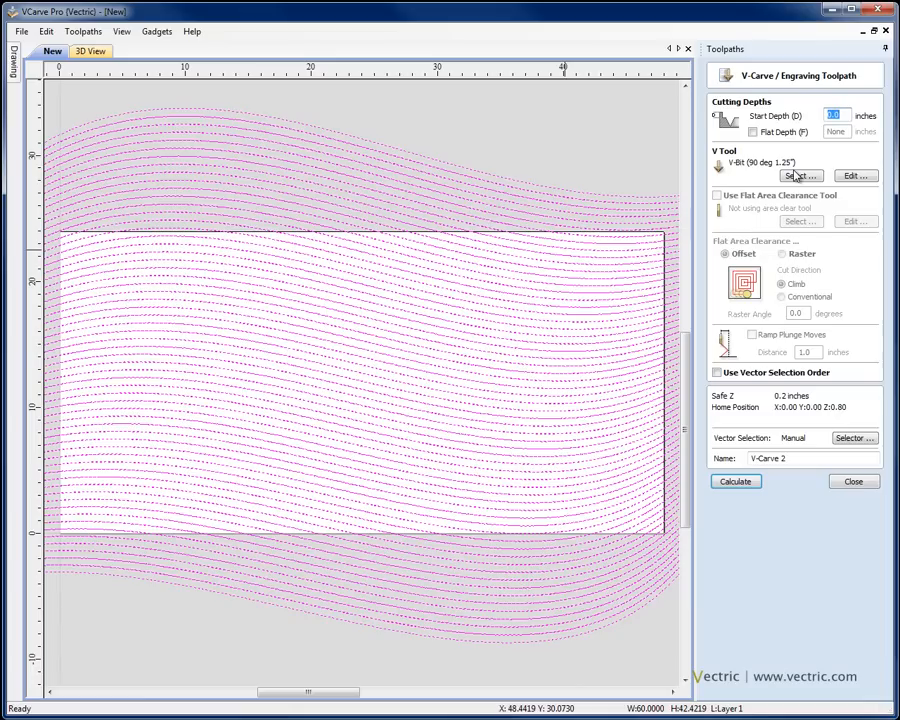
left_click(798, 175)
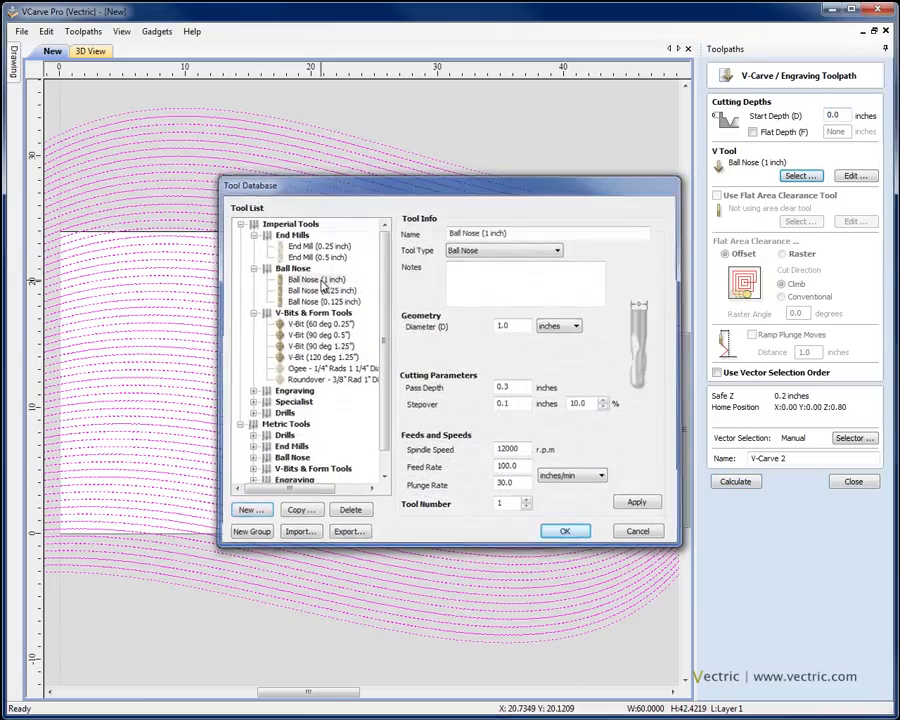
left_click(564, 530)
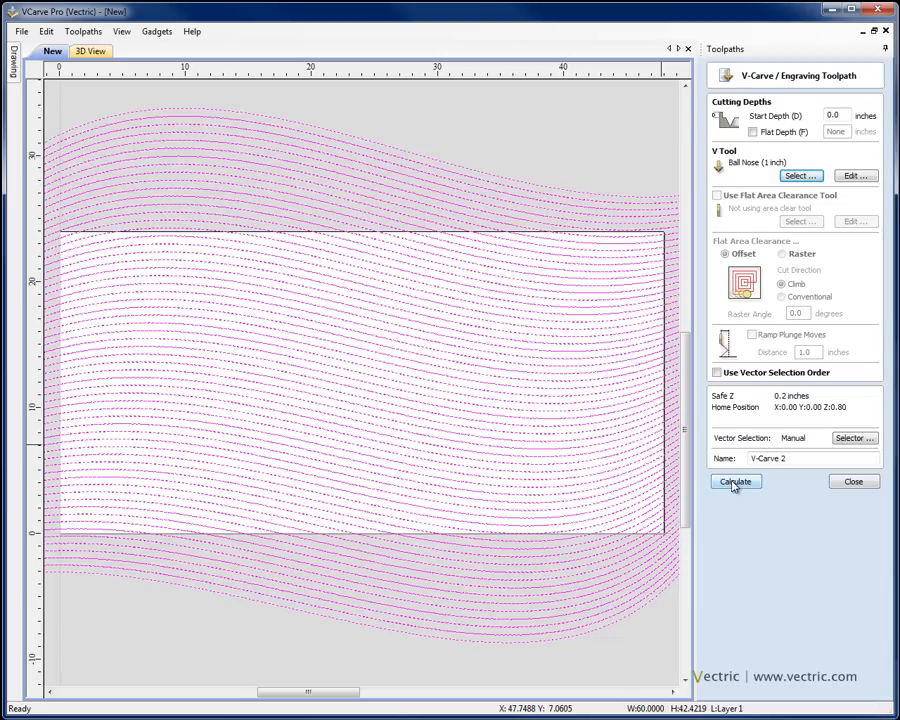
left_click(735, 481)
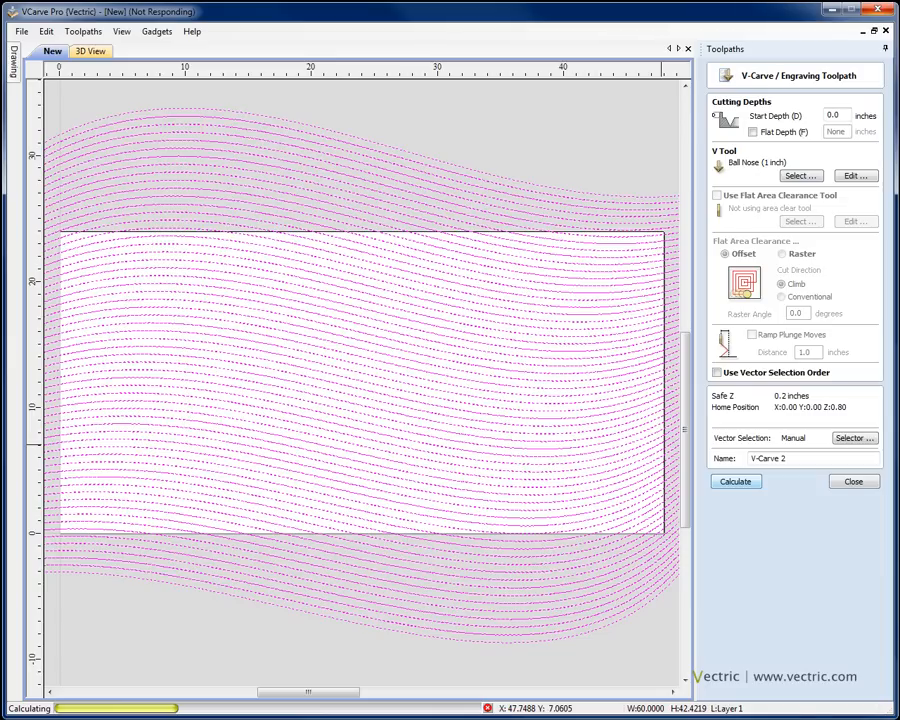
left_click(89, 51)
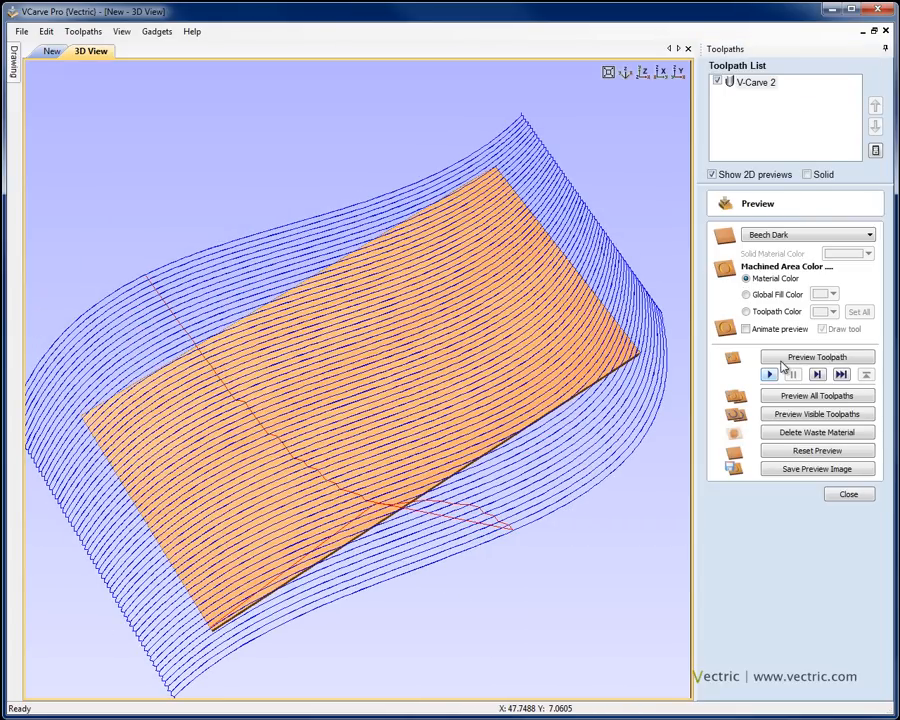
Simulate V-Carve 2 cutting rippled grooves into the wood, then go back to the 2D drawing.
left_click(817, 357)
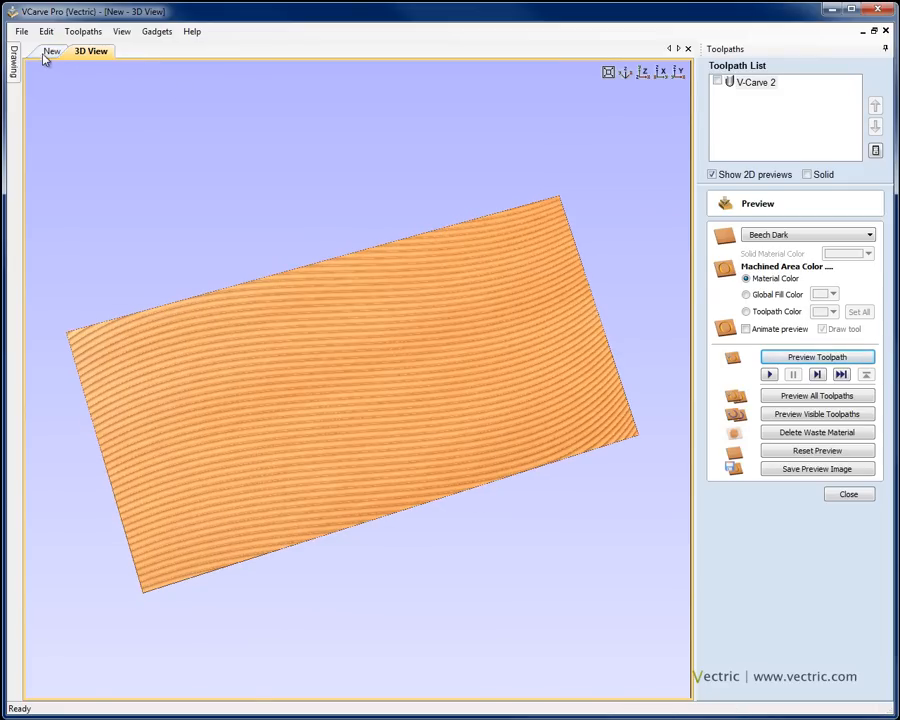
left_click(52, 51)
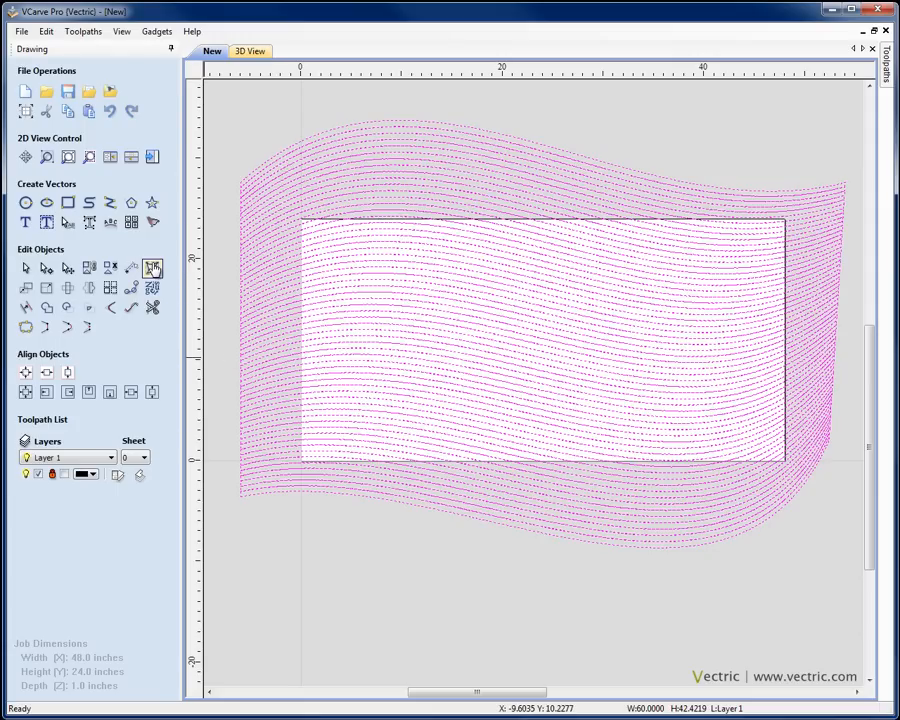
Edit the distortion envelope, moving and adding nodes for extra waves top and bottom.
left_click(151, 268)
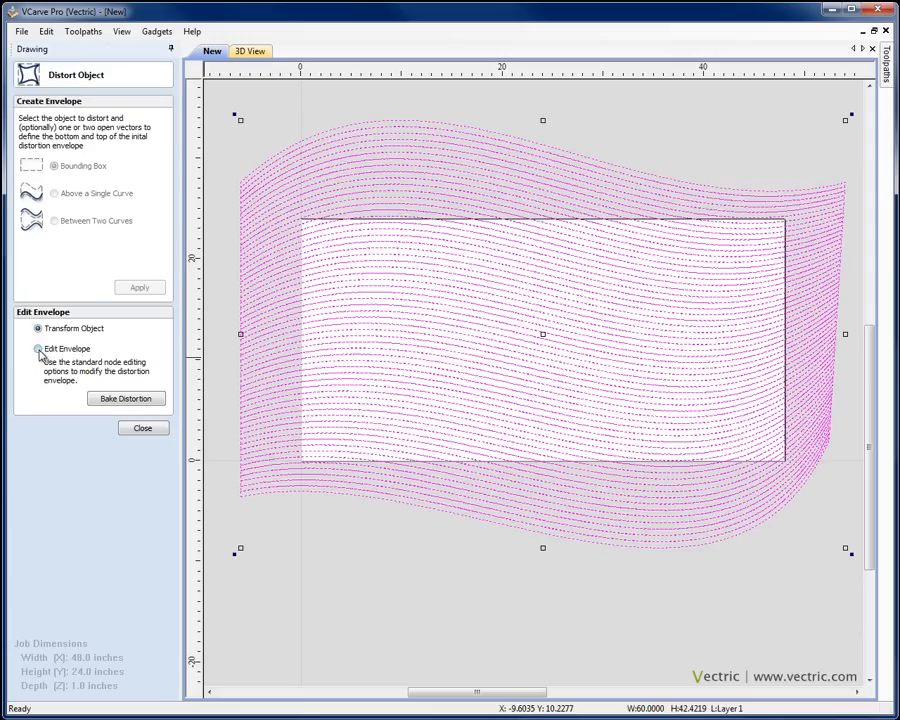
left_click(38, 348)
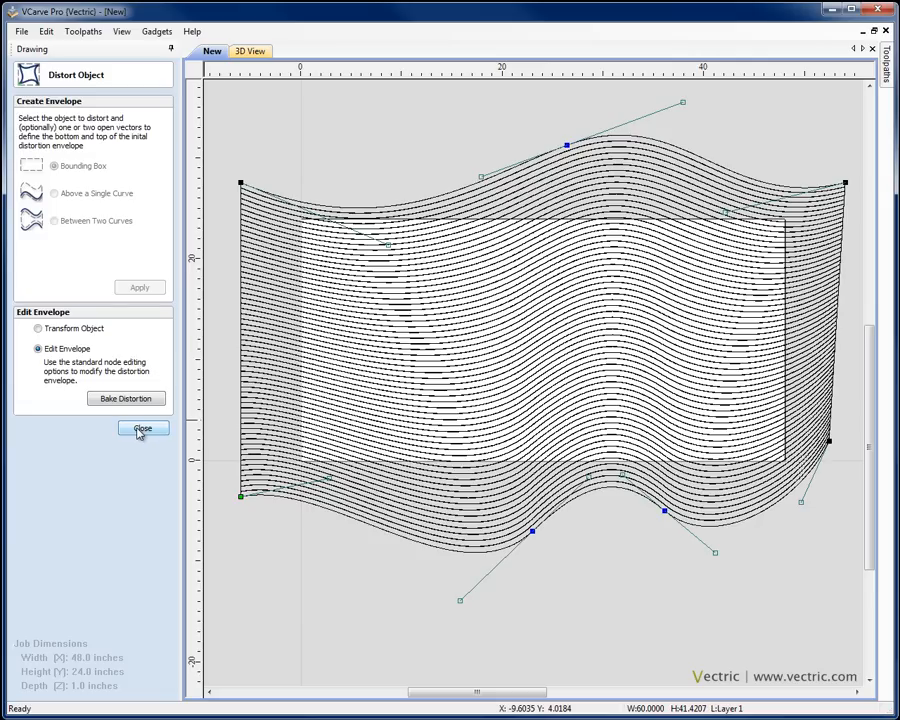
left_click(142, 428)
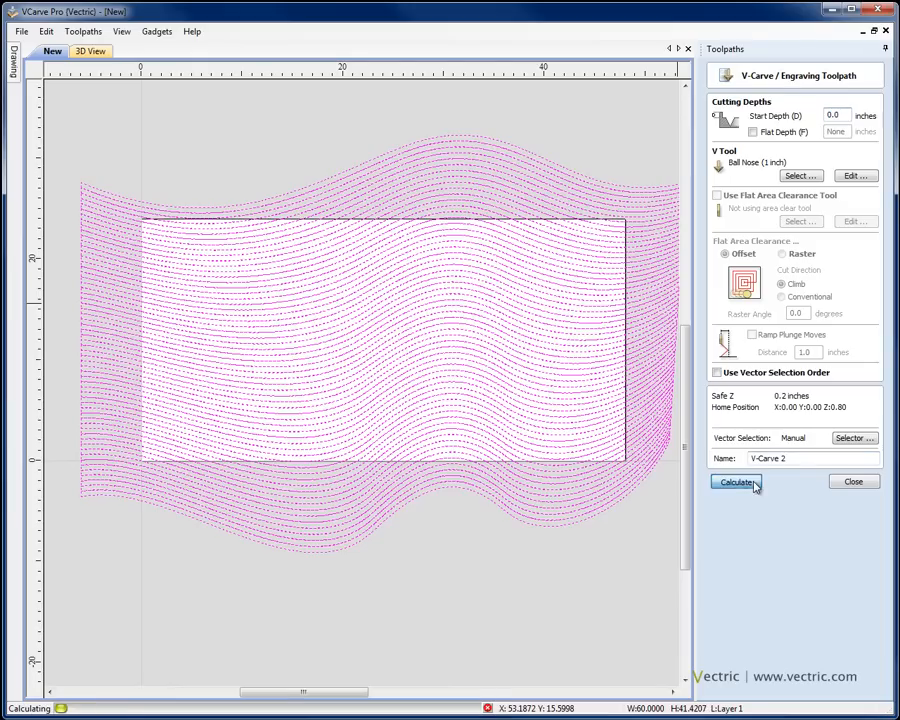
Run Calculate on V-Carve 2 so it updates to the reshaped wavy lines.
left_click(736, 481)
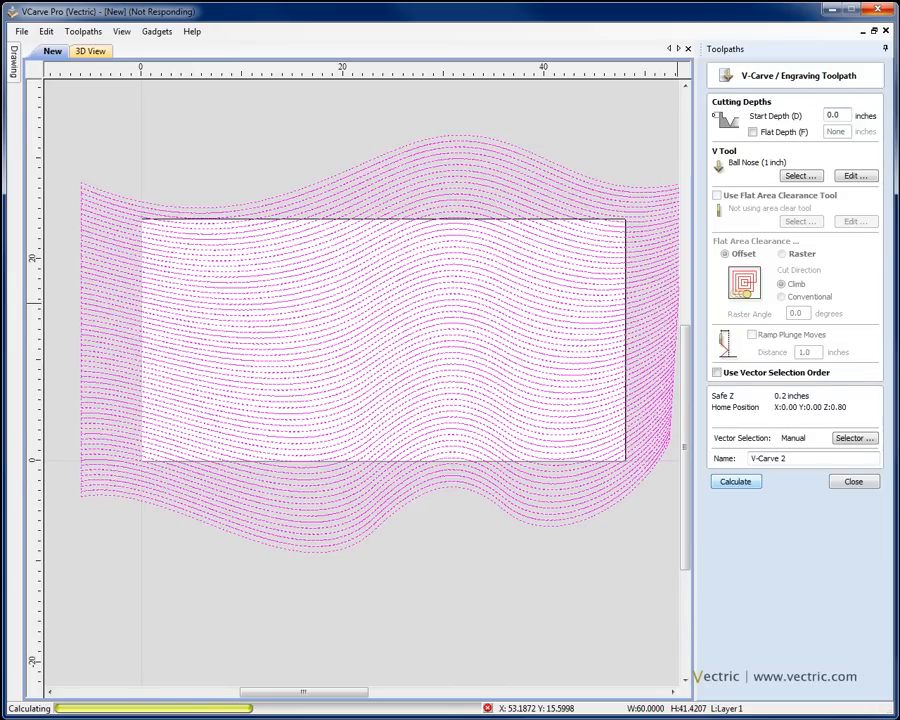
left_click(735, 481)
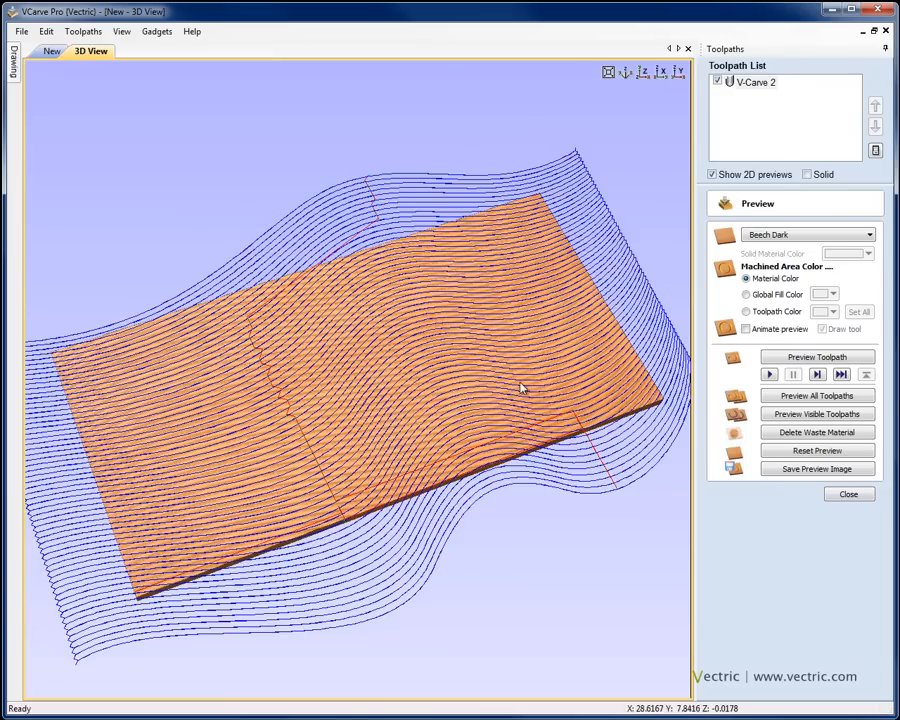
mouse_move(648, 470)
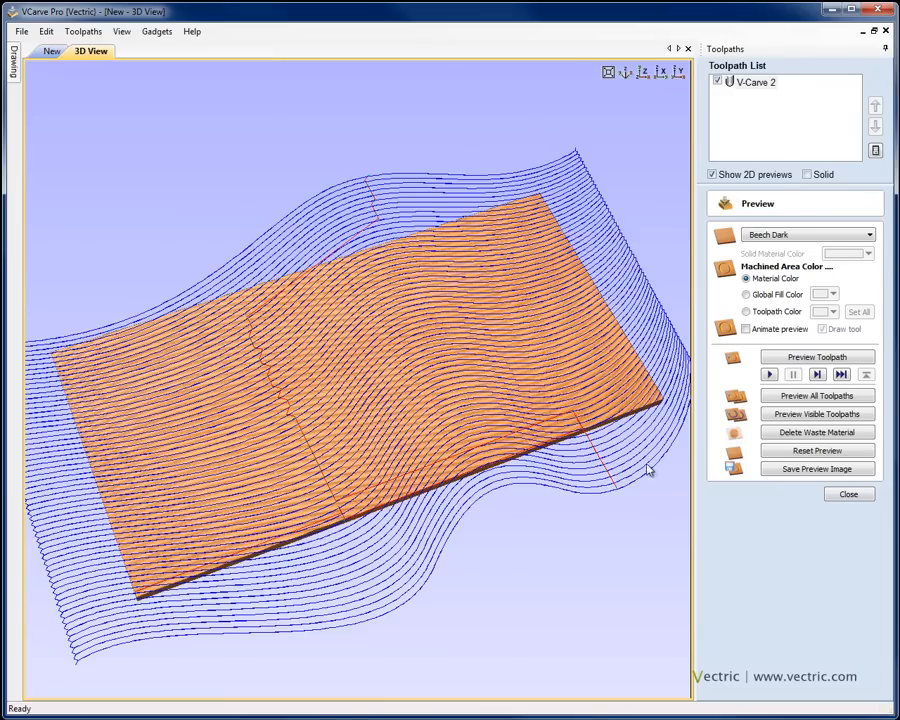
Preview the reshaped V-Carve 2 carving, tilt the view, then reset the preview to rerun it.
left_click(817, 357)
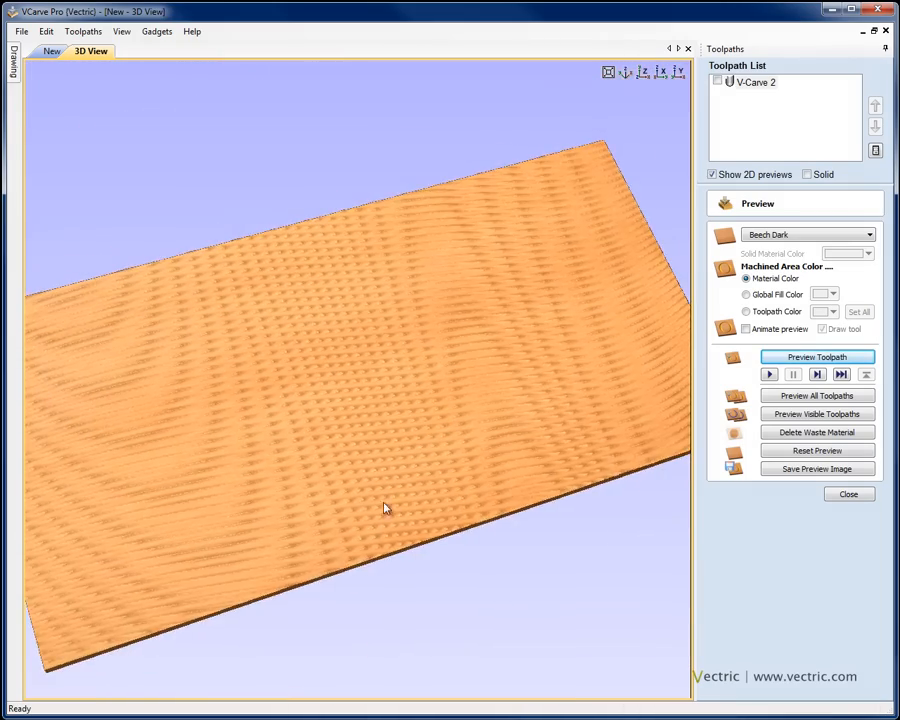
left_click_drag(385, 507, 518, 388)
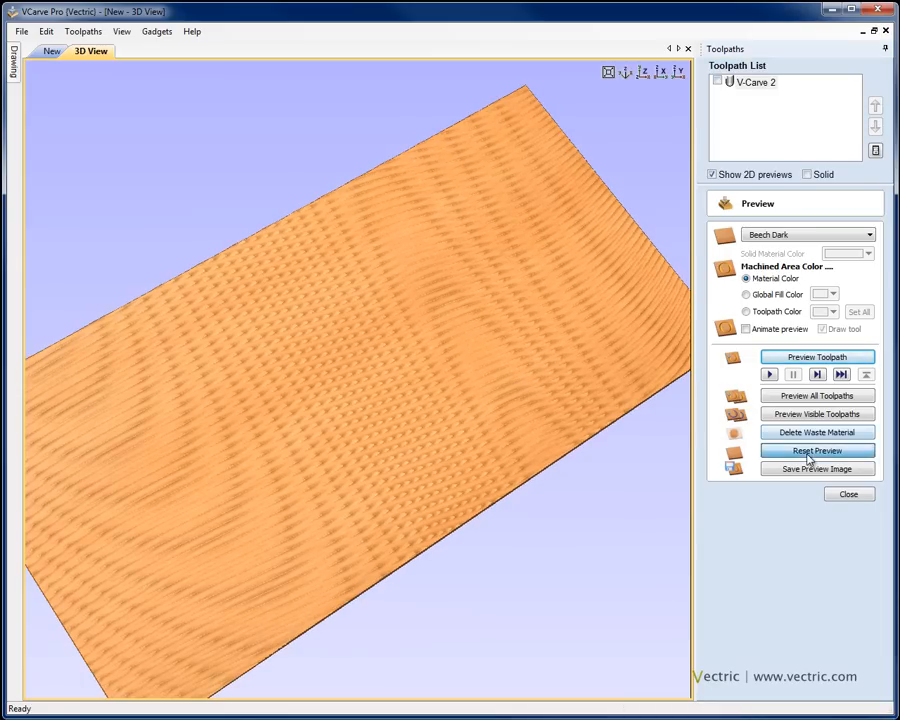
left_click(817, 450)
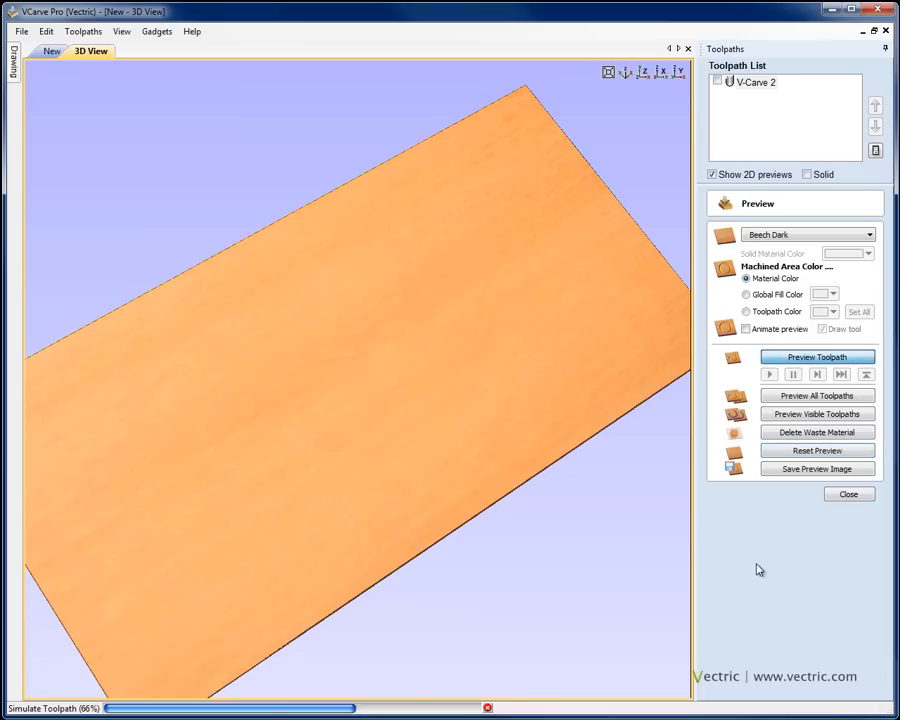